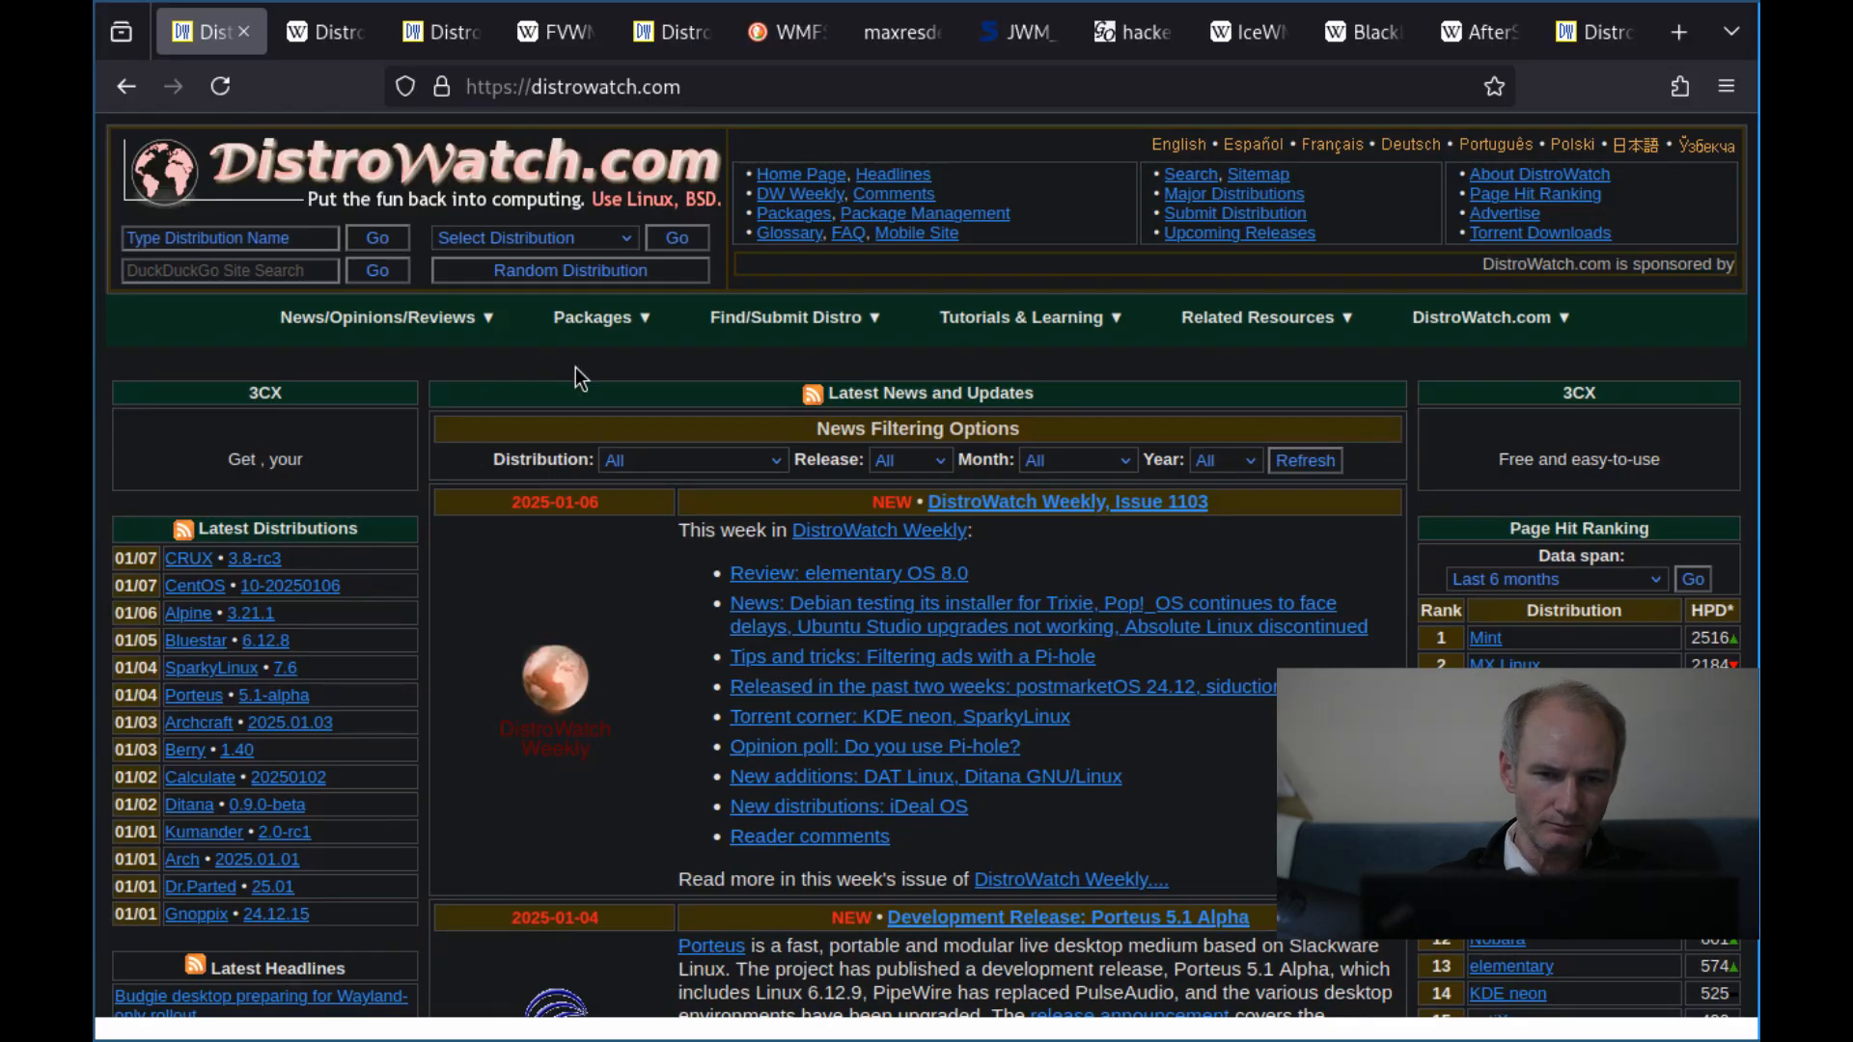
pyautogui.moveTo(481, 451)
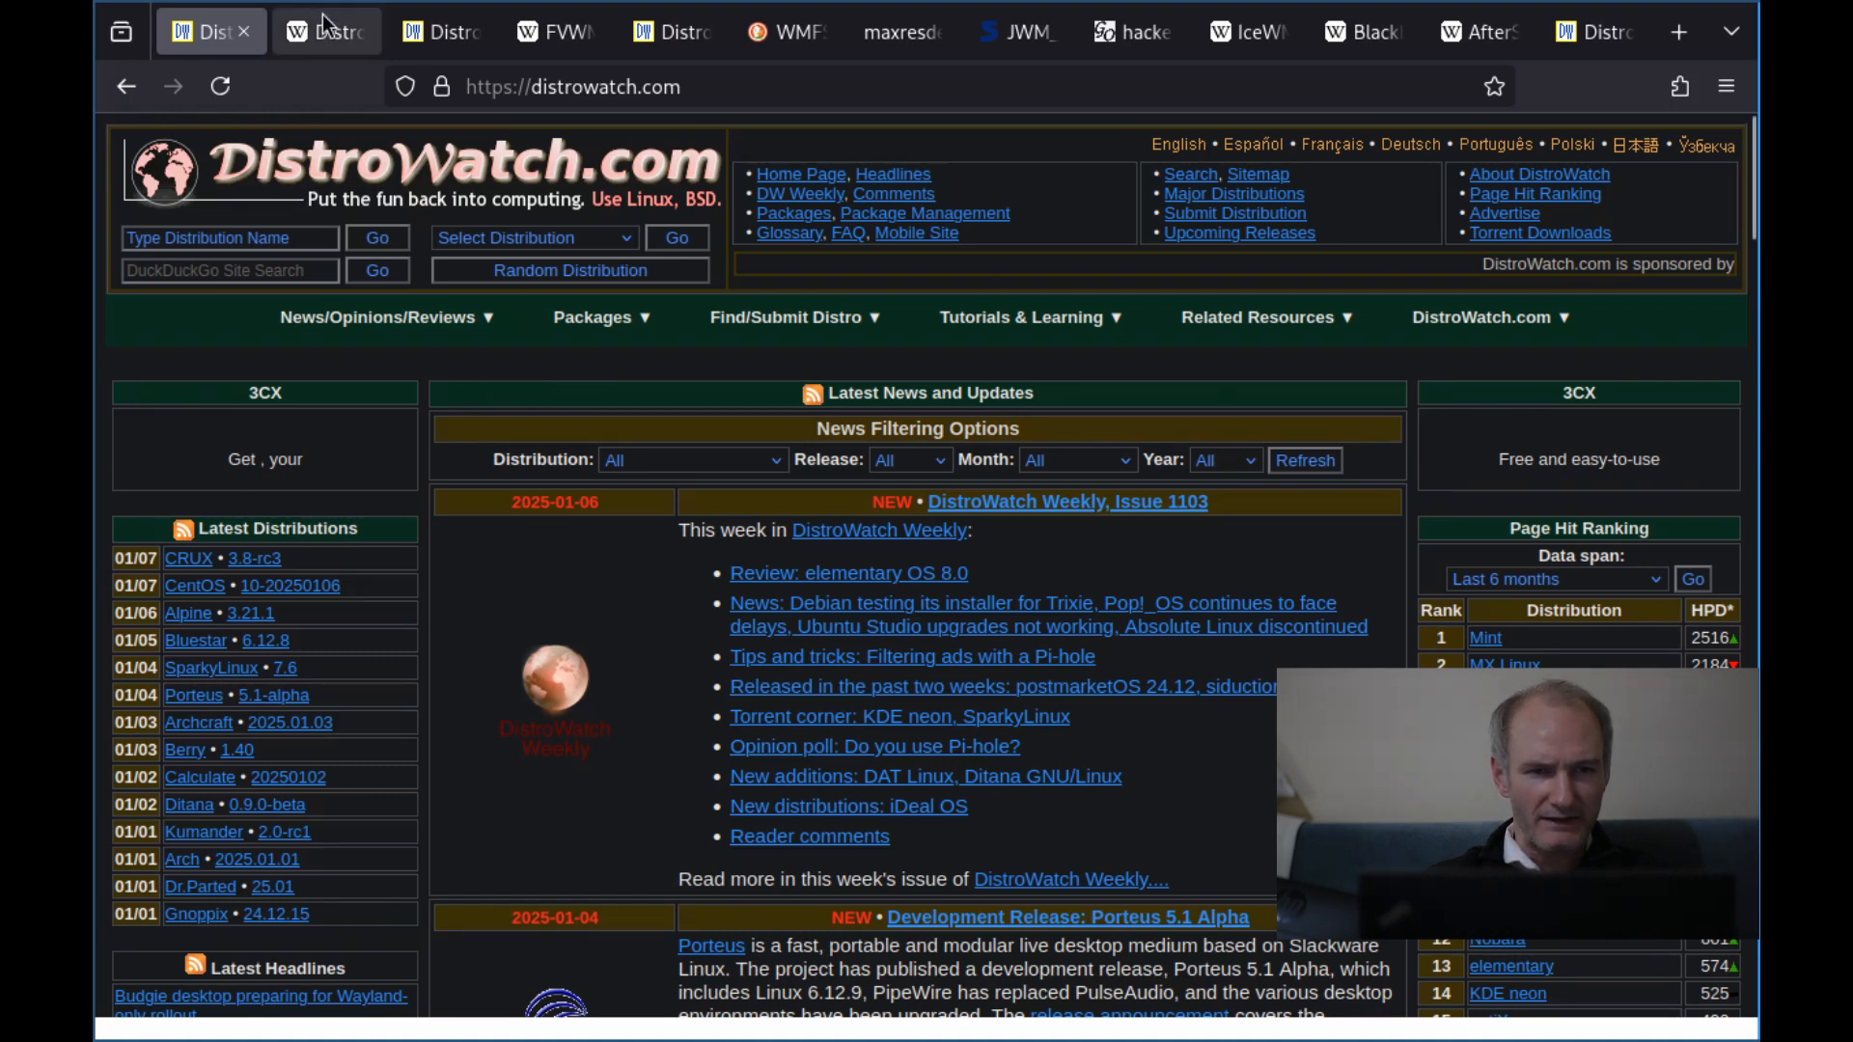
# Switch to the tab holding Wikipedia's DistroWatch article
pyautogui.click(314, 31)
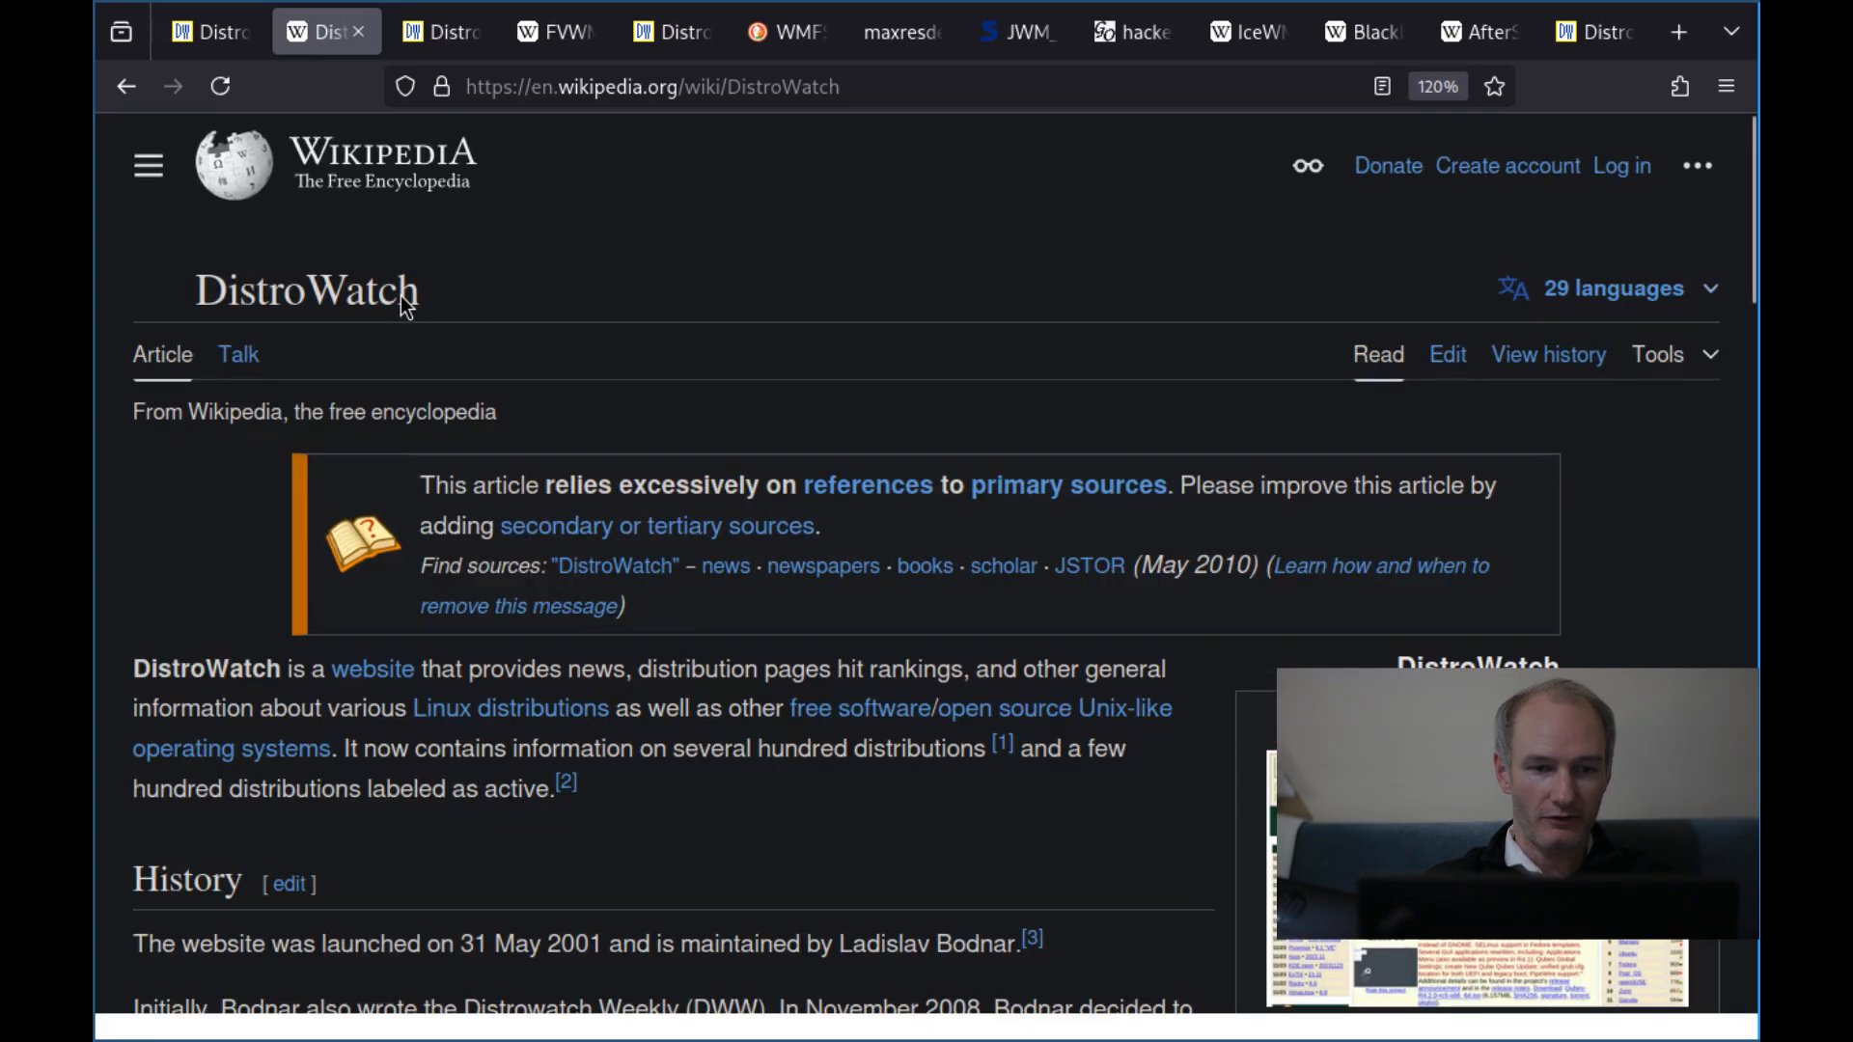
# Scroll down the Wikipedia DistroWatch article to read it
pyautogui.scroll(-3)
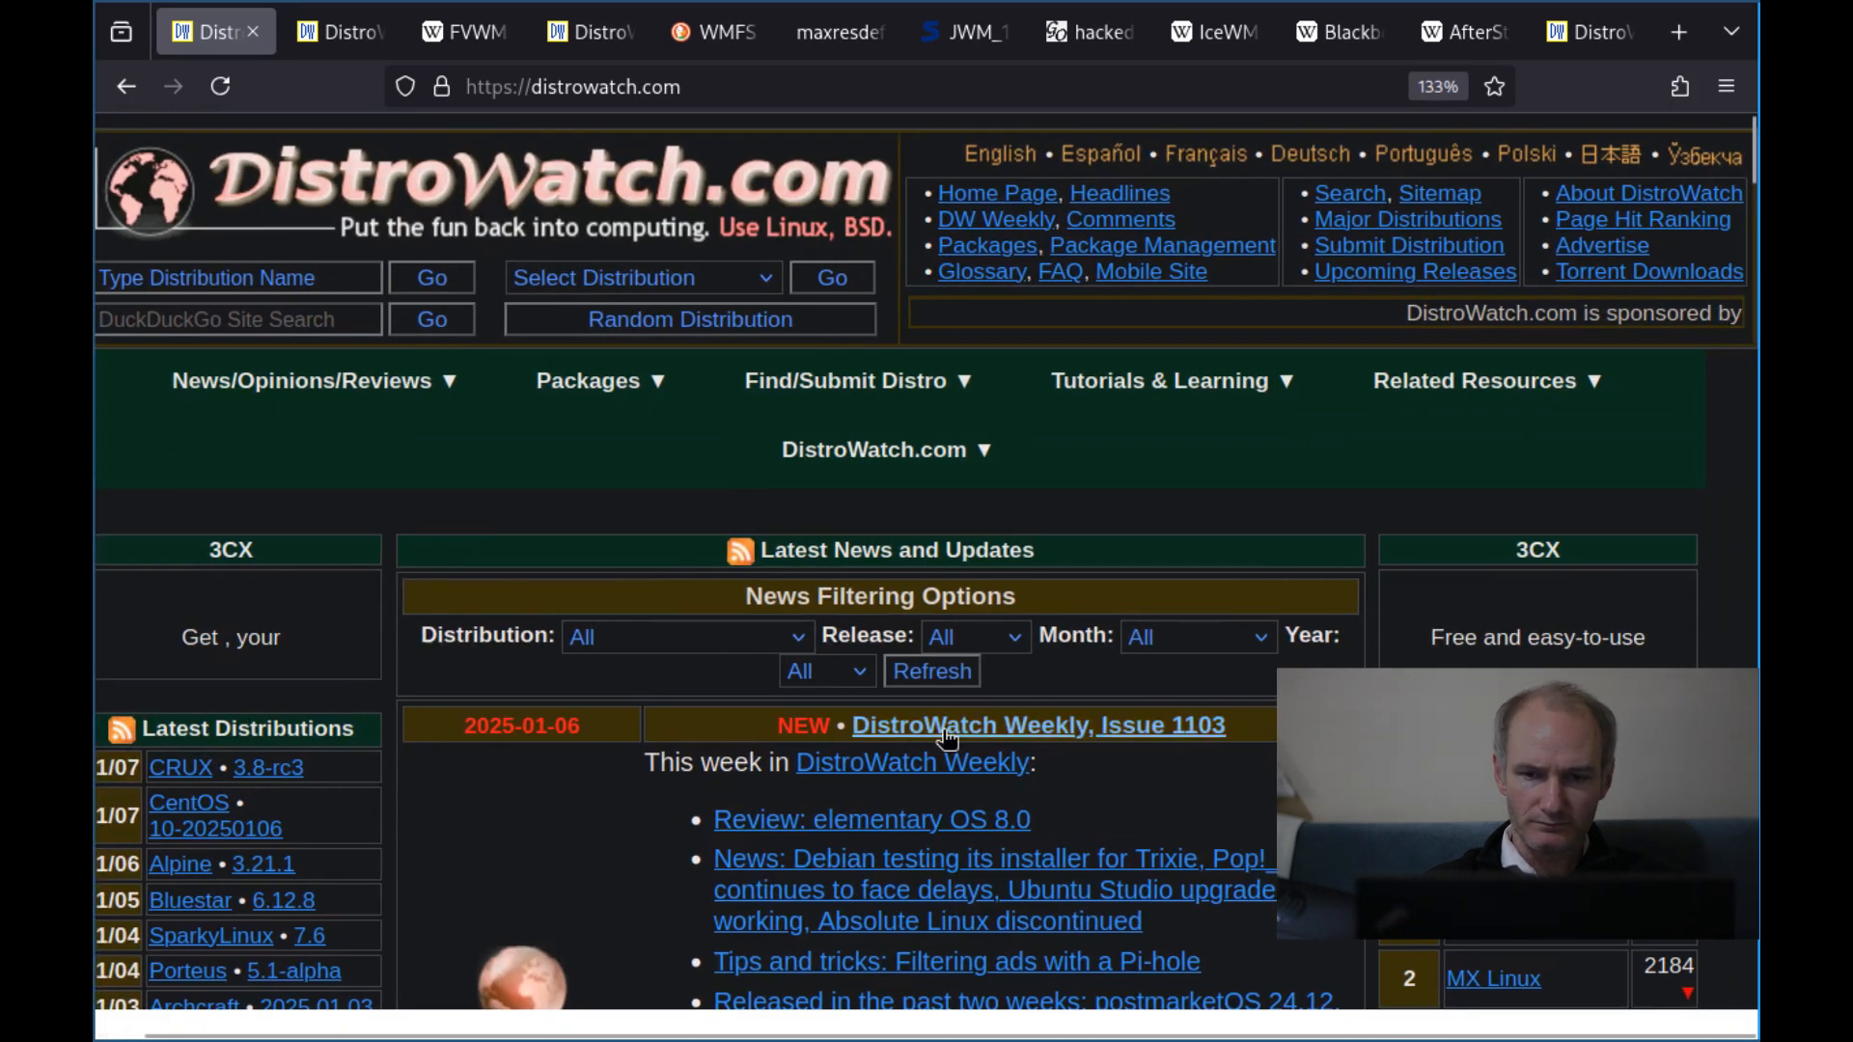
# Scroll down the Page Hit Ranking list on the DistroWatch home page past rank 89, Br OS
pyautogui.scroll(-3)
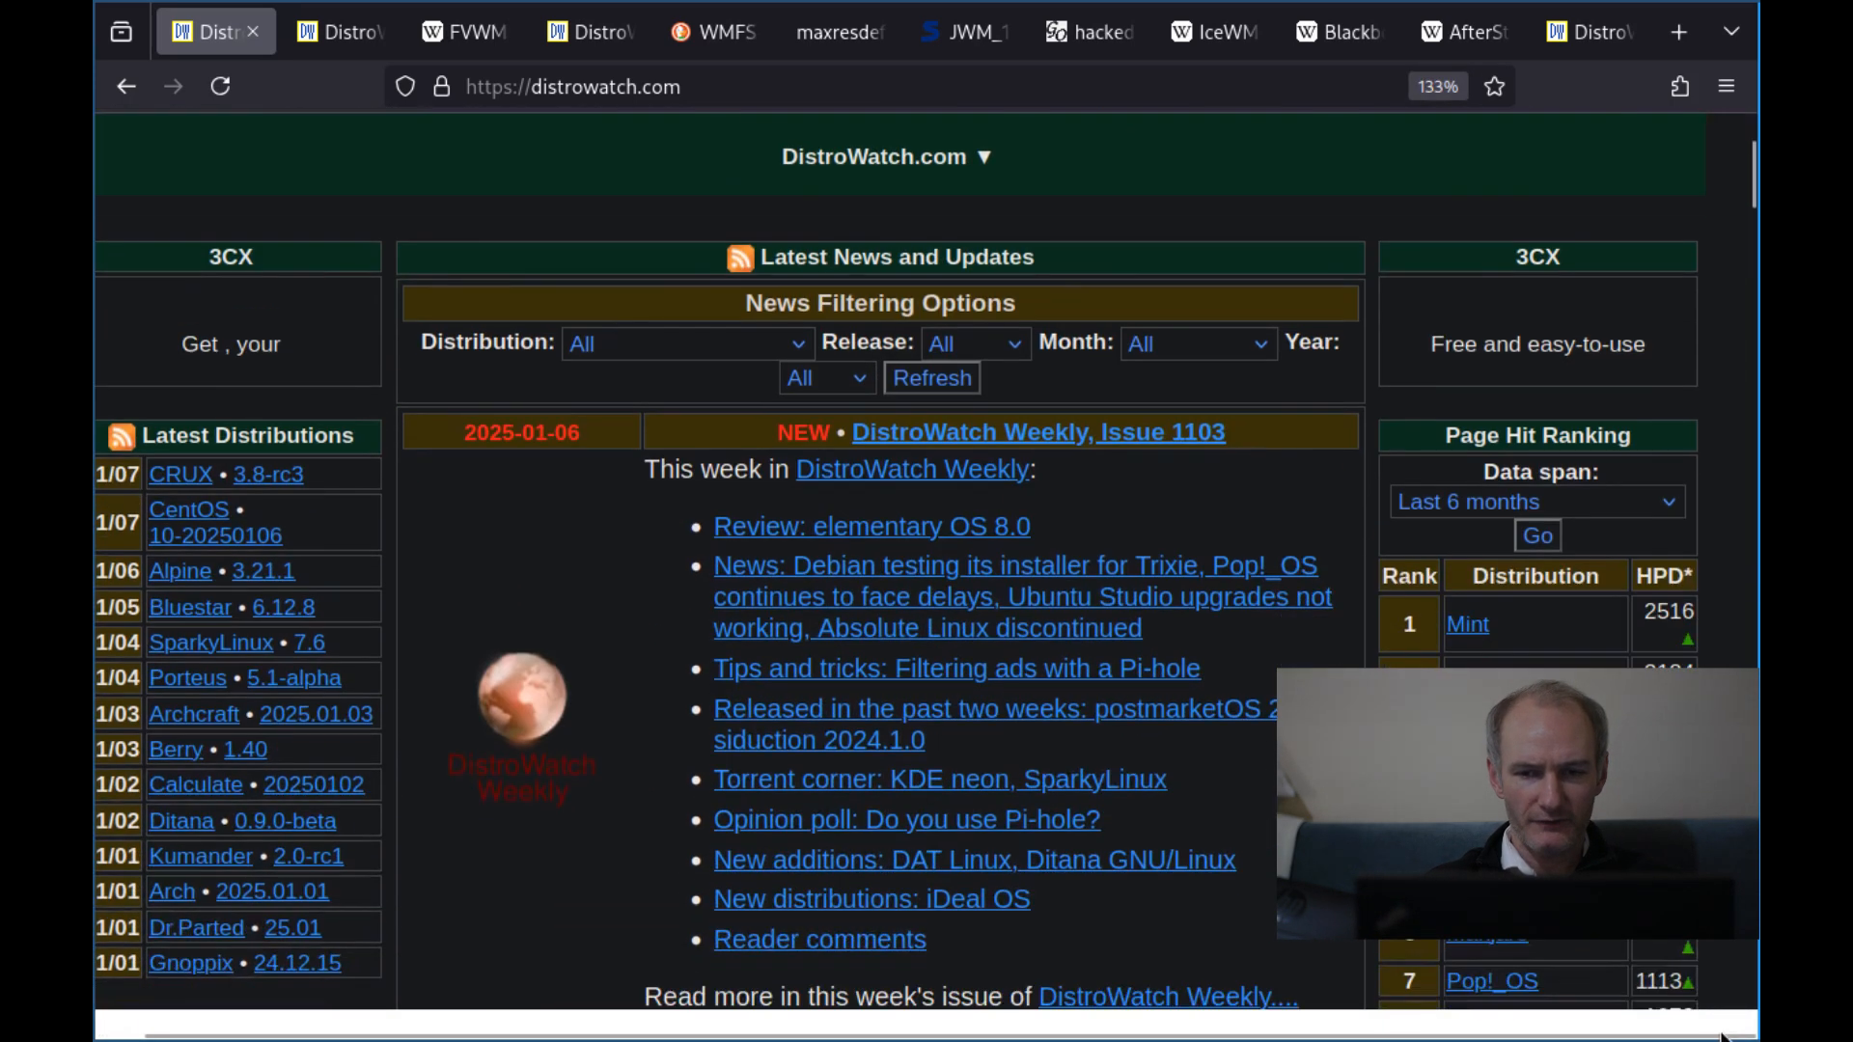
pyautogui.scroll(-3)
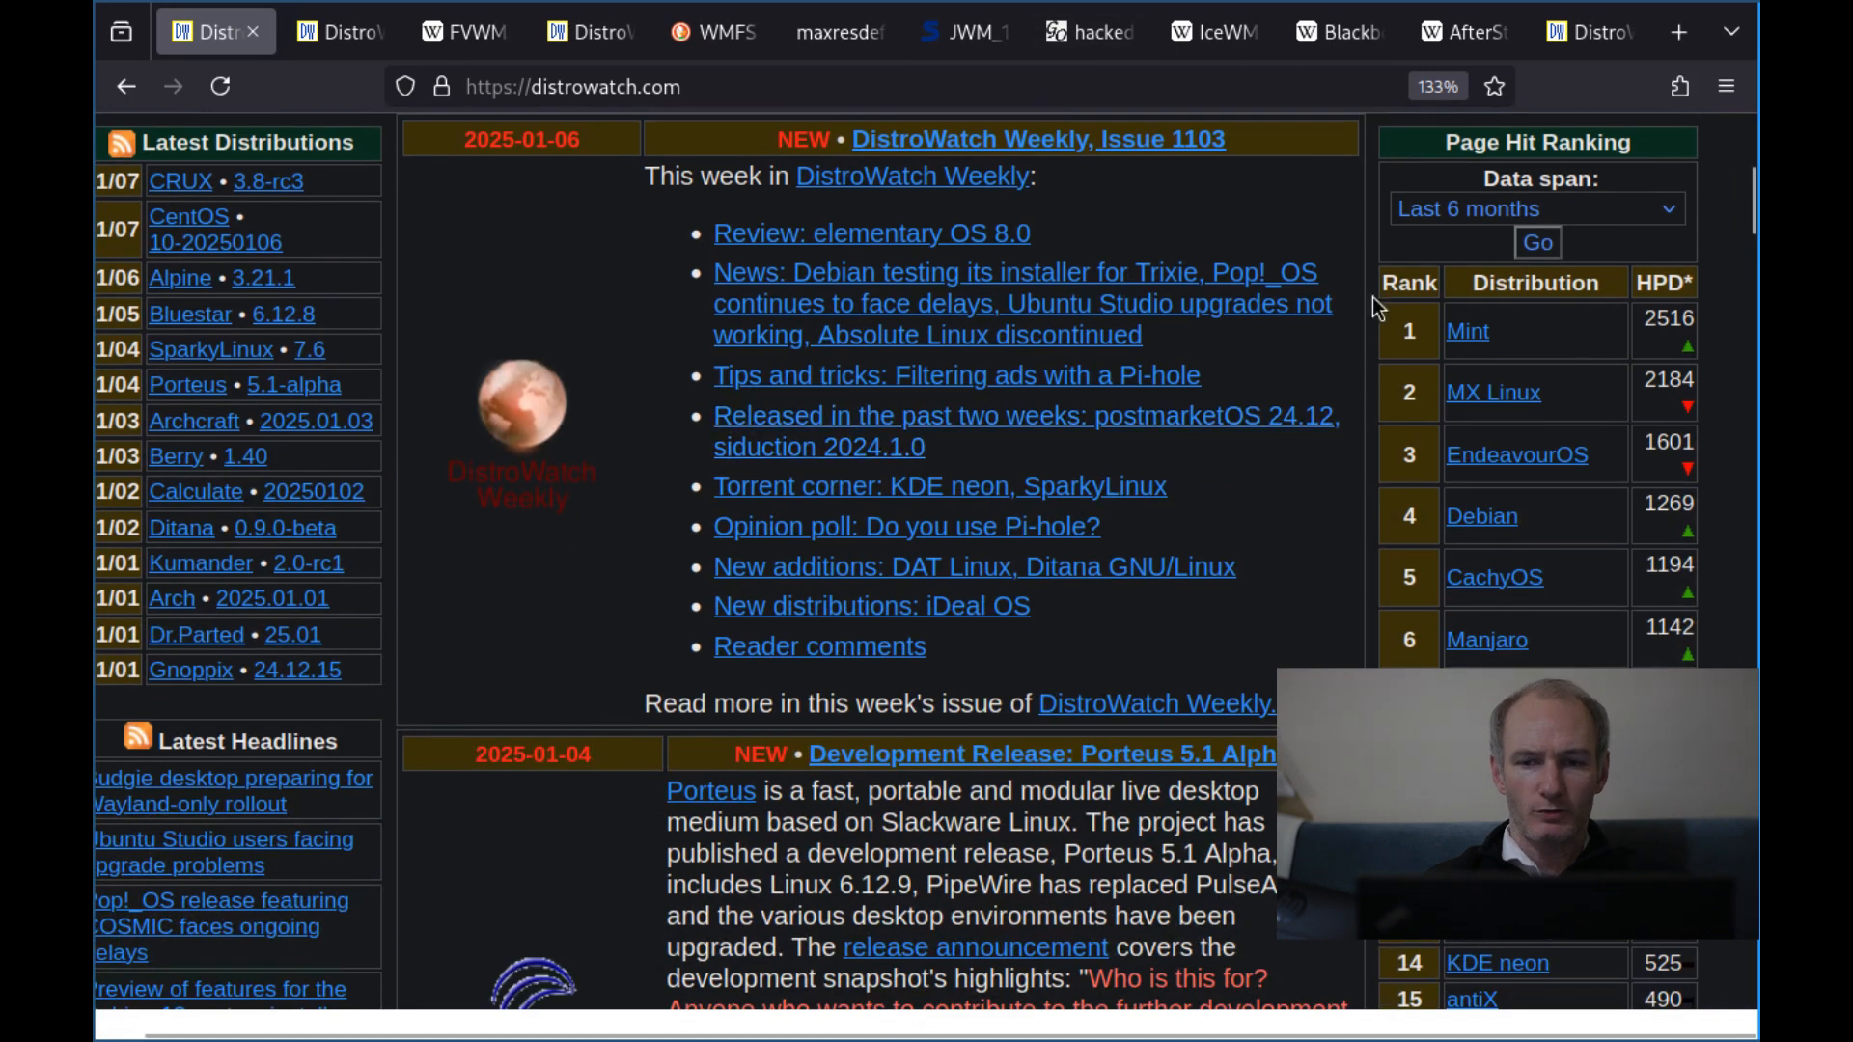
pyautogui.scroll(-3)
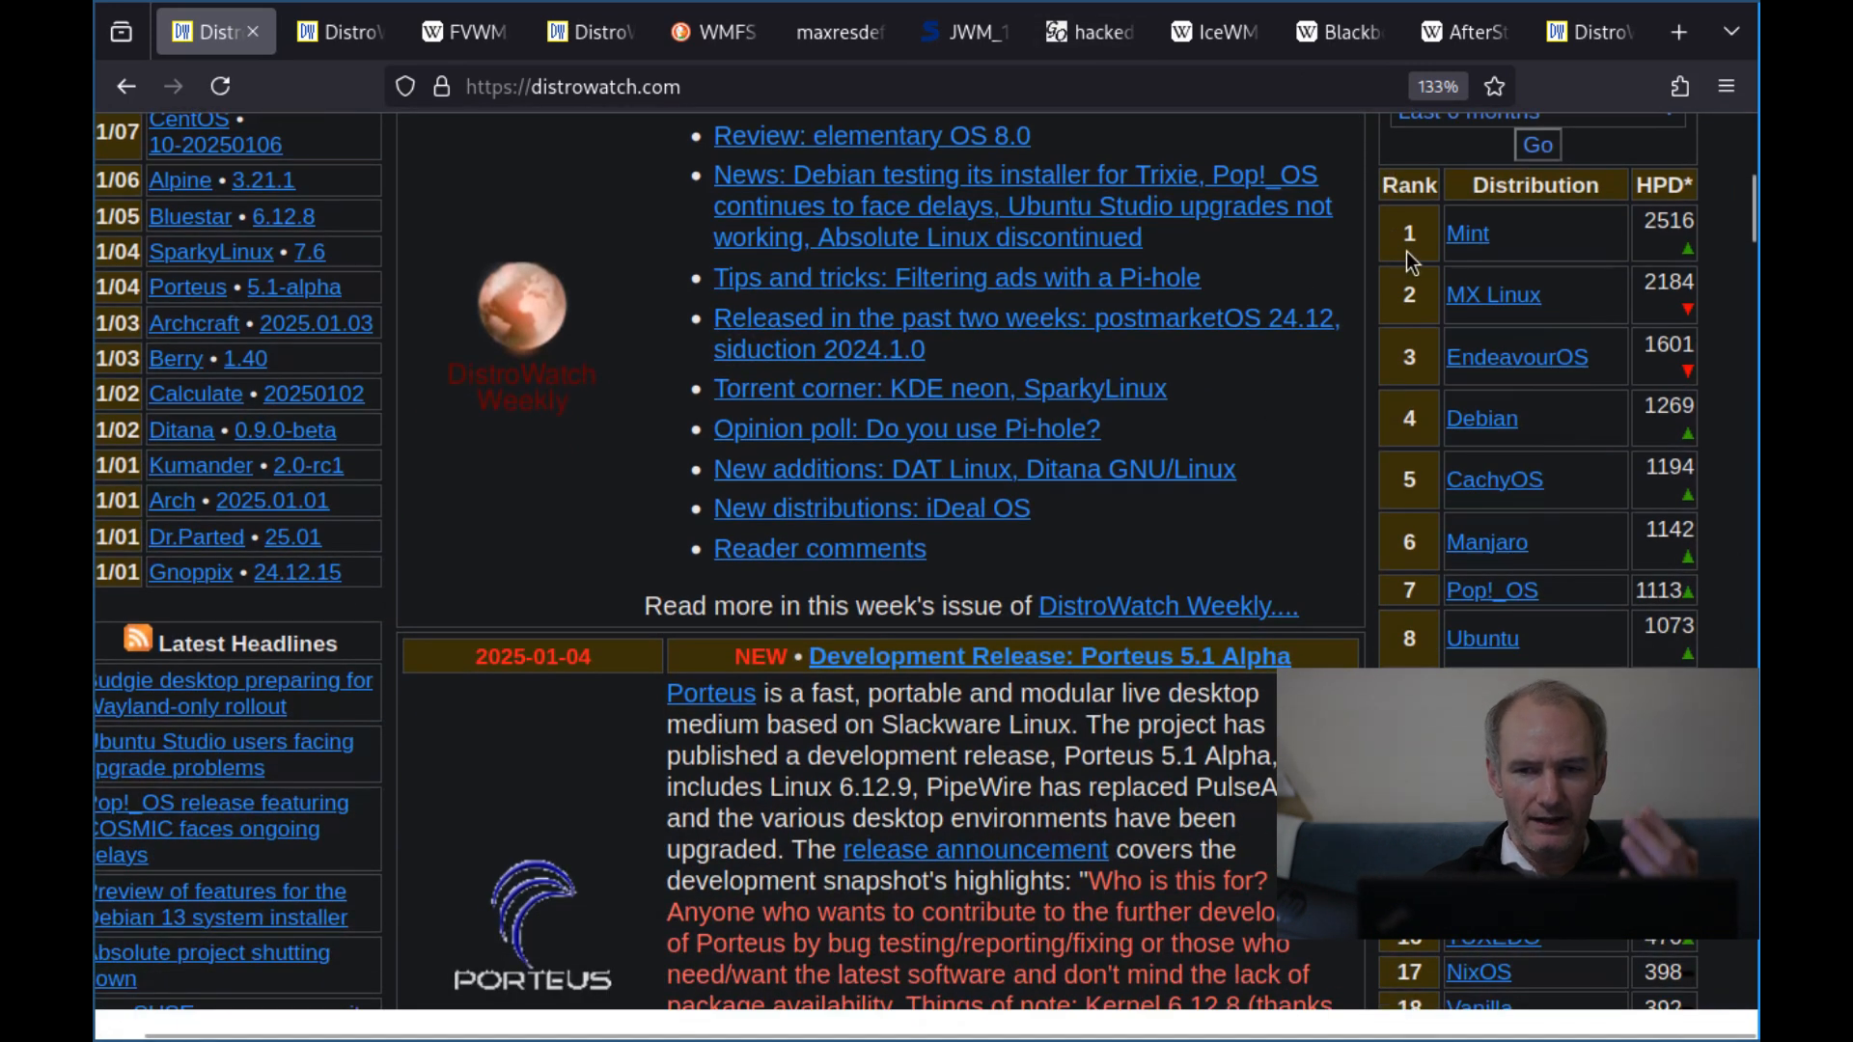
pyautogui.scroll(-3)
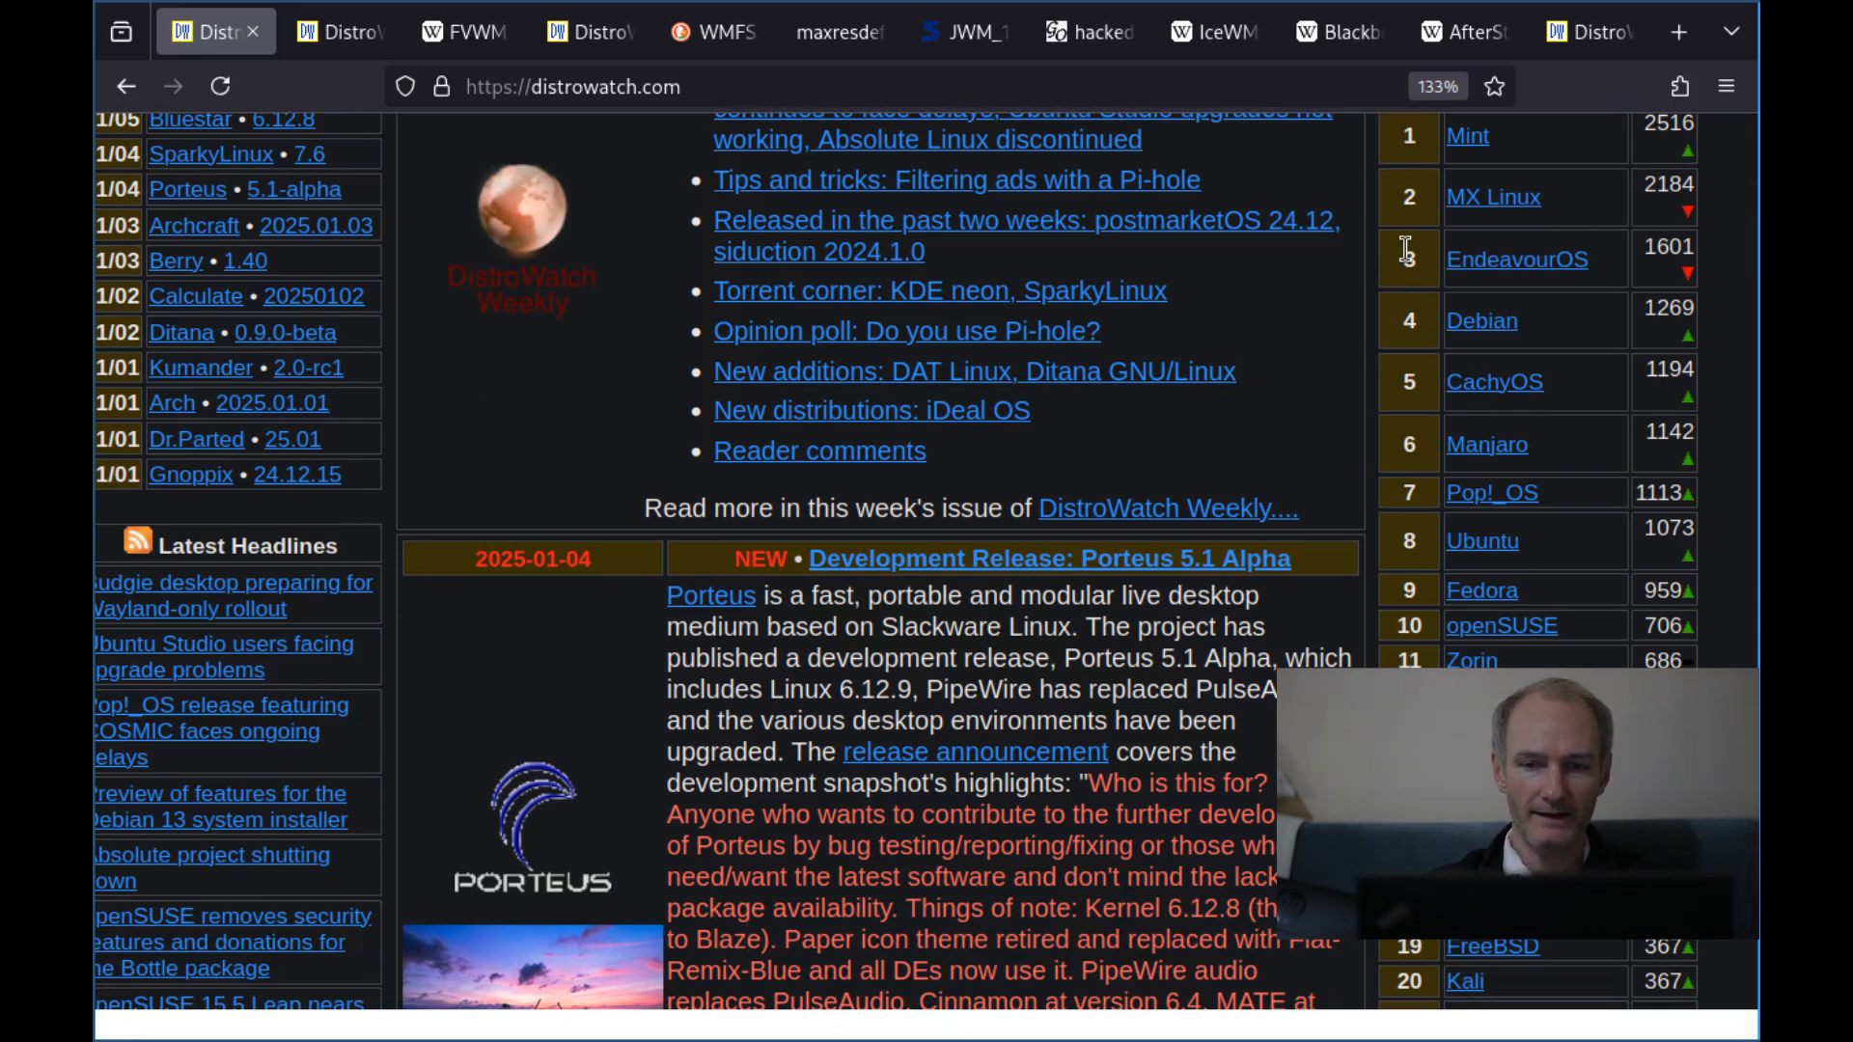
pyautogui.scroll(-3)
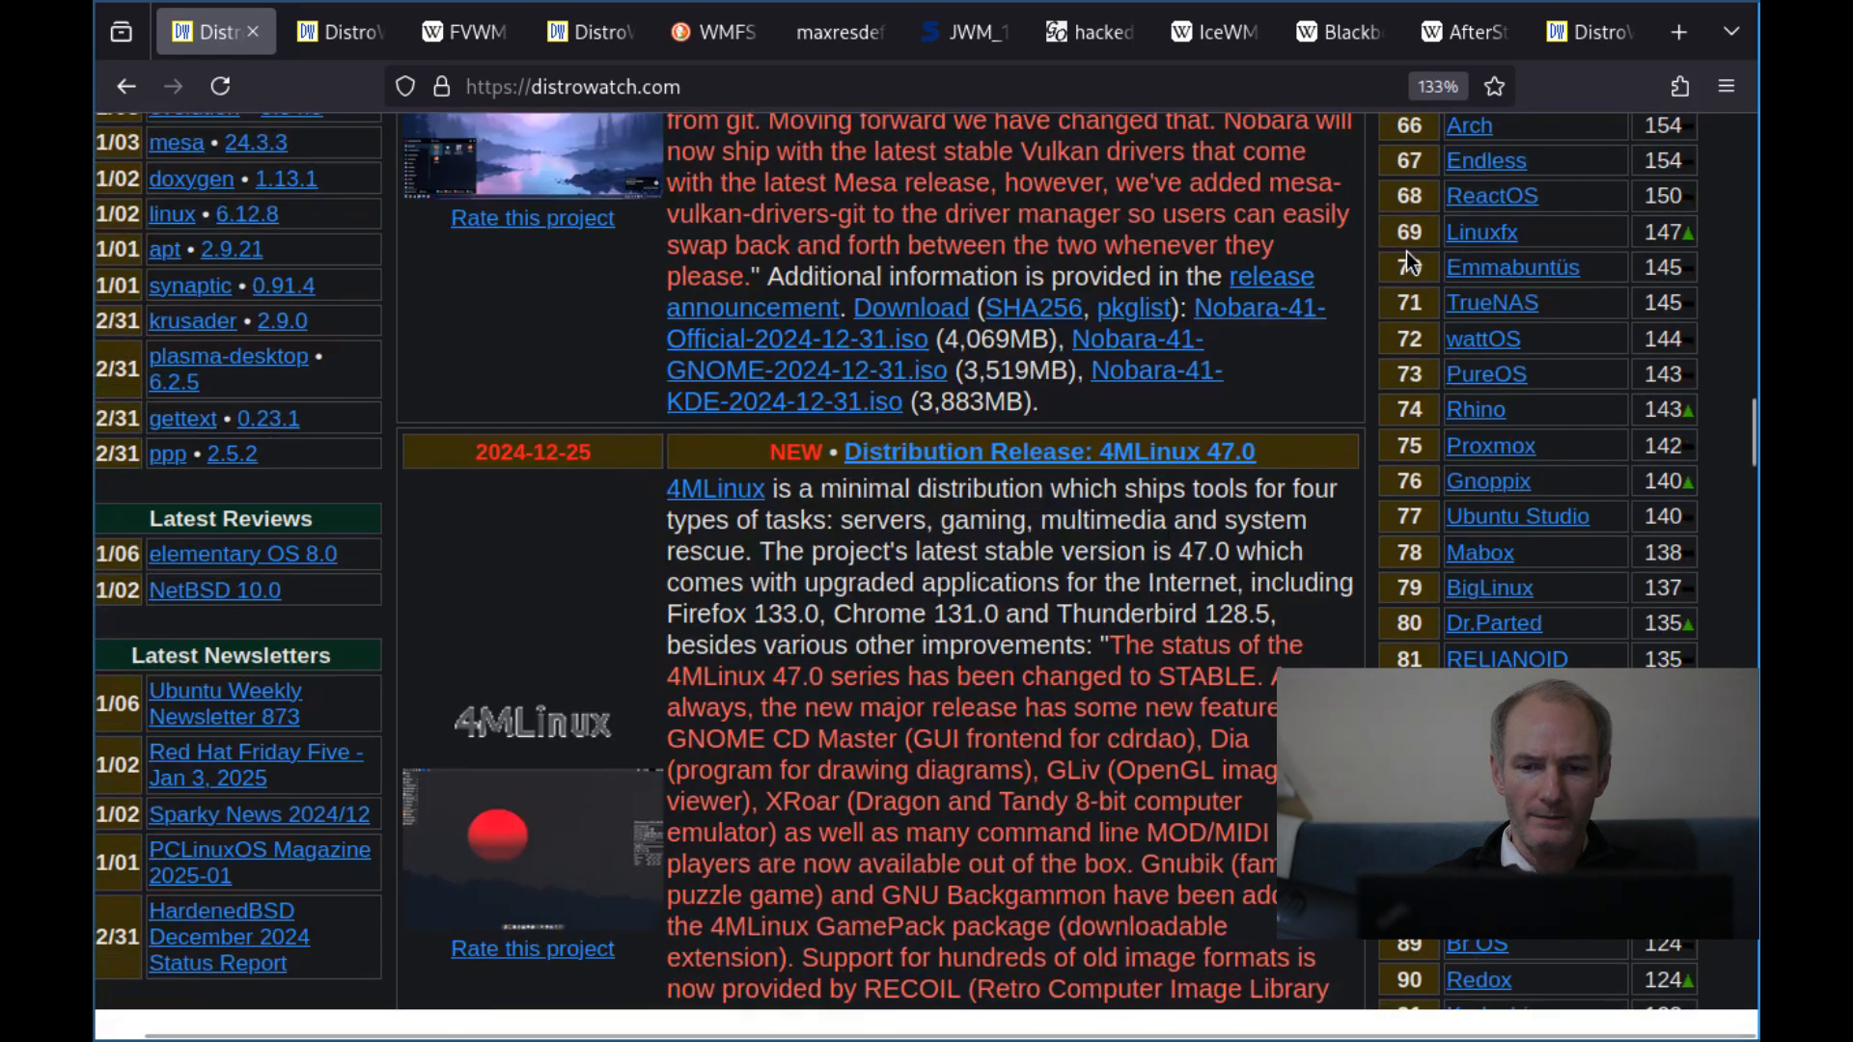
pyautogui.scroll(-3)
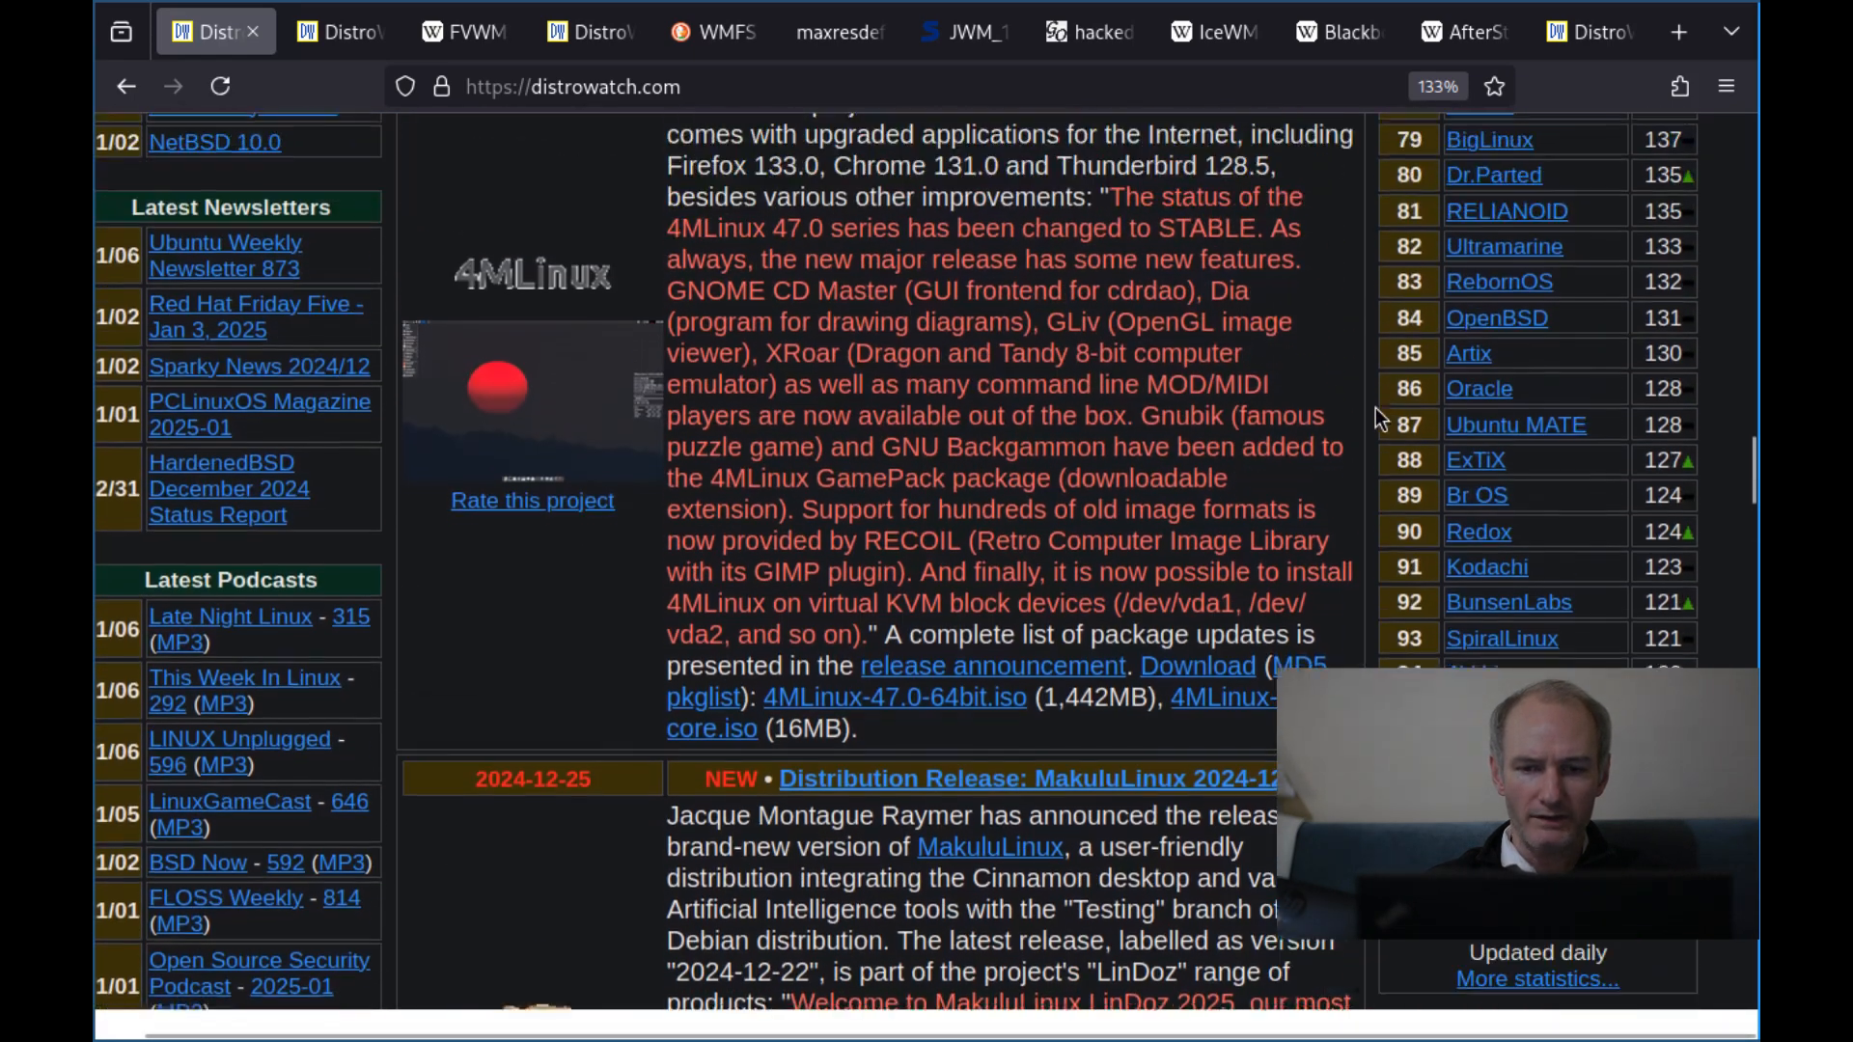
pyautogui.scroll(-3)
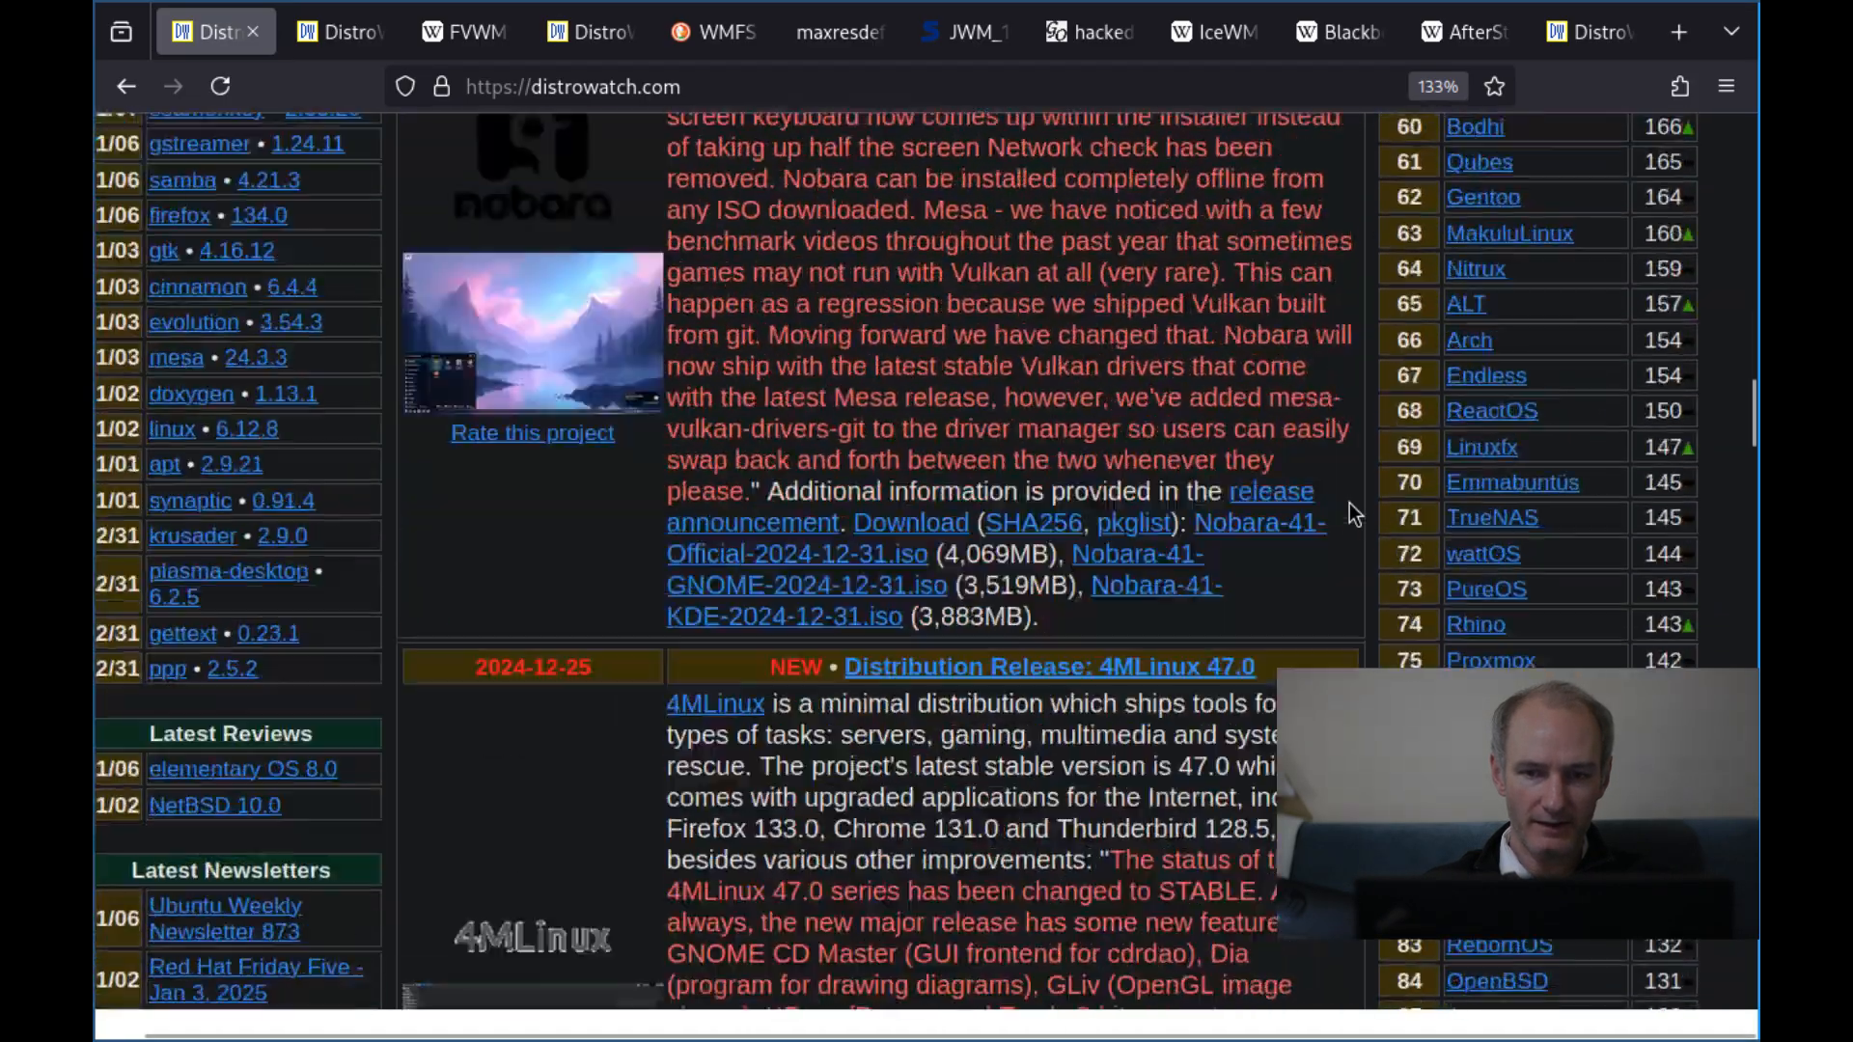
pyautogui.scroll(-3)
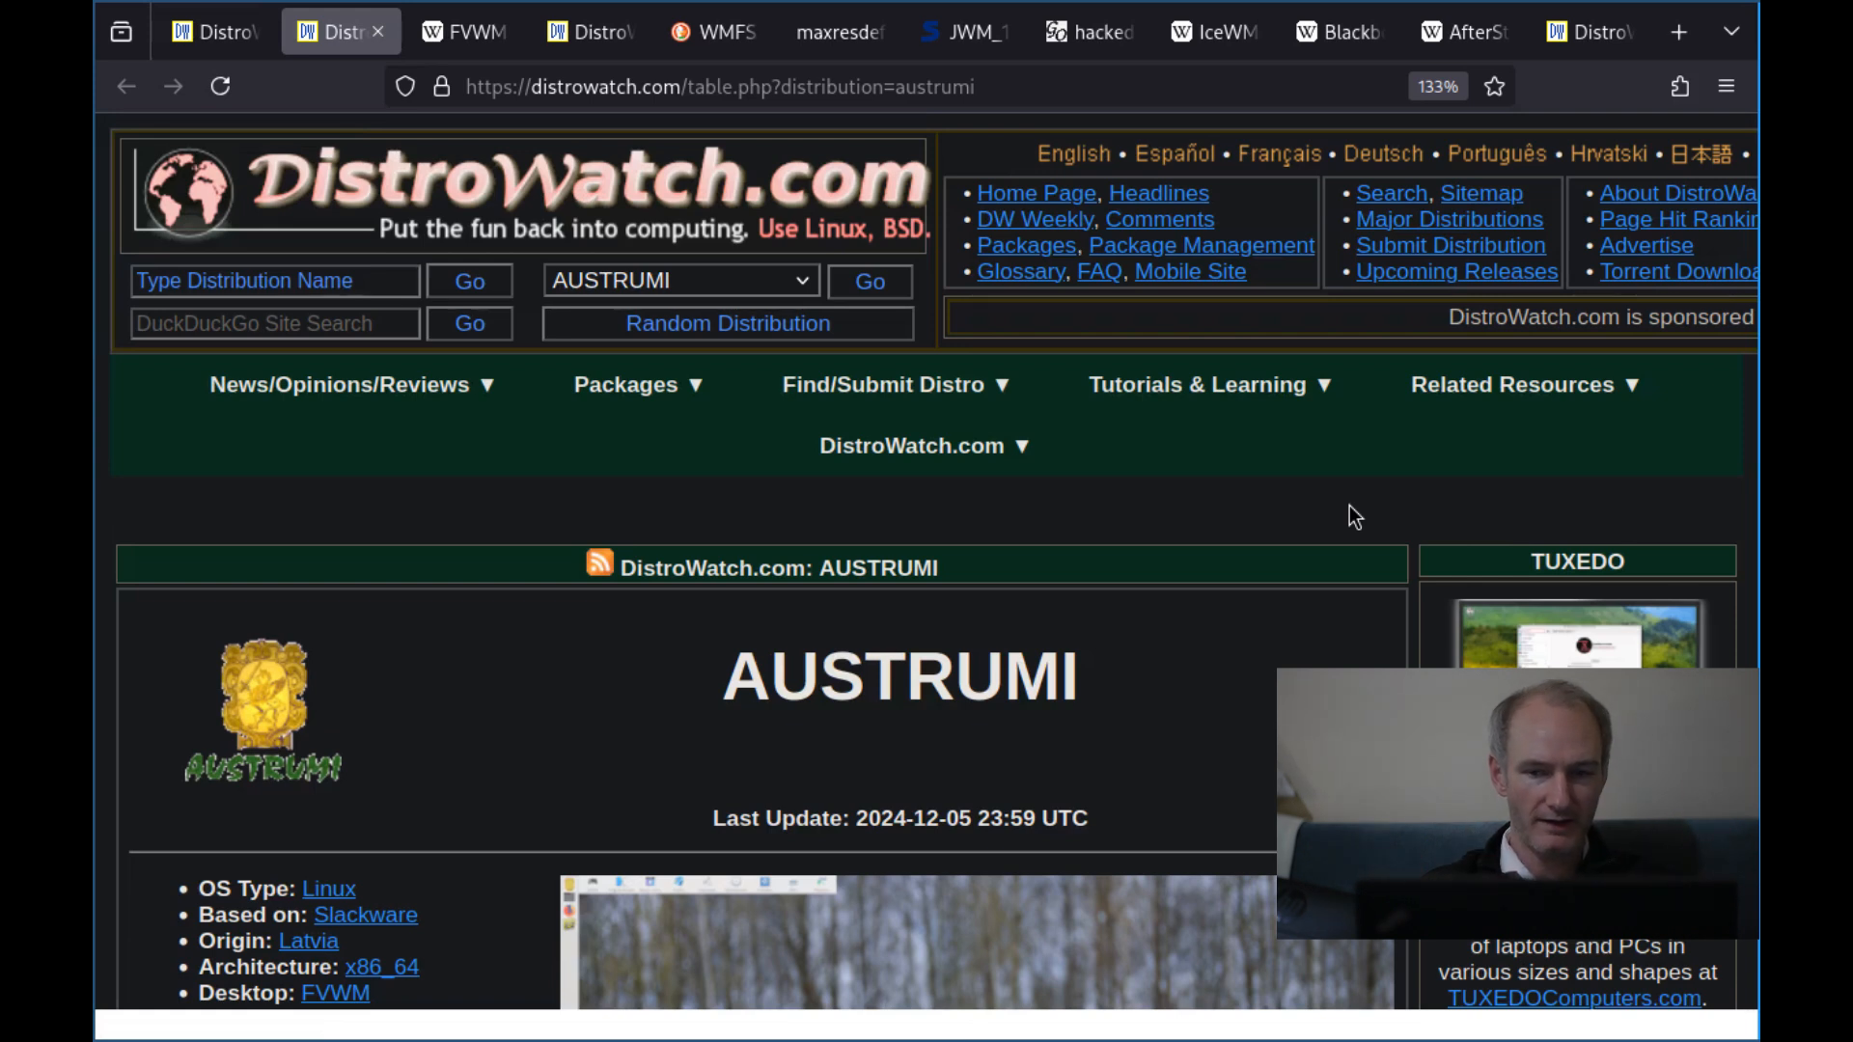
# Scroll down the AUSTRUMI page to its description, popularity figures and summary
pyautogui.scroll(-3)
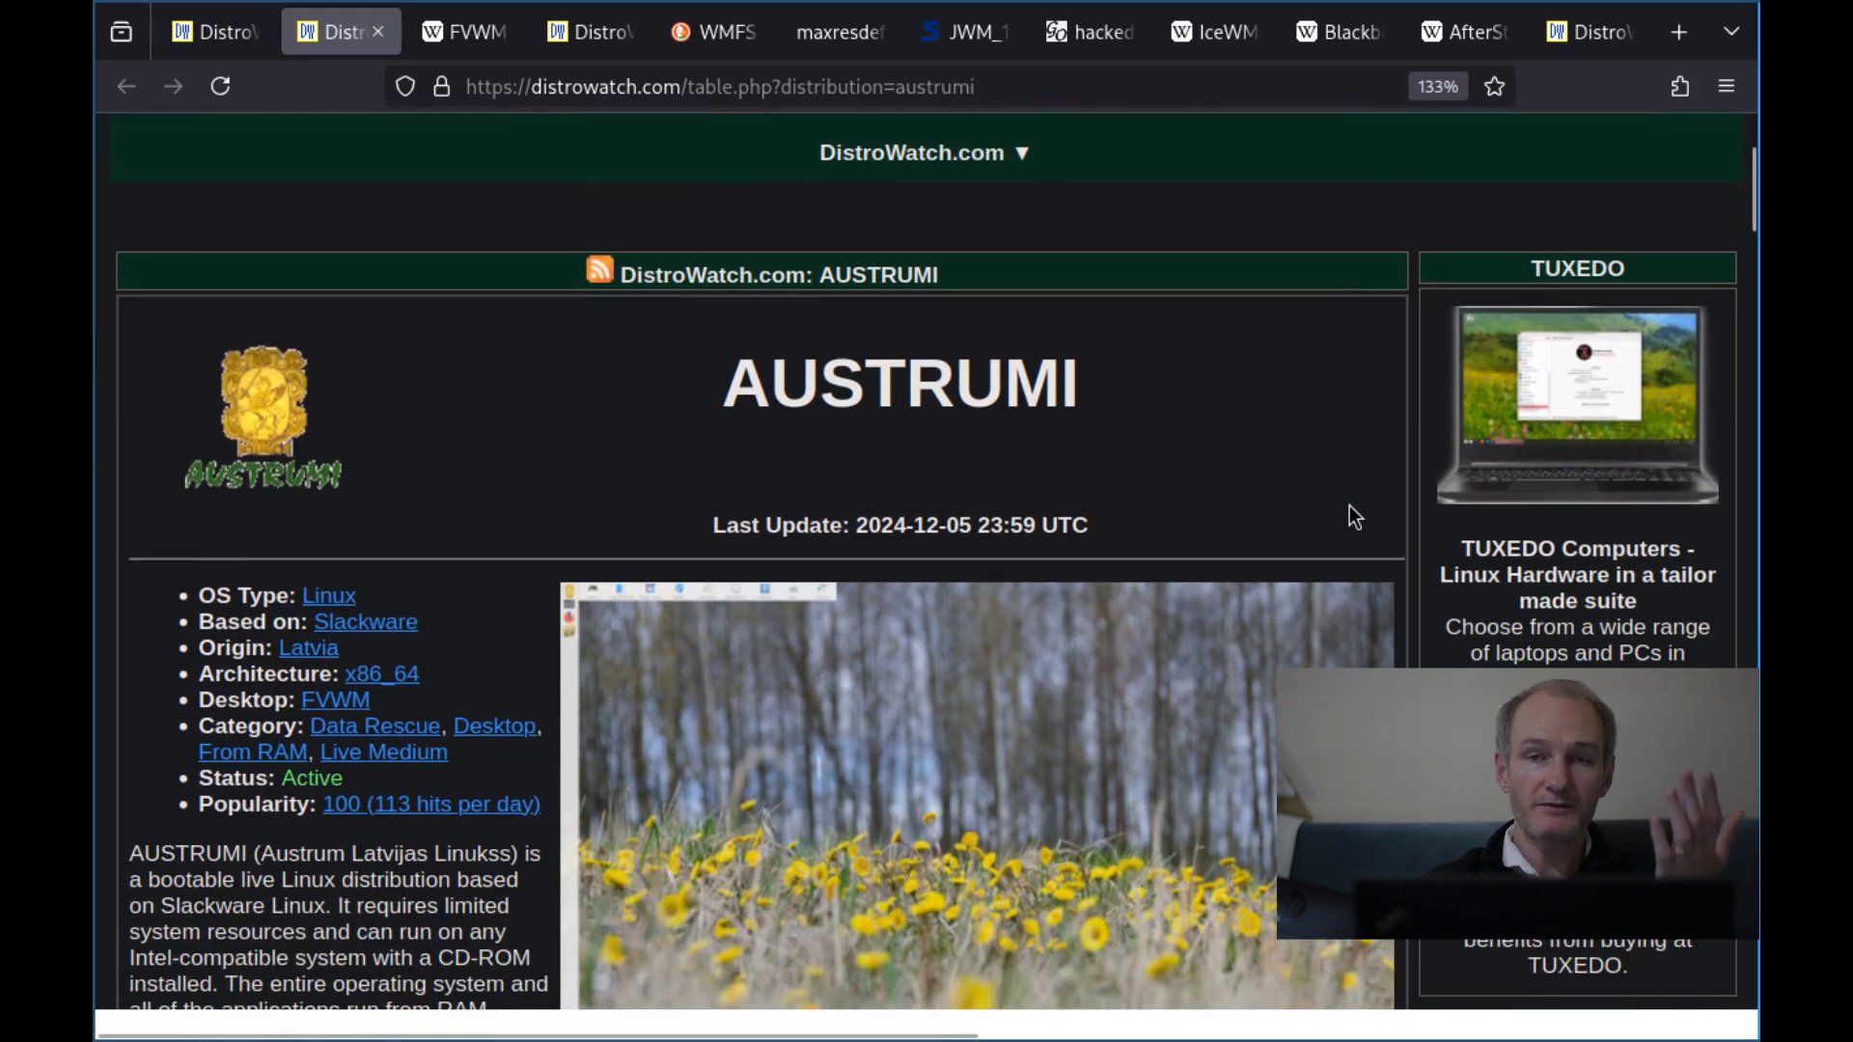
pyautogui.scroll(-3)
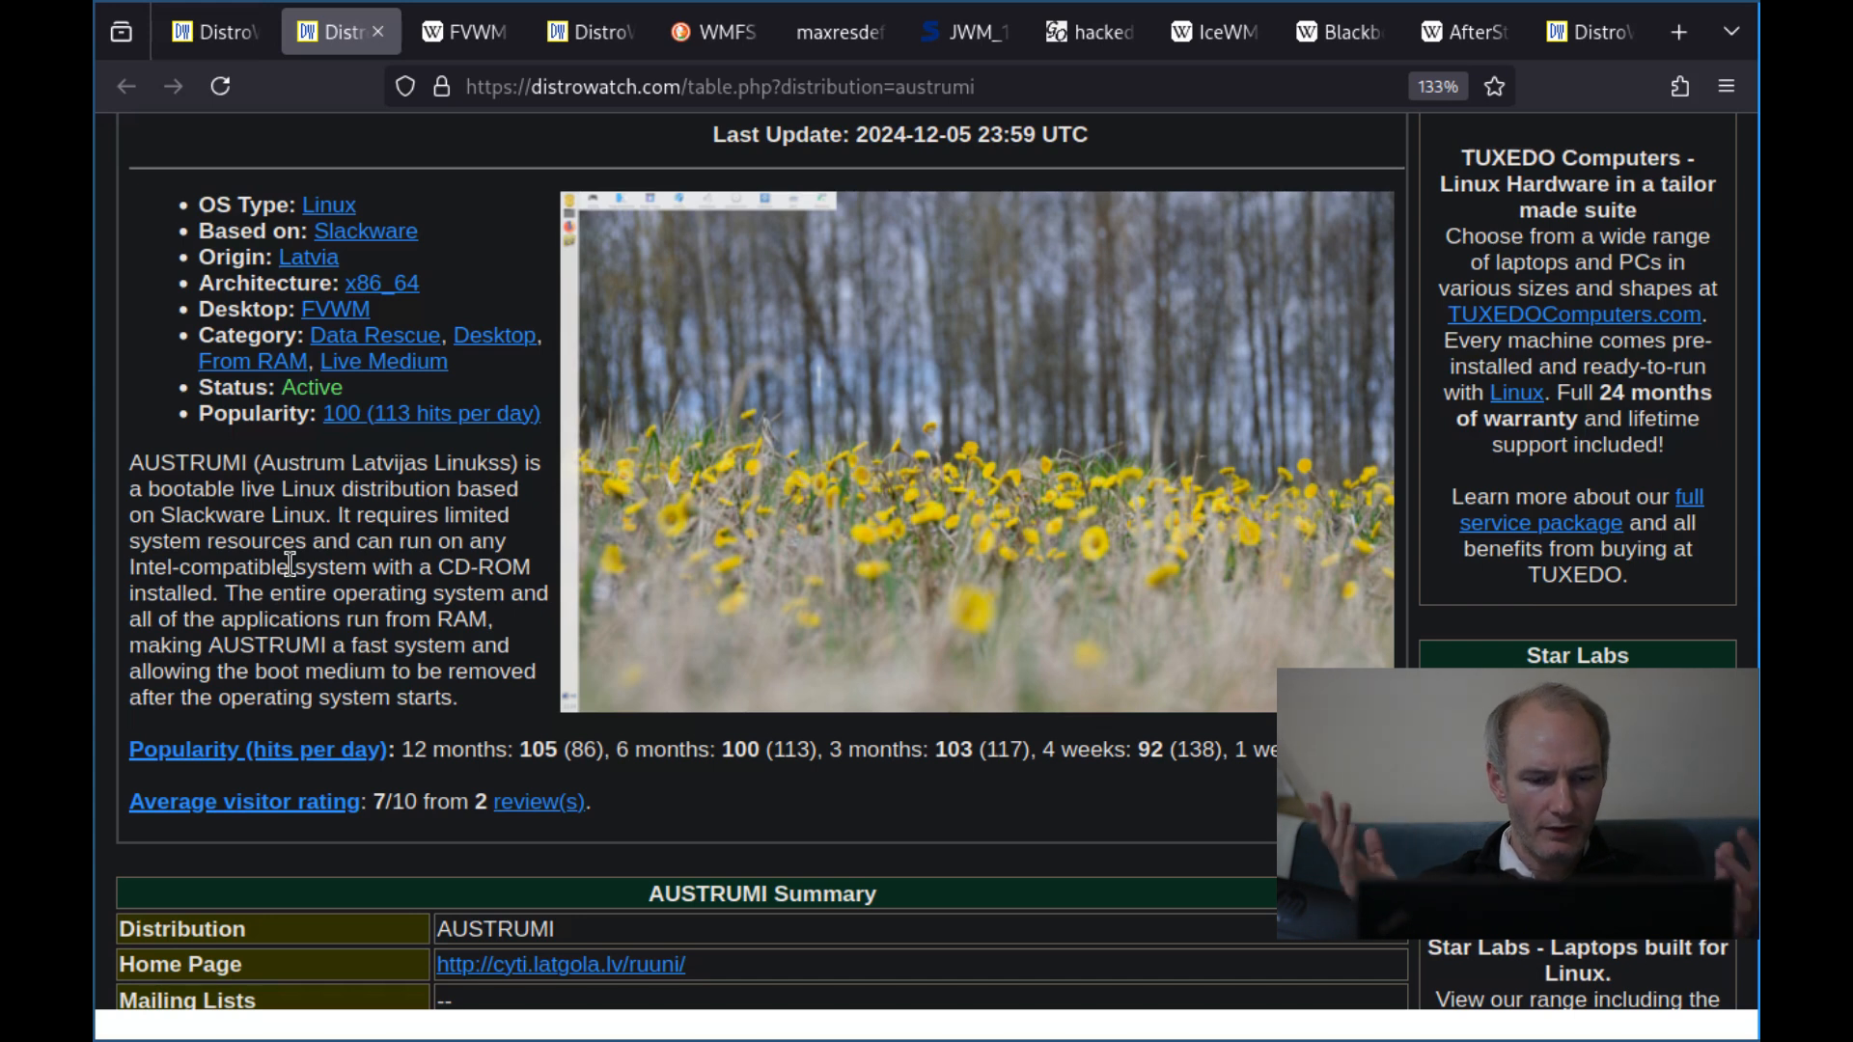
# Switch to Wikipedia's FVWM article and read its introduction and History start
pyautogui.click(461, 33)
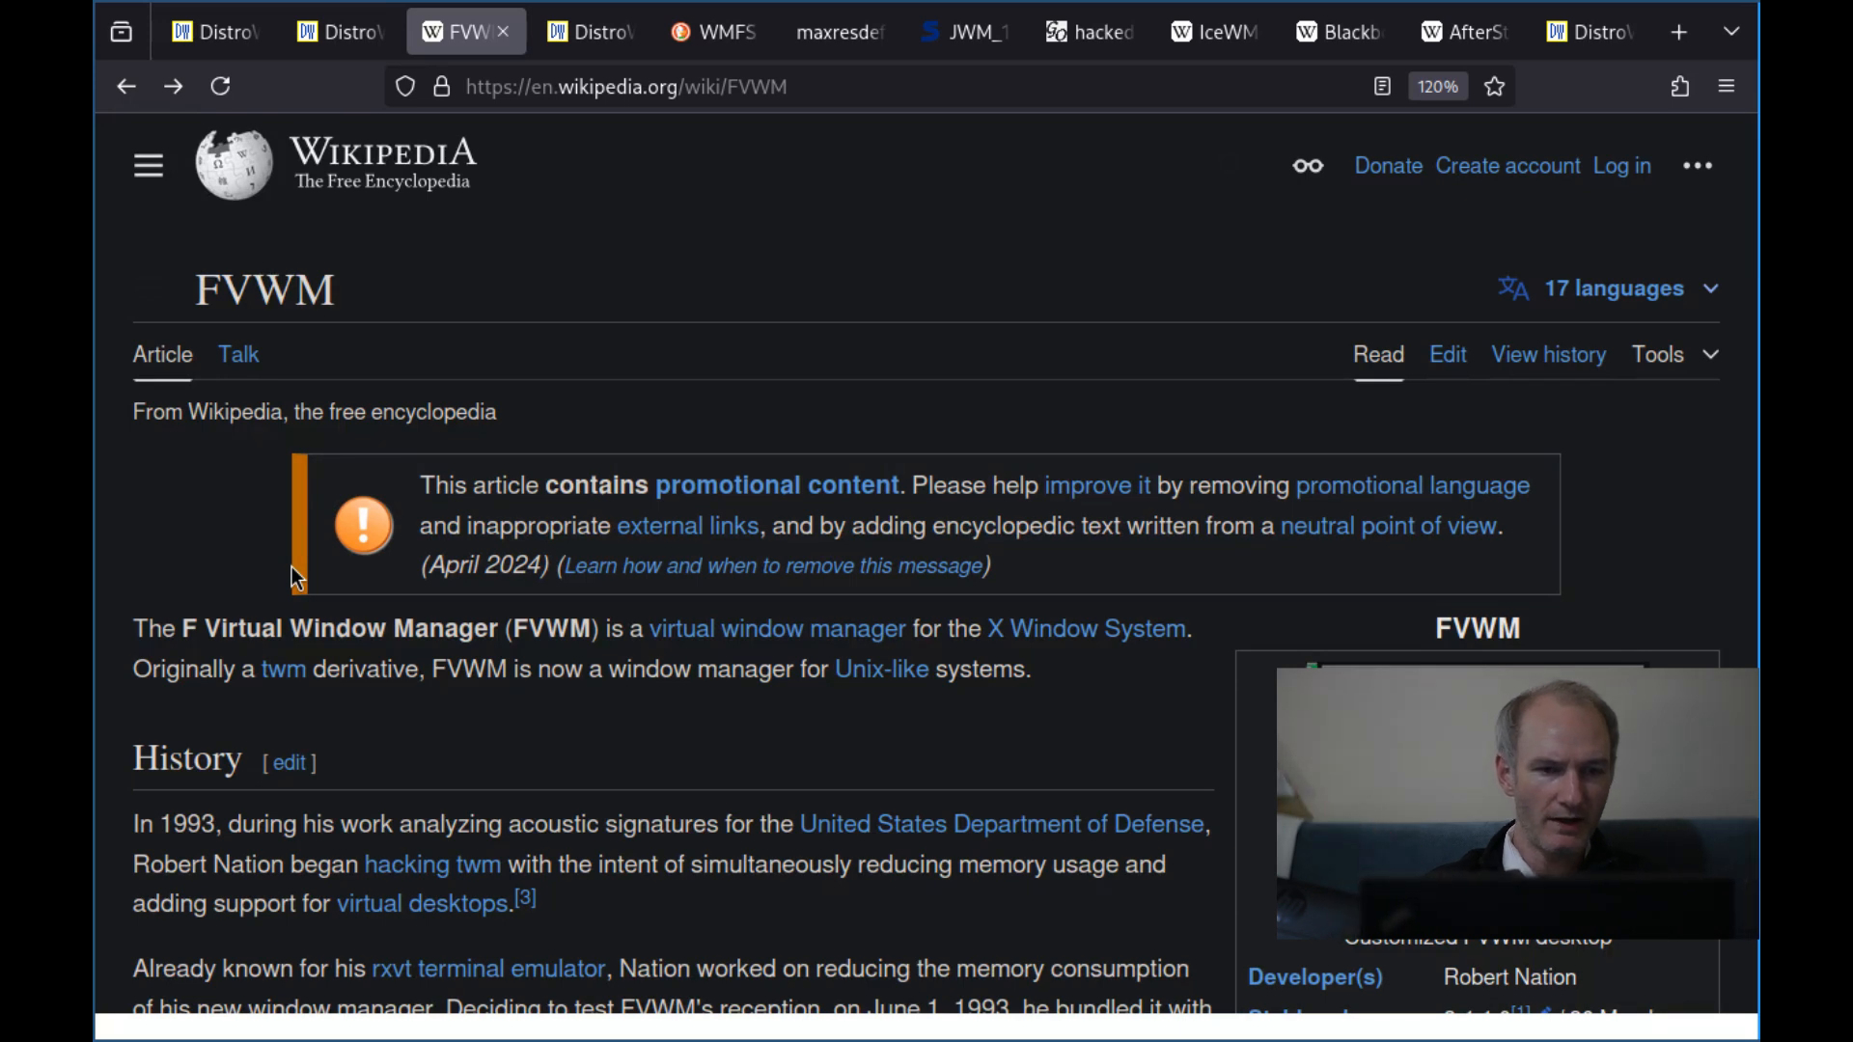
pyautogui.scroll(-3)
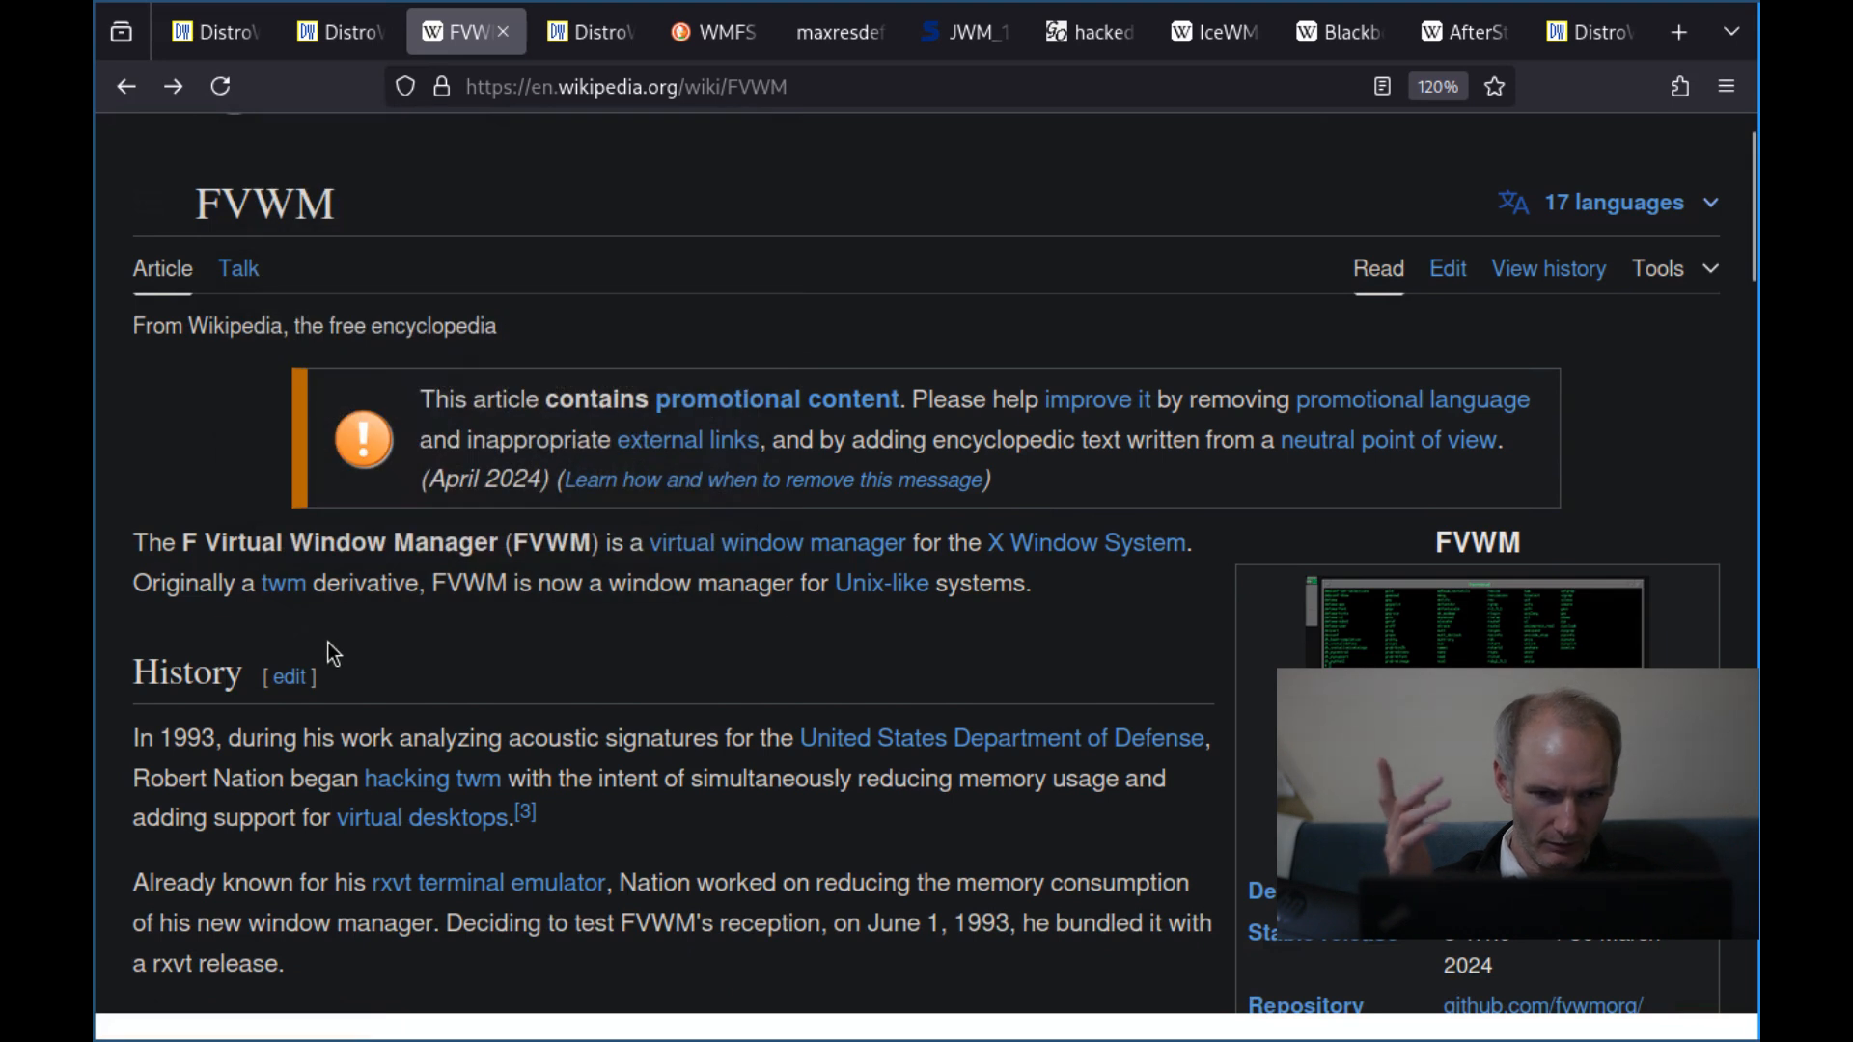
pyautogui.moveTo(496, 638)
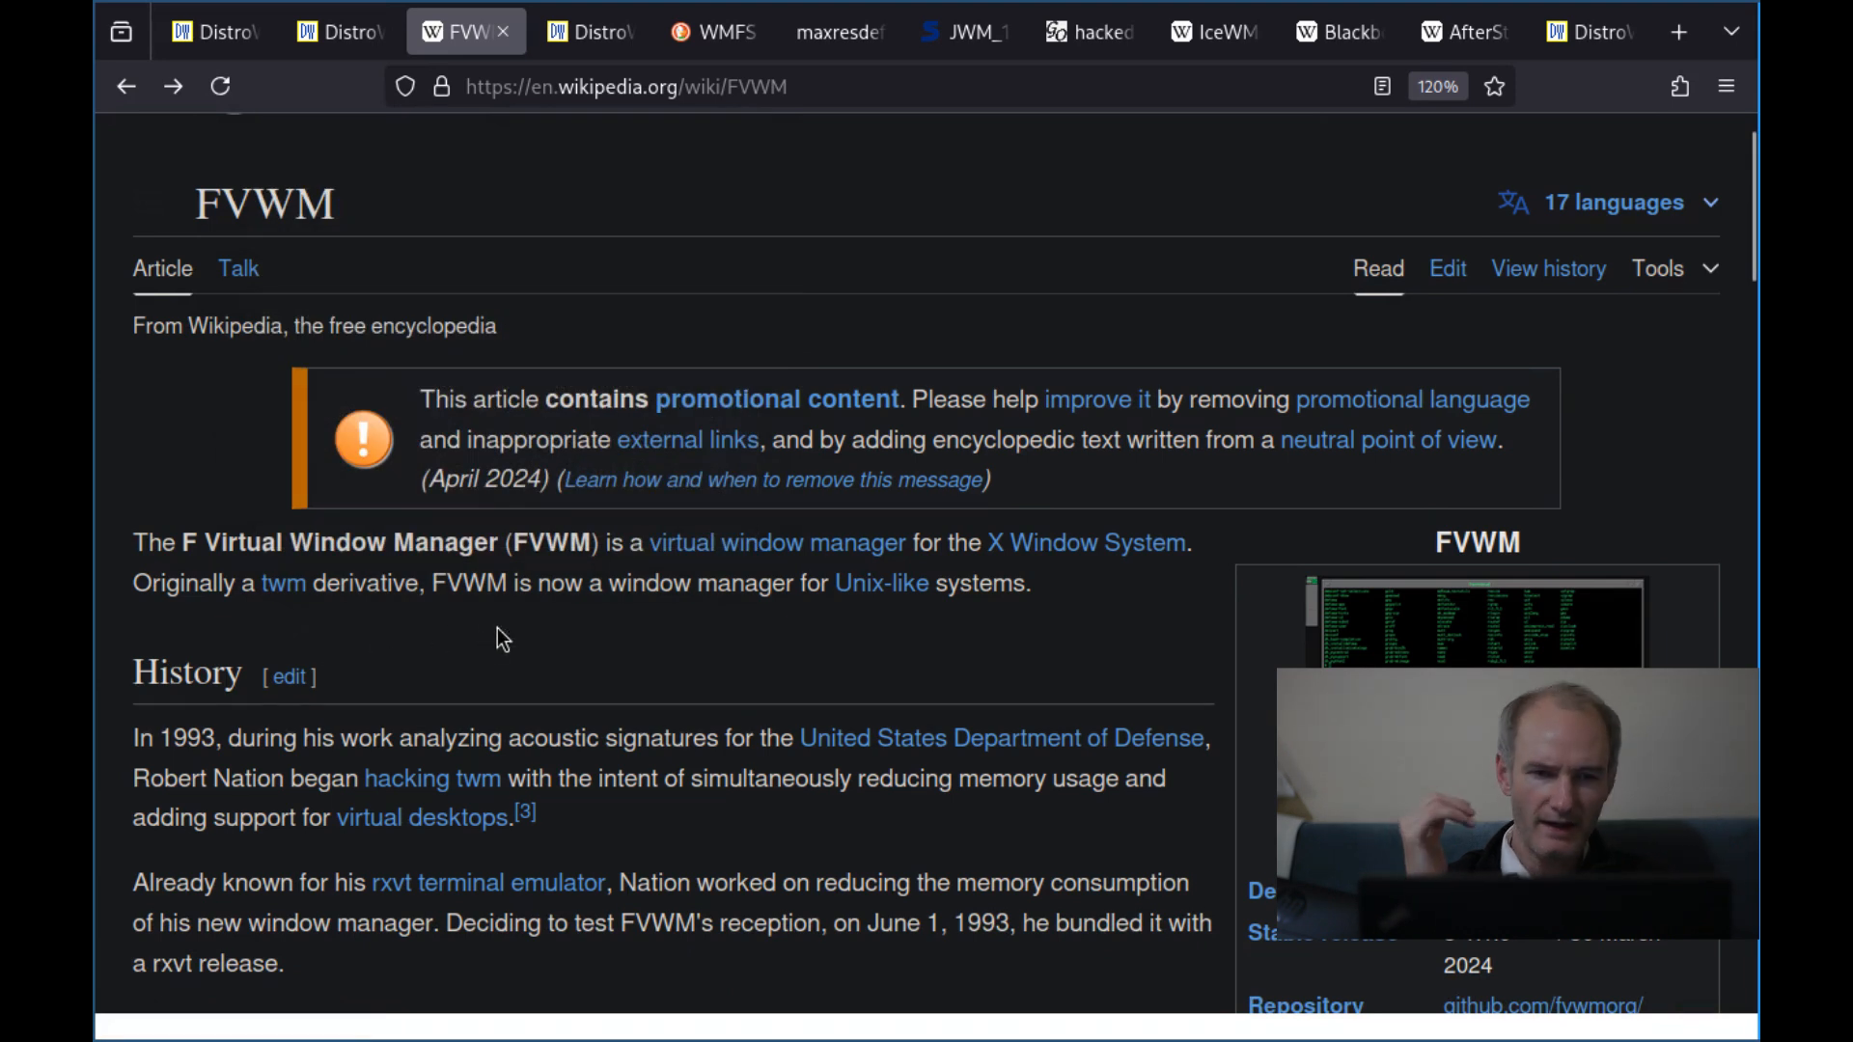
pyautogui.moveTo(680, 651)
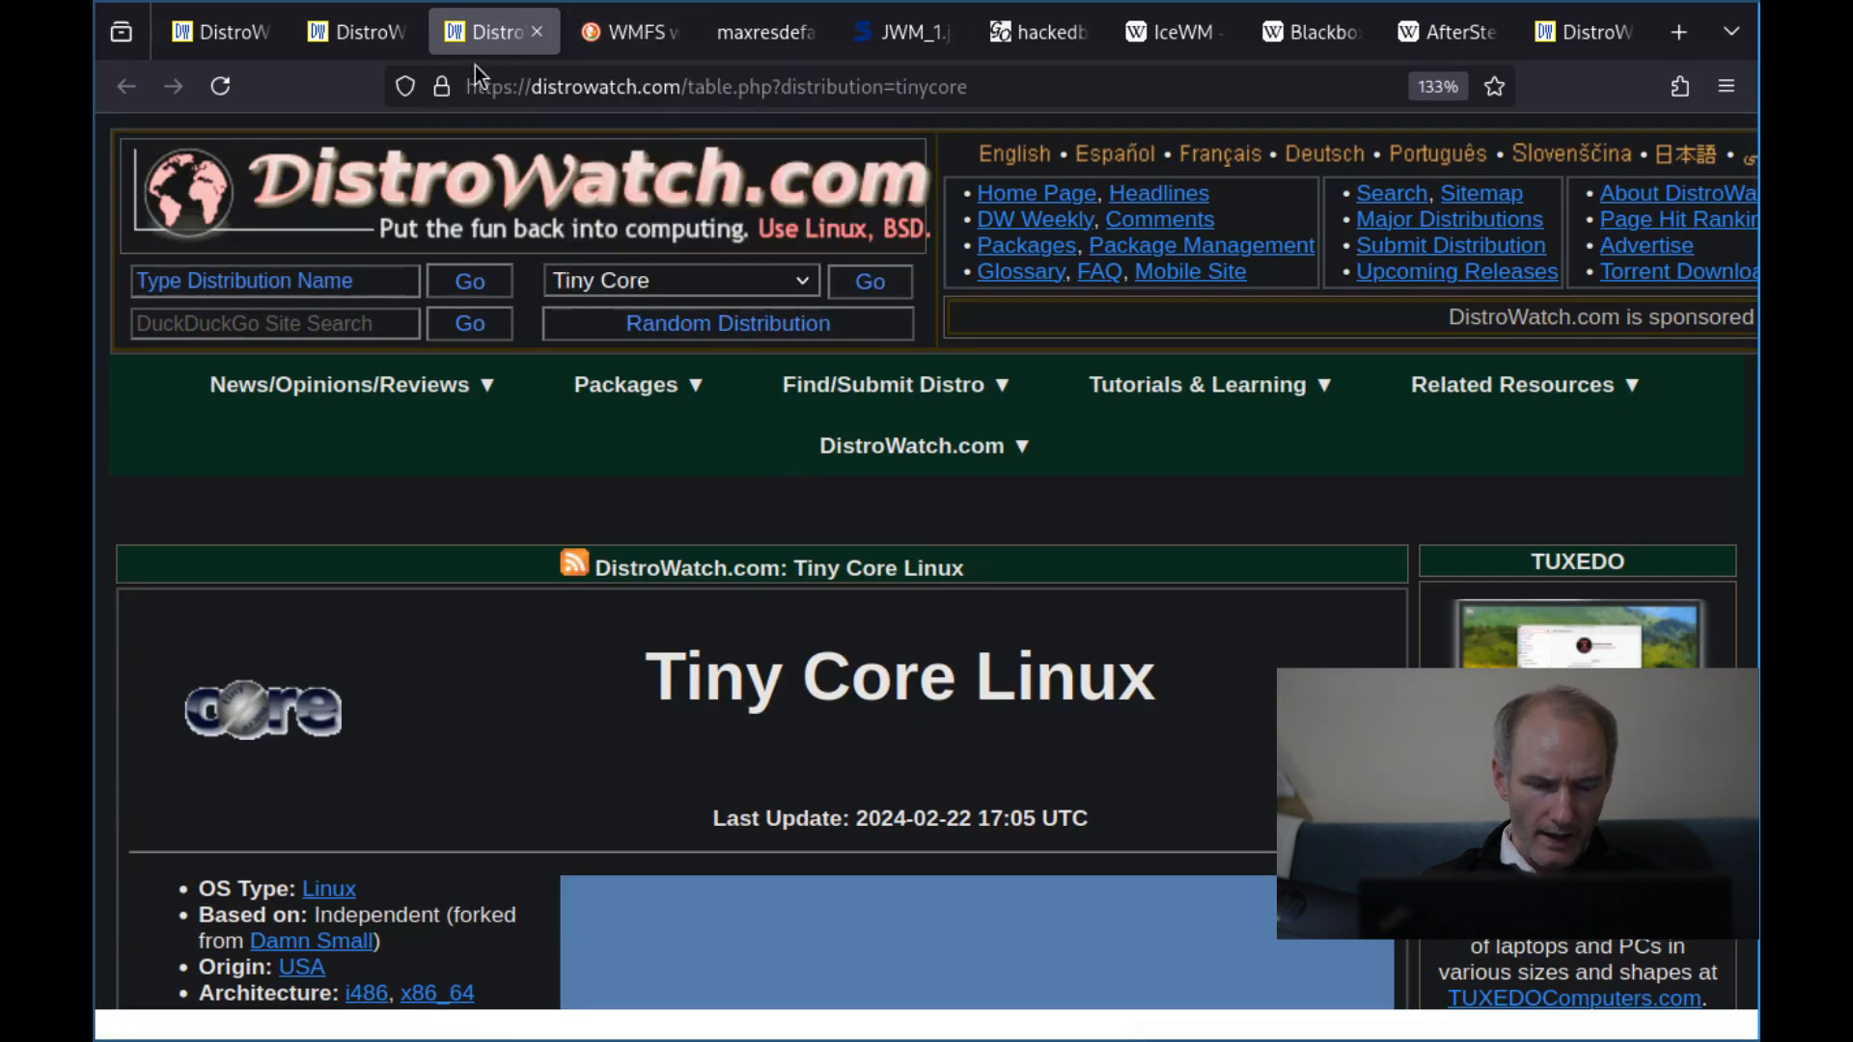
# Read Tiny Core Linux's details and desktop list, then move to the WMFS image search results
pyautogui.scroll(-3)
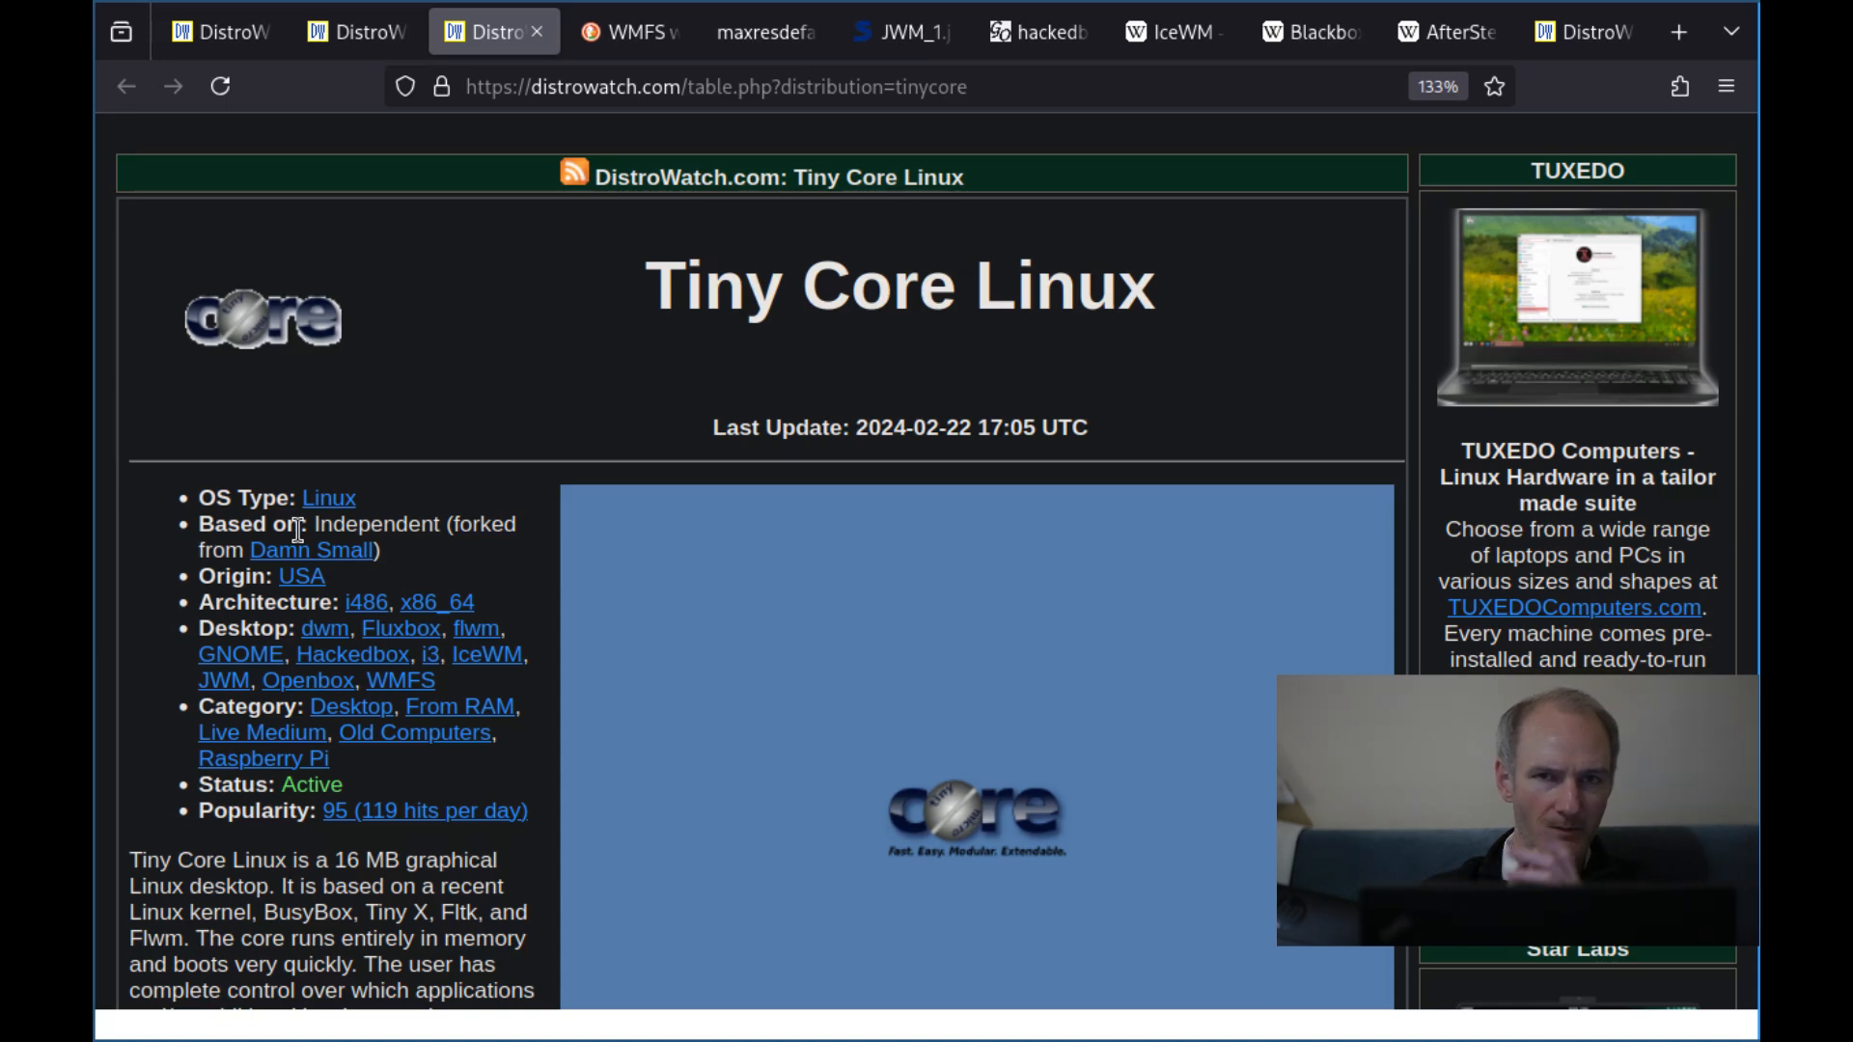
pyautogui.scroll(-3)
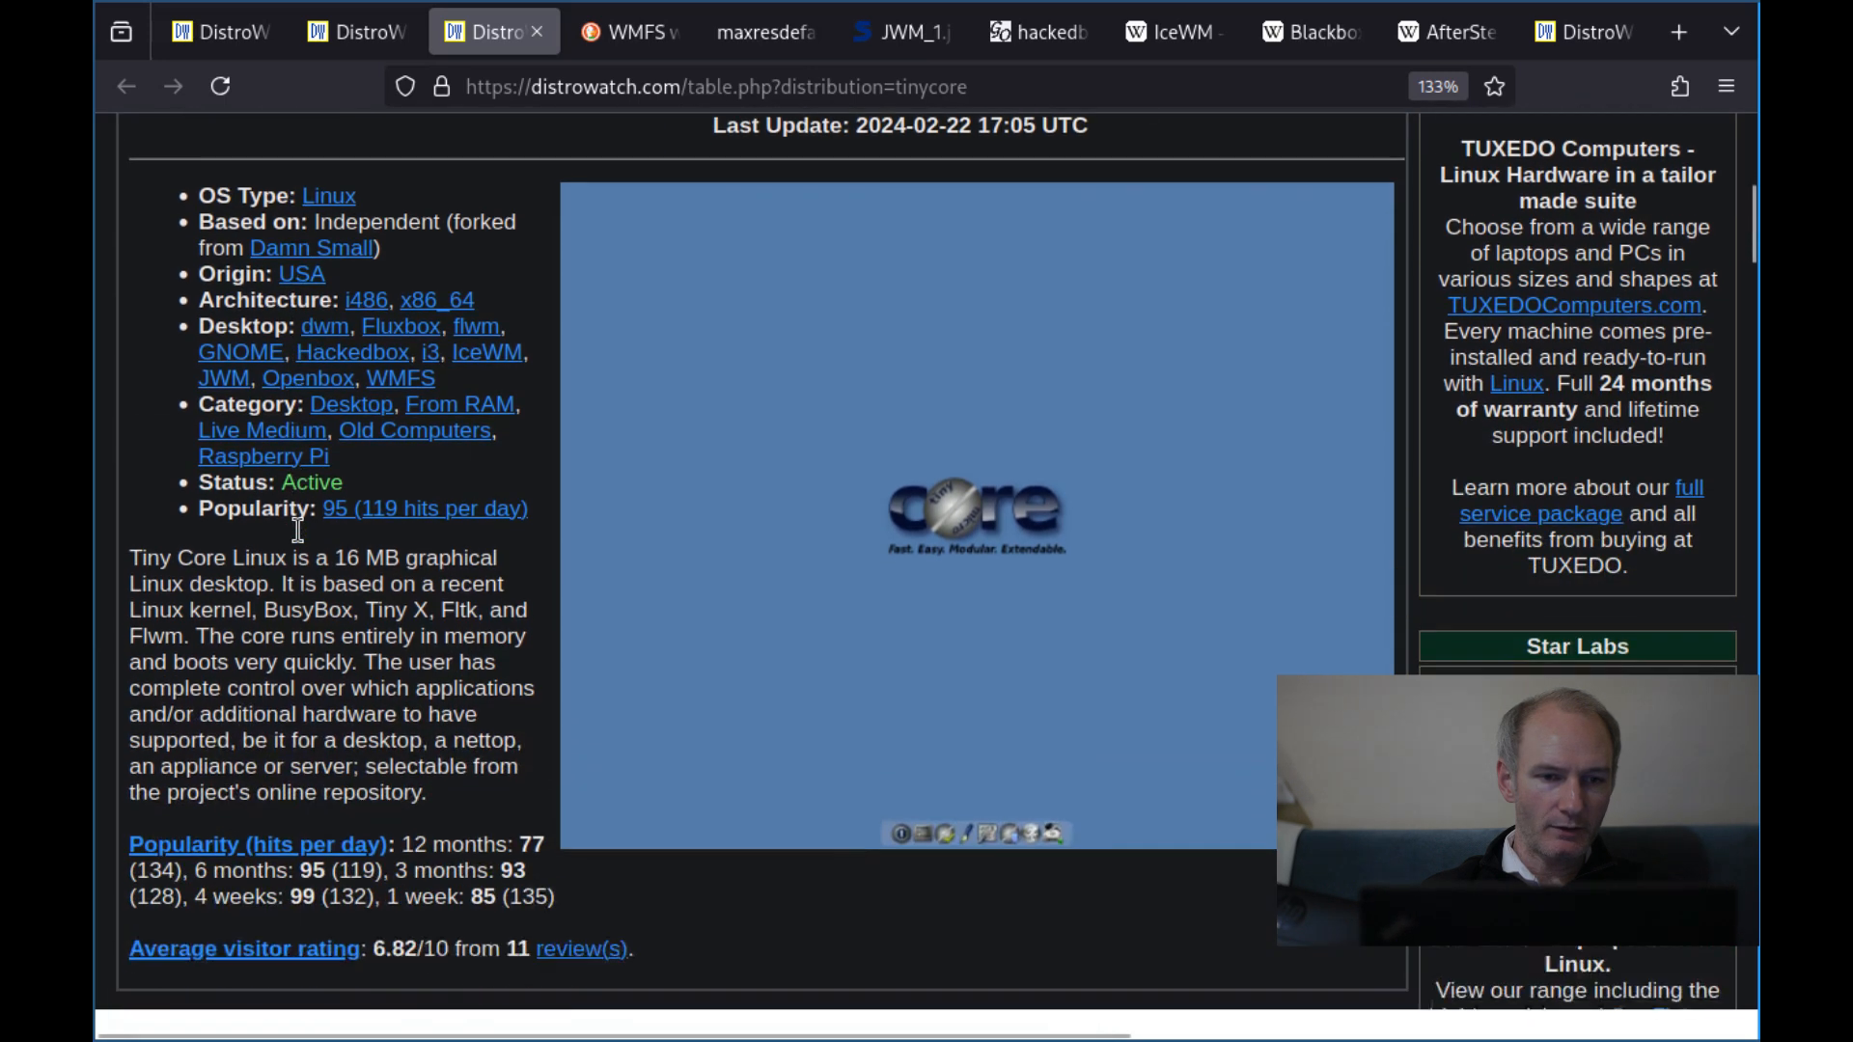
pyautogui.scroll(-3)
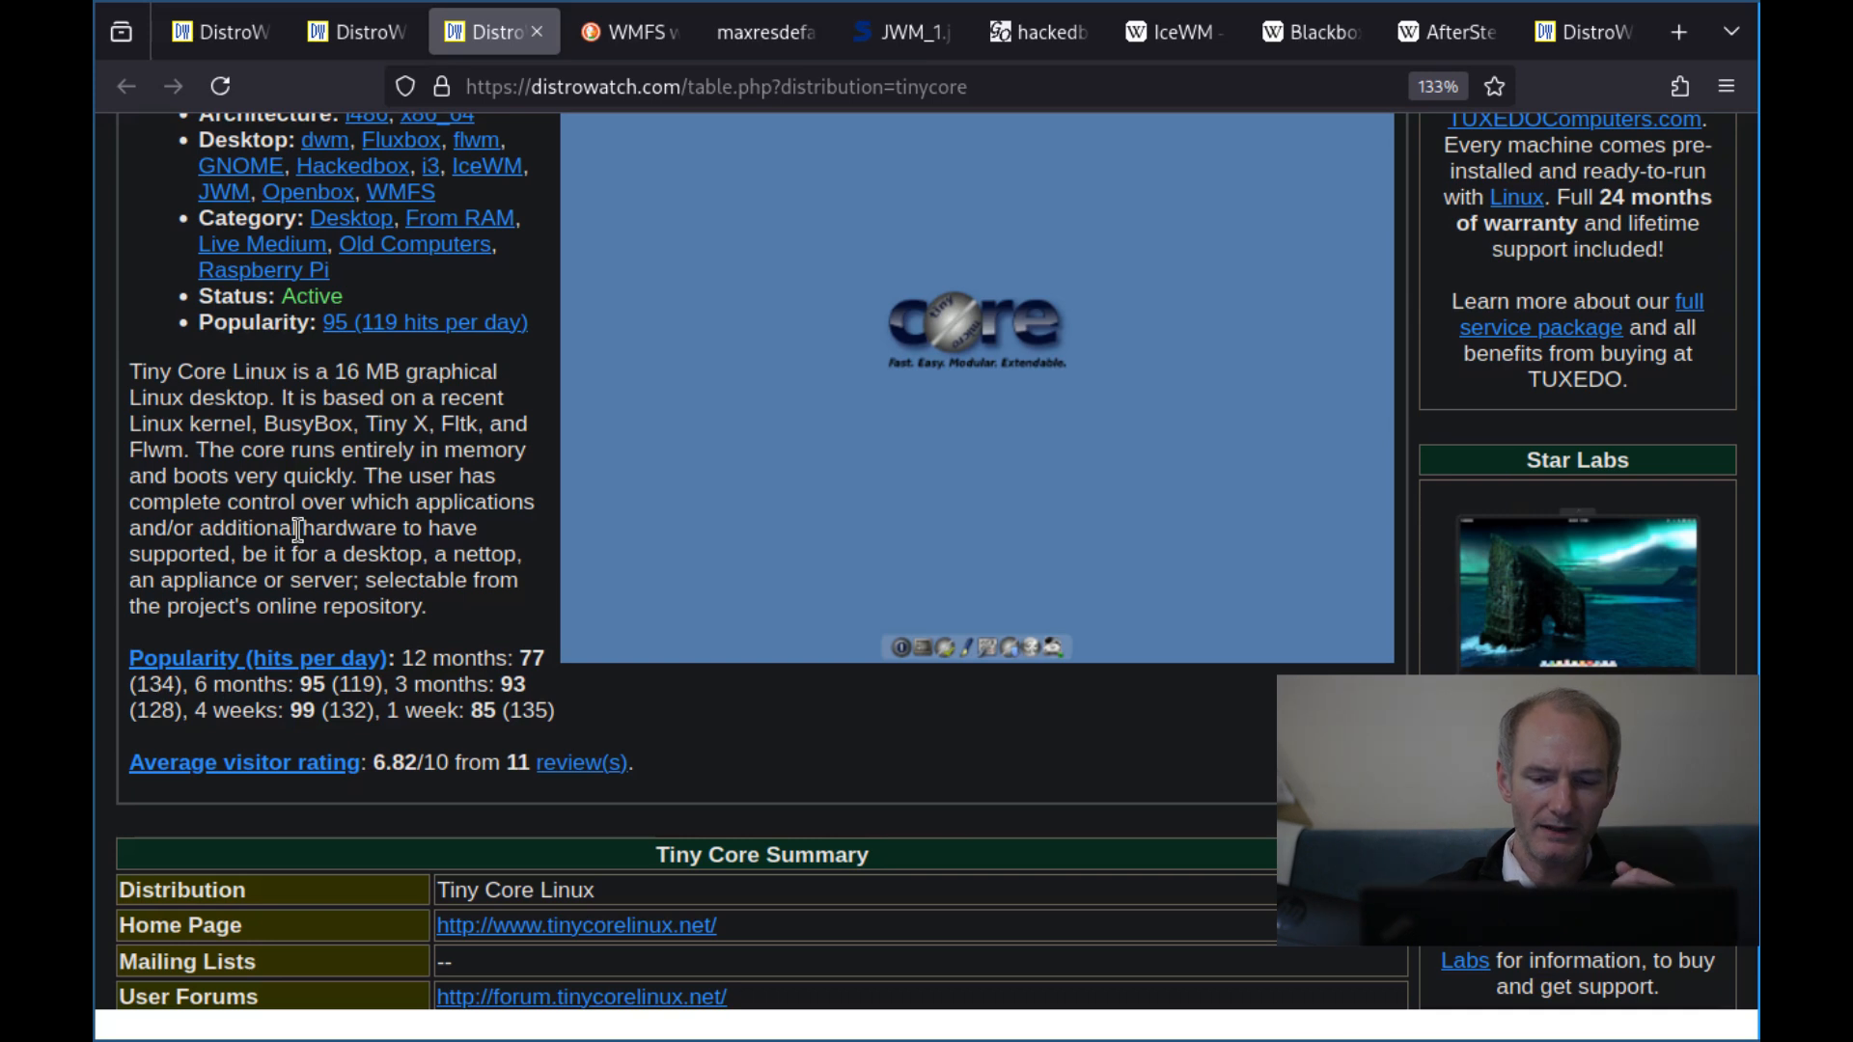
pyautogui.scroll(3)
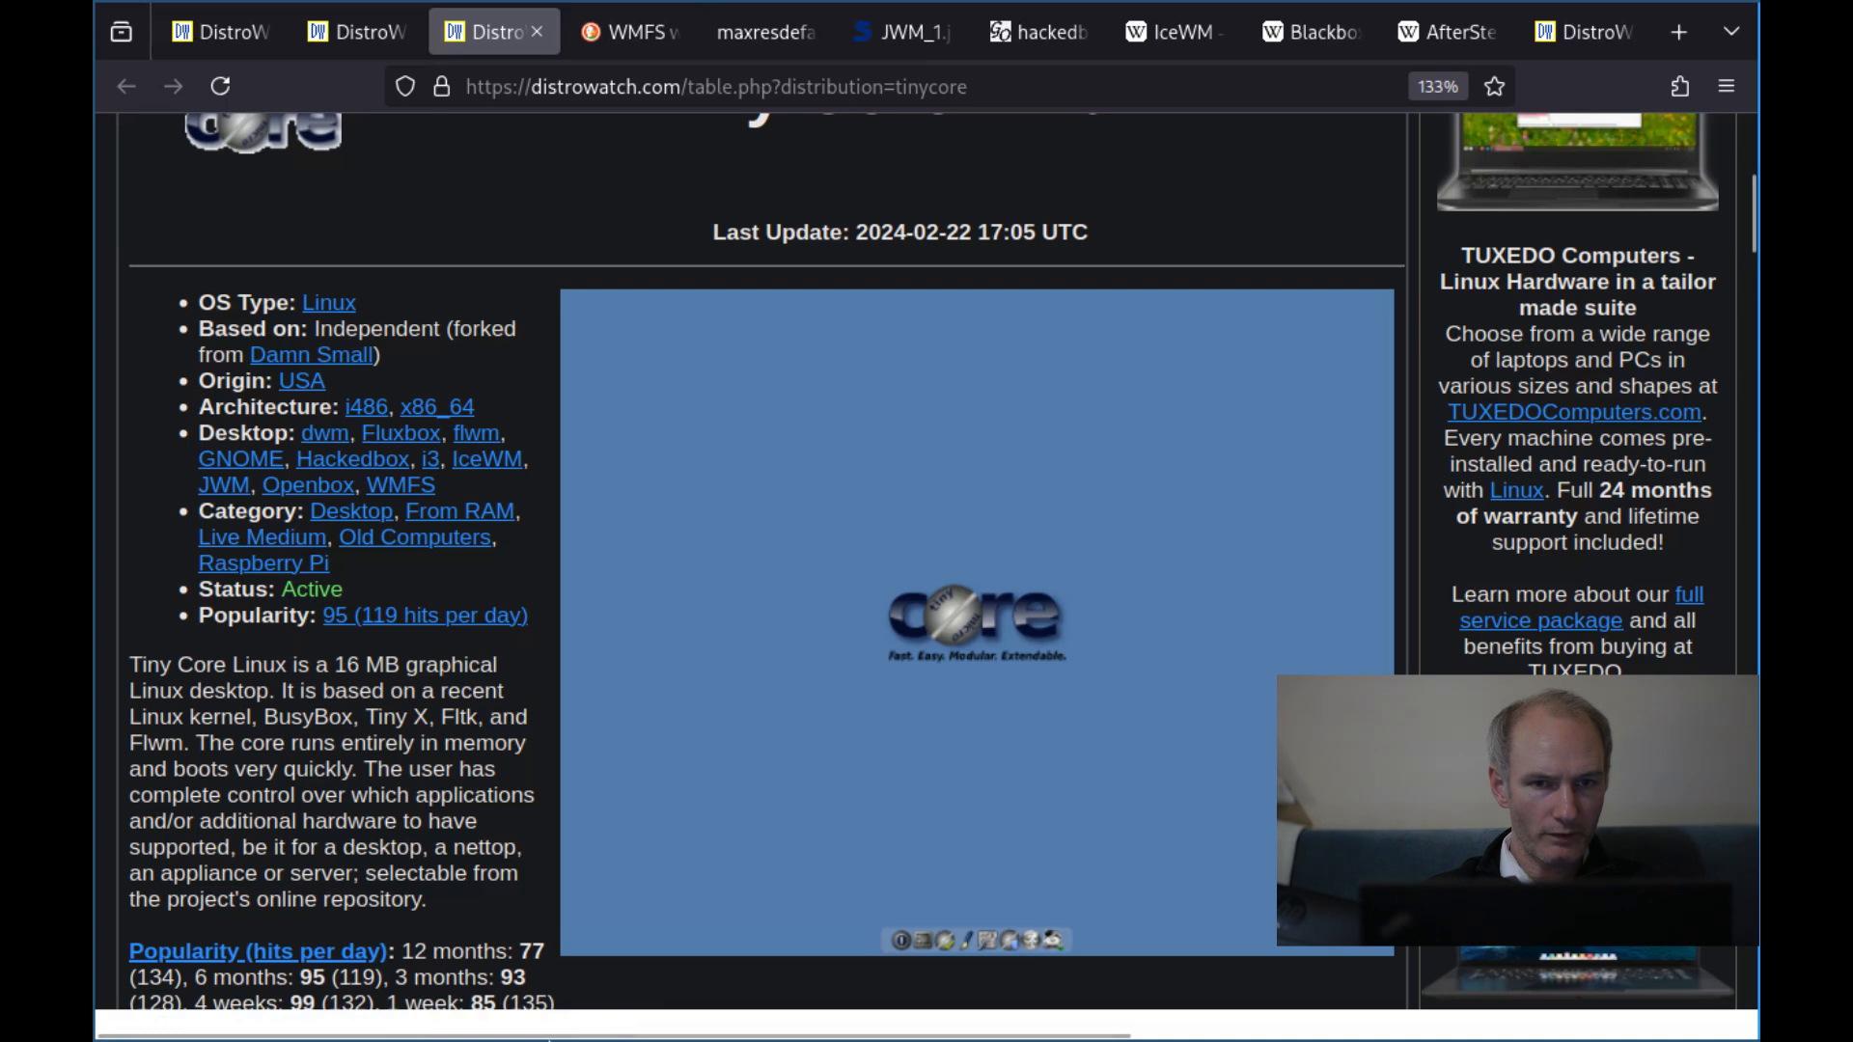
pyautogui.click(619, 33)
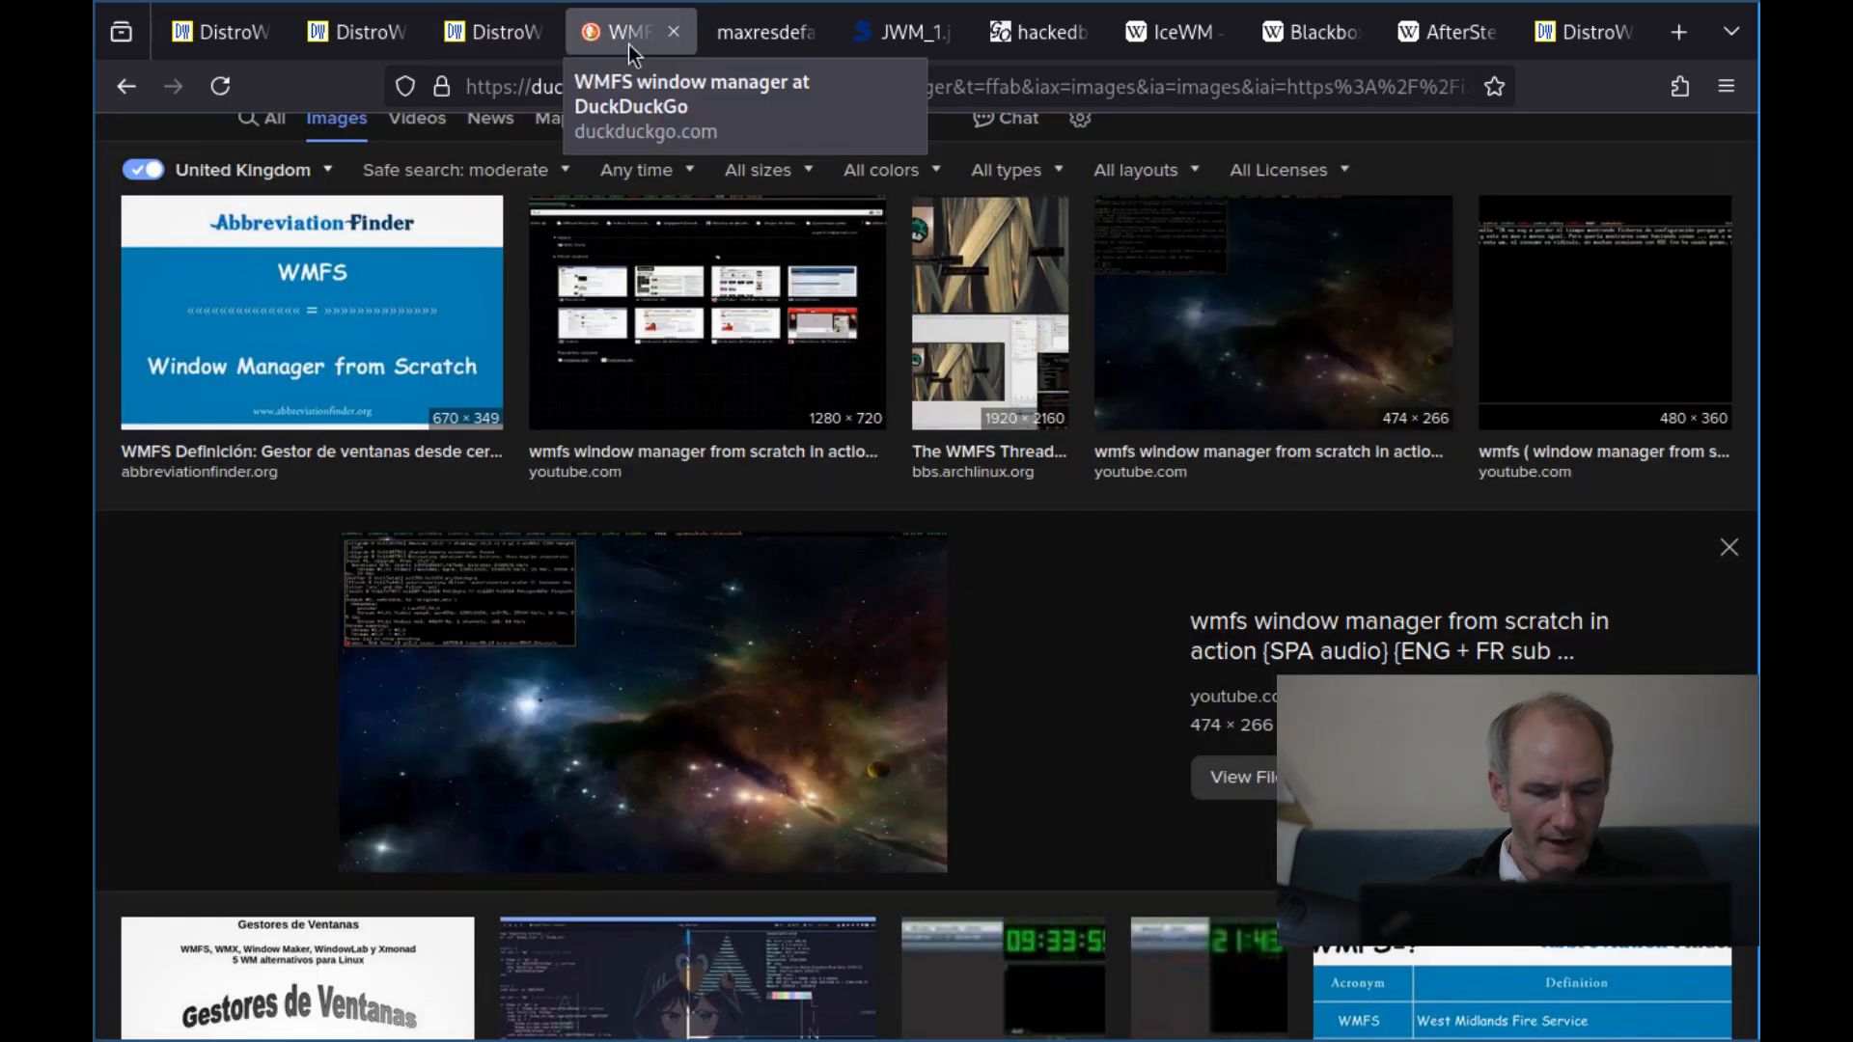
# Switch to the full-size WMFS desktop screenshot tab
pyautogui.click(767, 32)
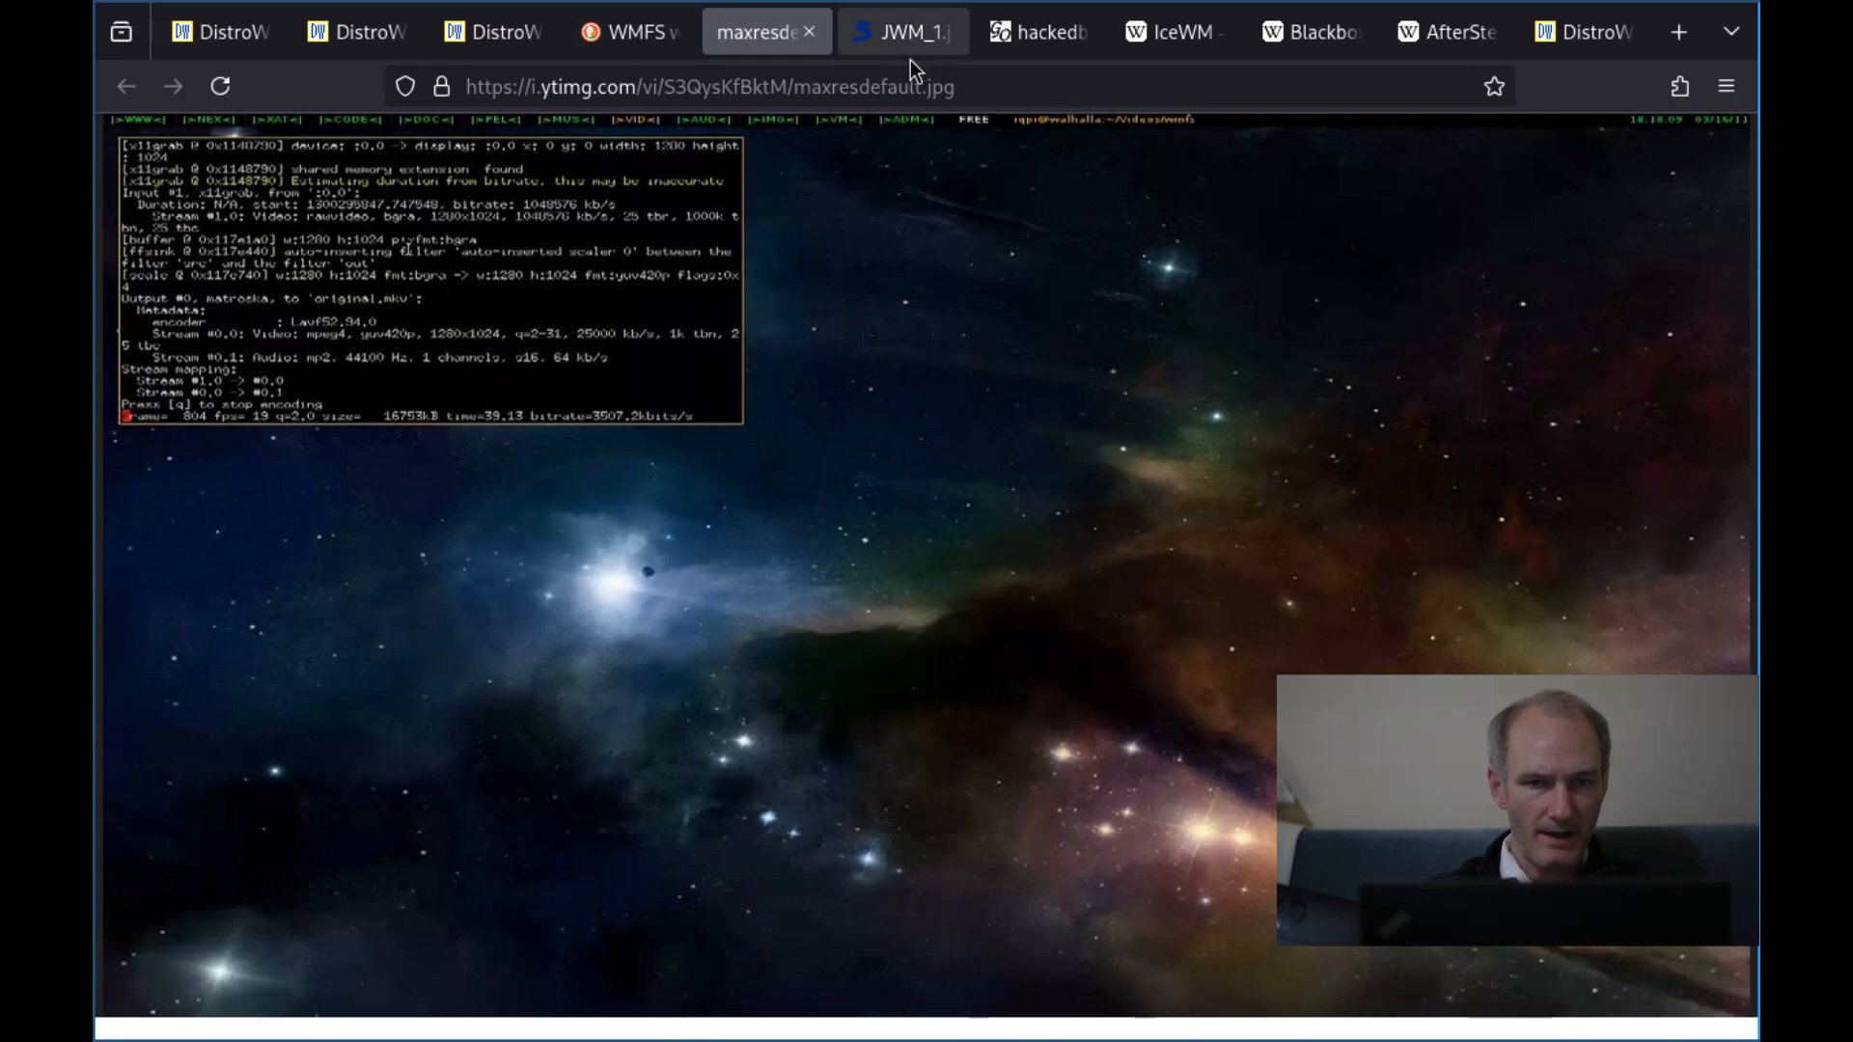
pyautogui.moveTo(361, 33)
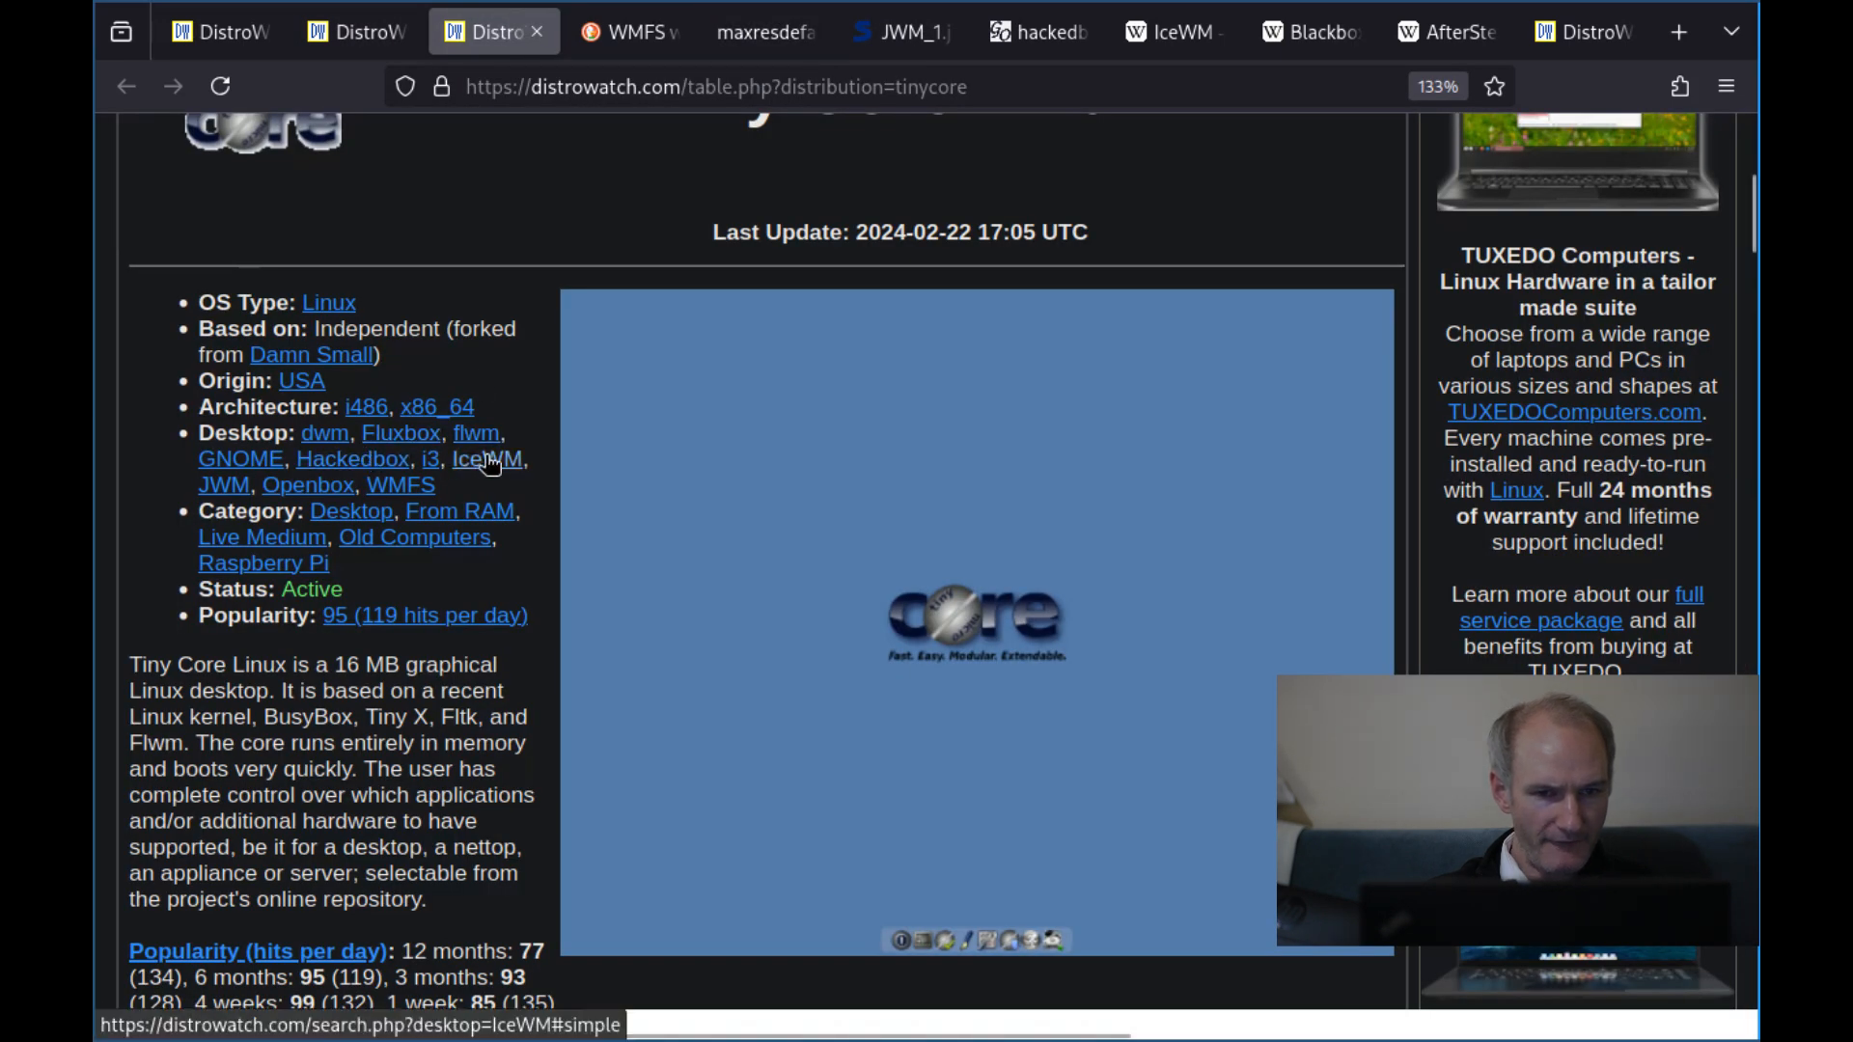
pyautogui.moveTo(1039, 33)
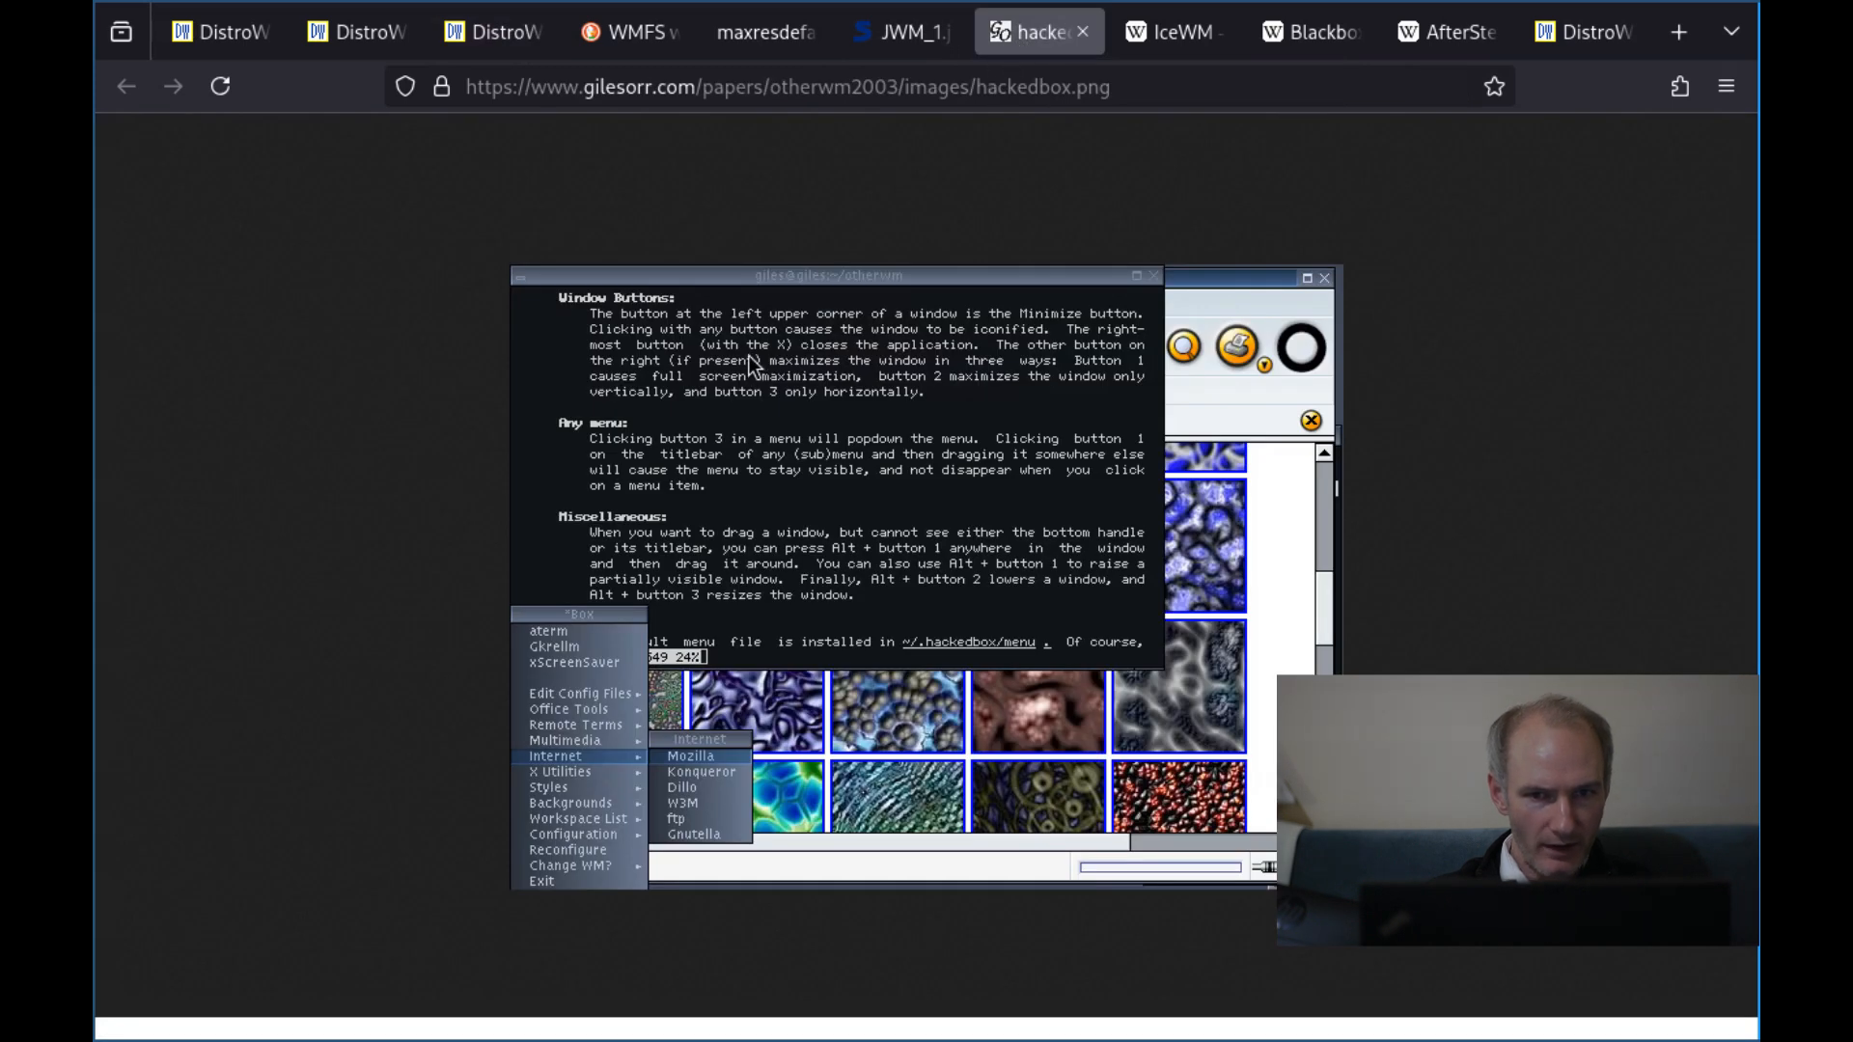
# Compare the JWM and WMFS screenshots, revisit the Tiny Core page, then show Wikipedia's IceWM article
pyautogui.click(902, 31)
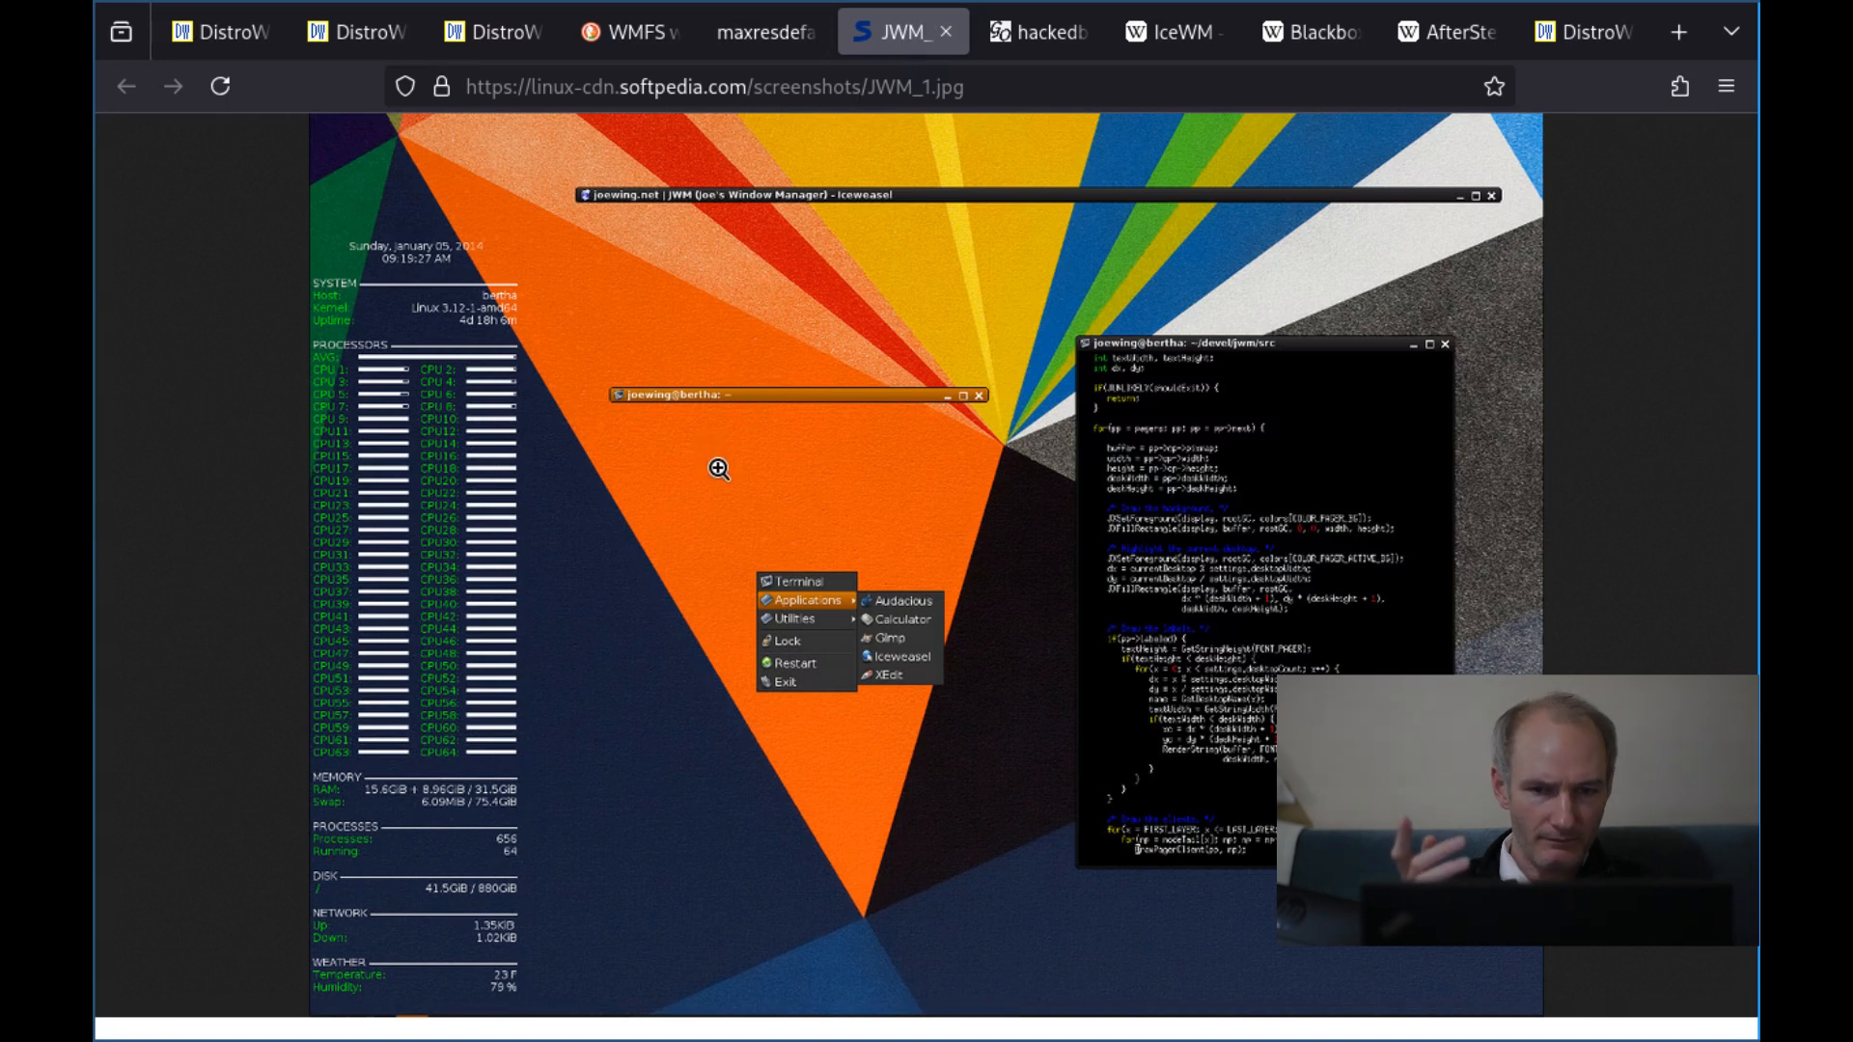
pyautogui.moveTo(675, 751)
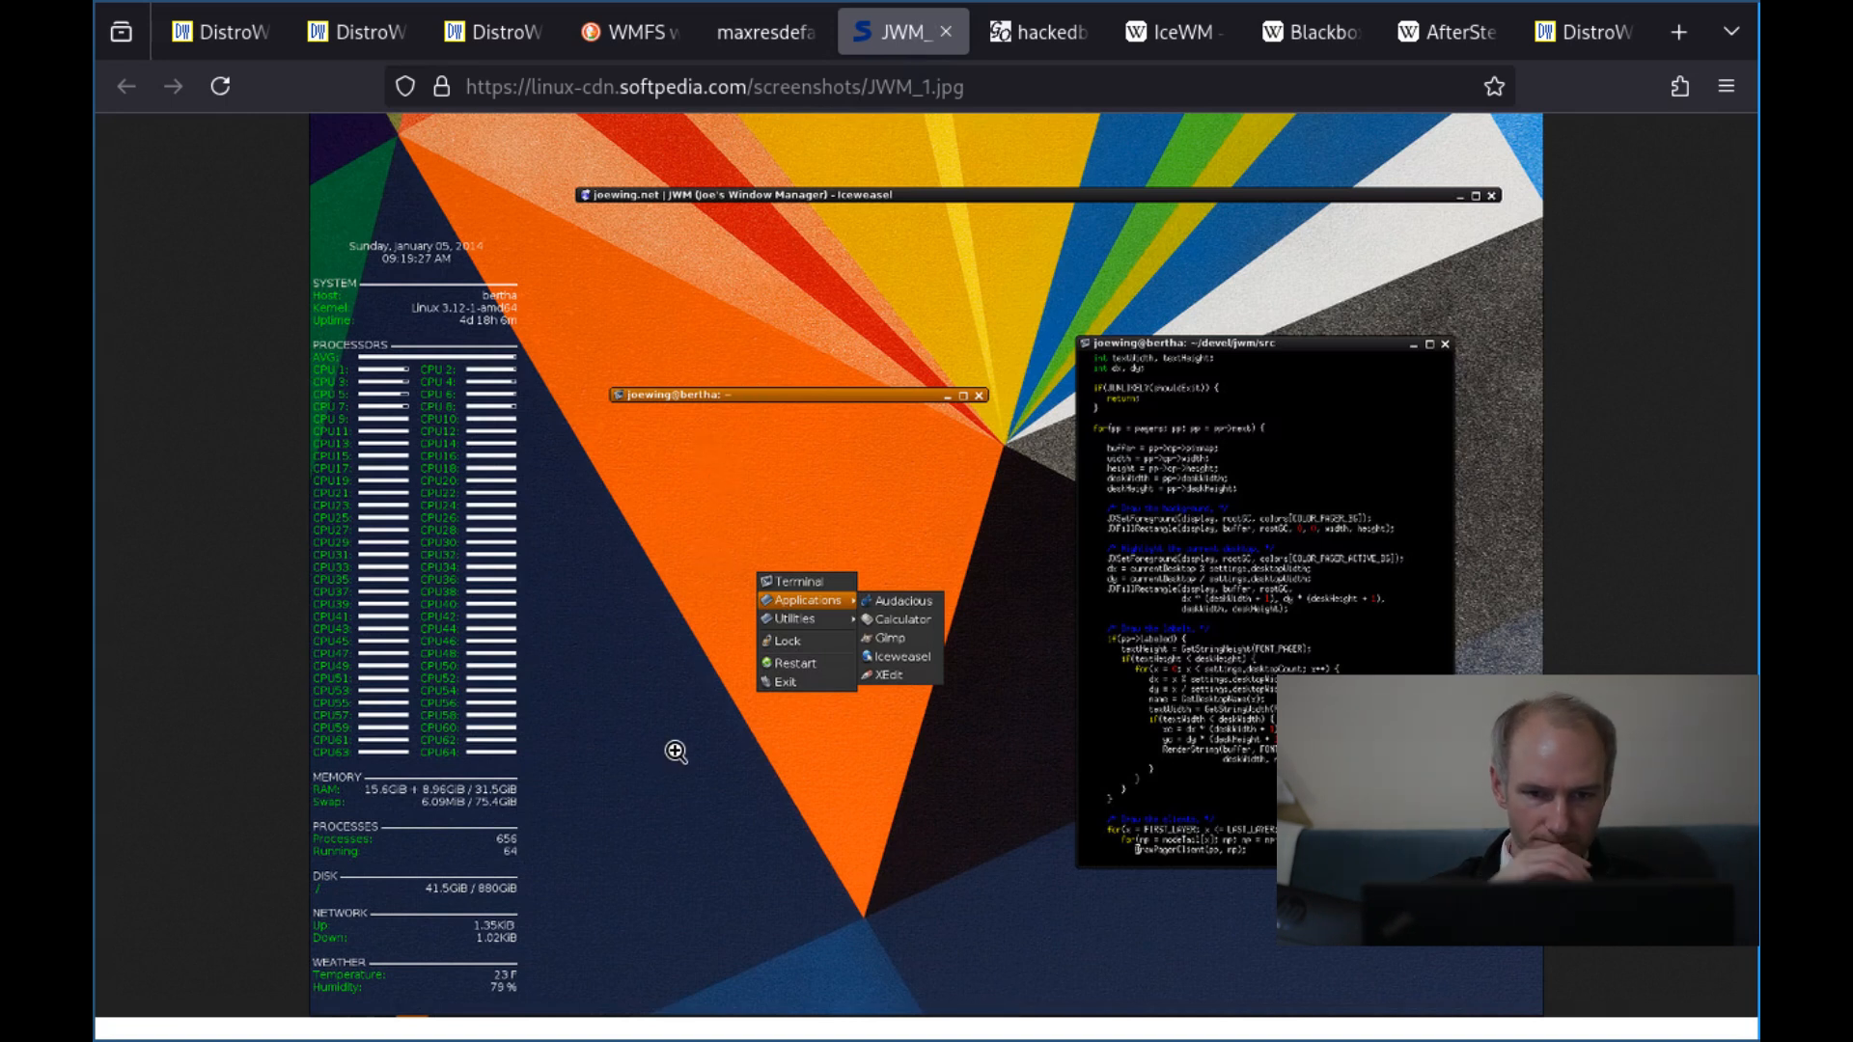
pyautogui.moveTo(932, 426)
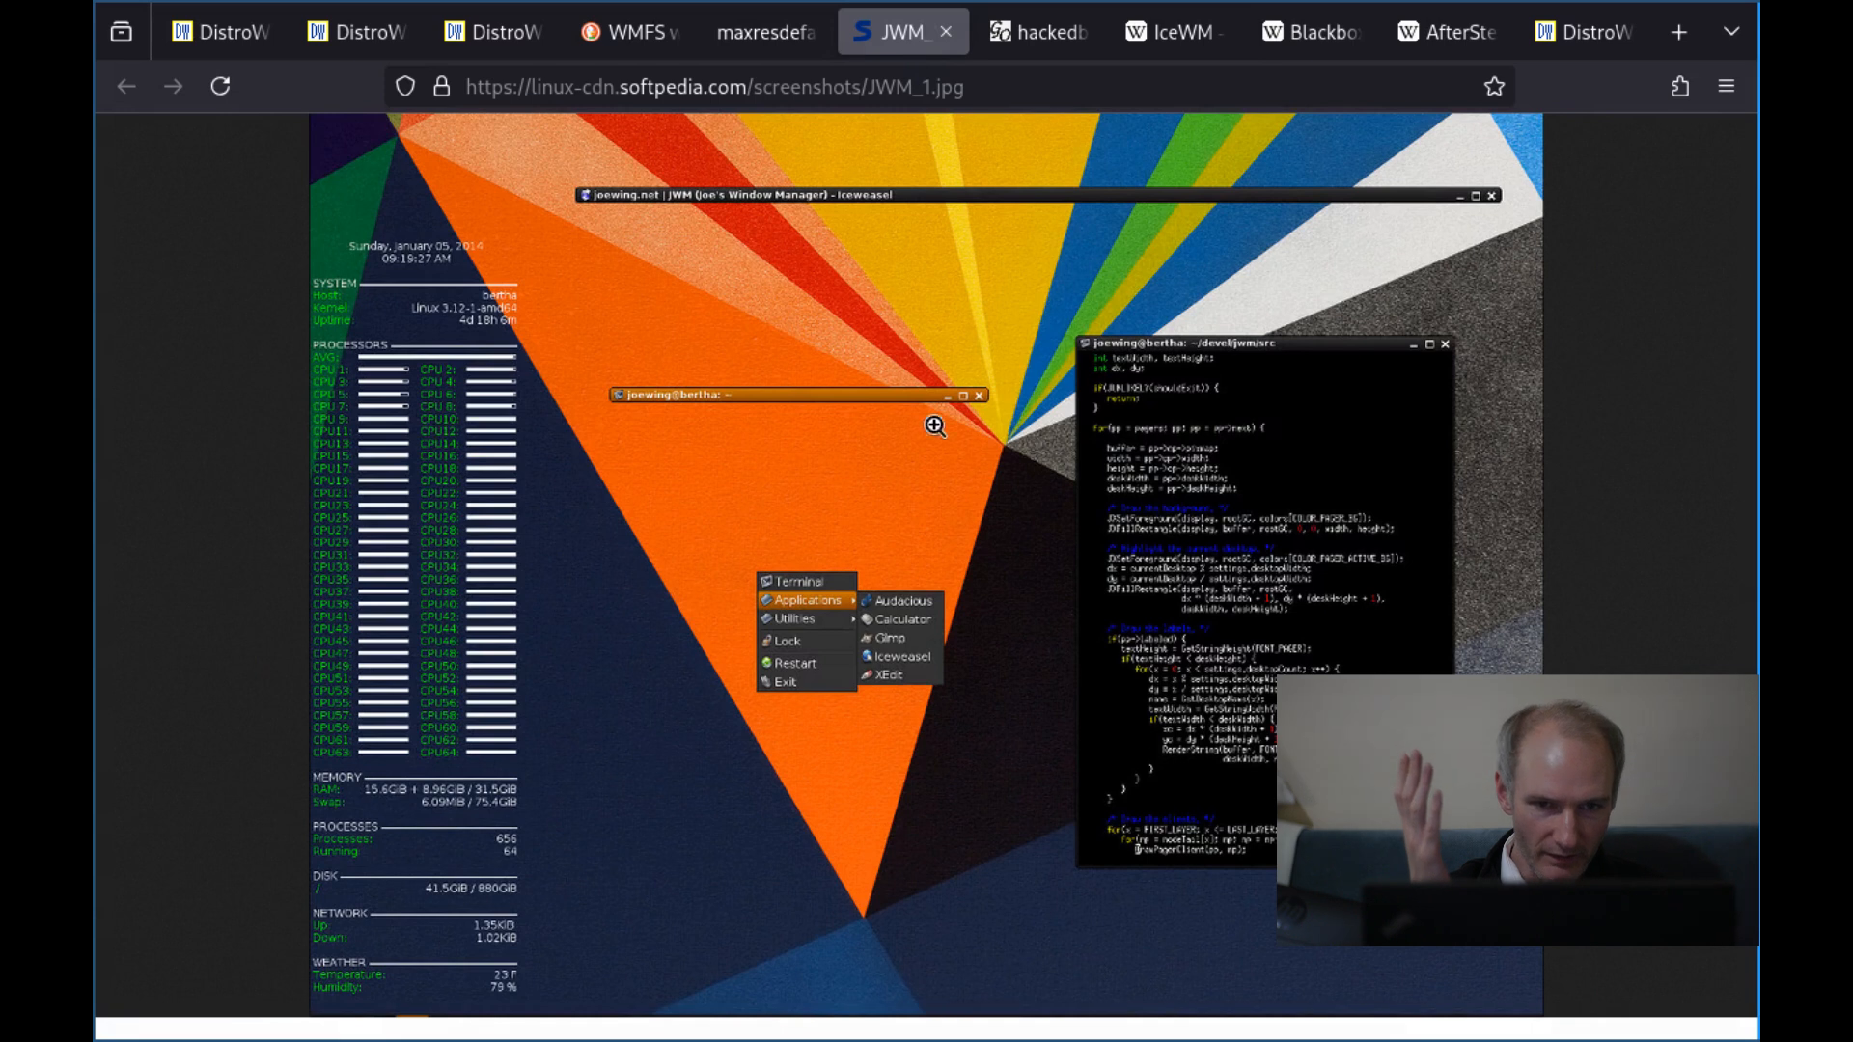
pyautogui.moveTo(965, 577)
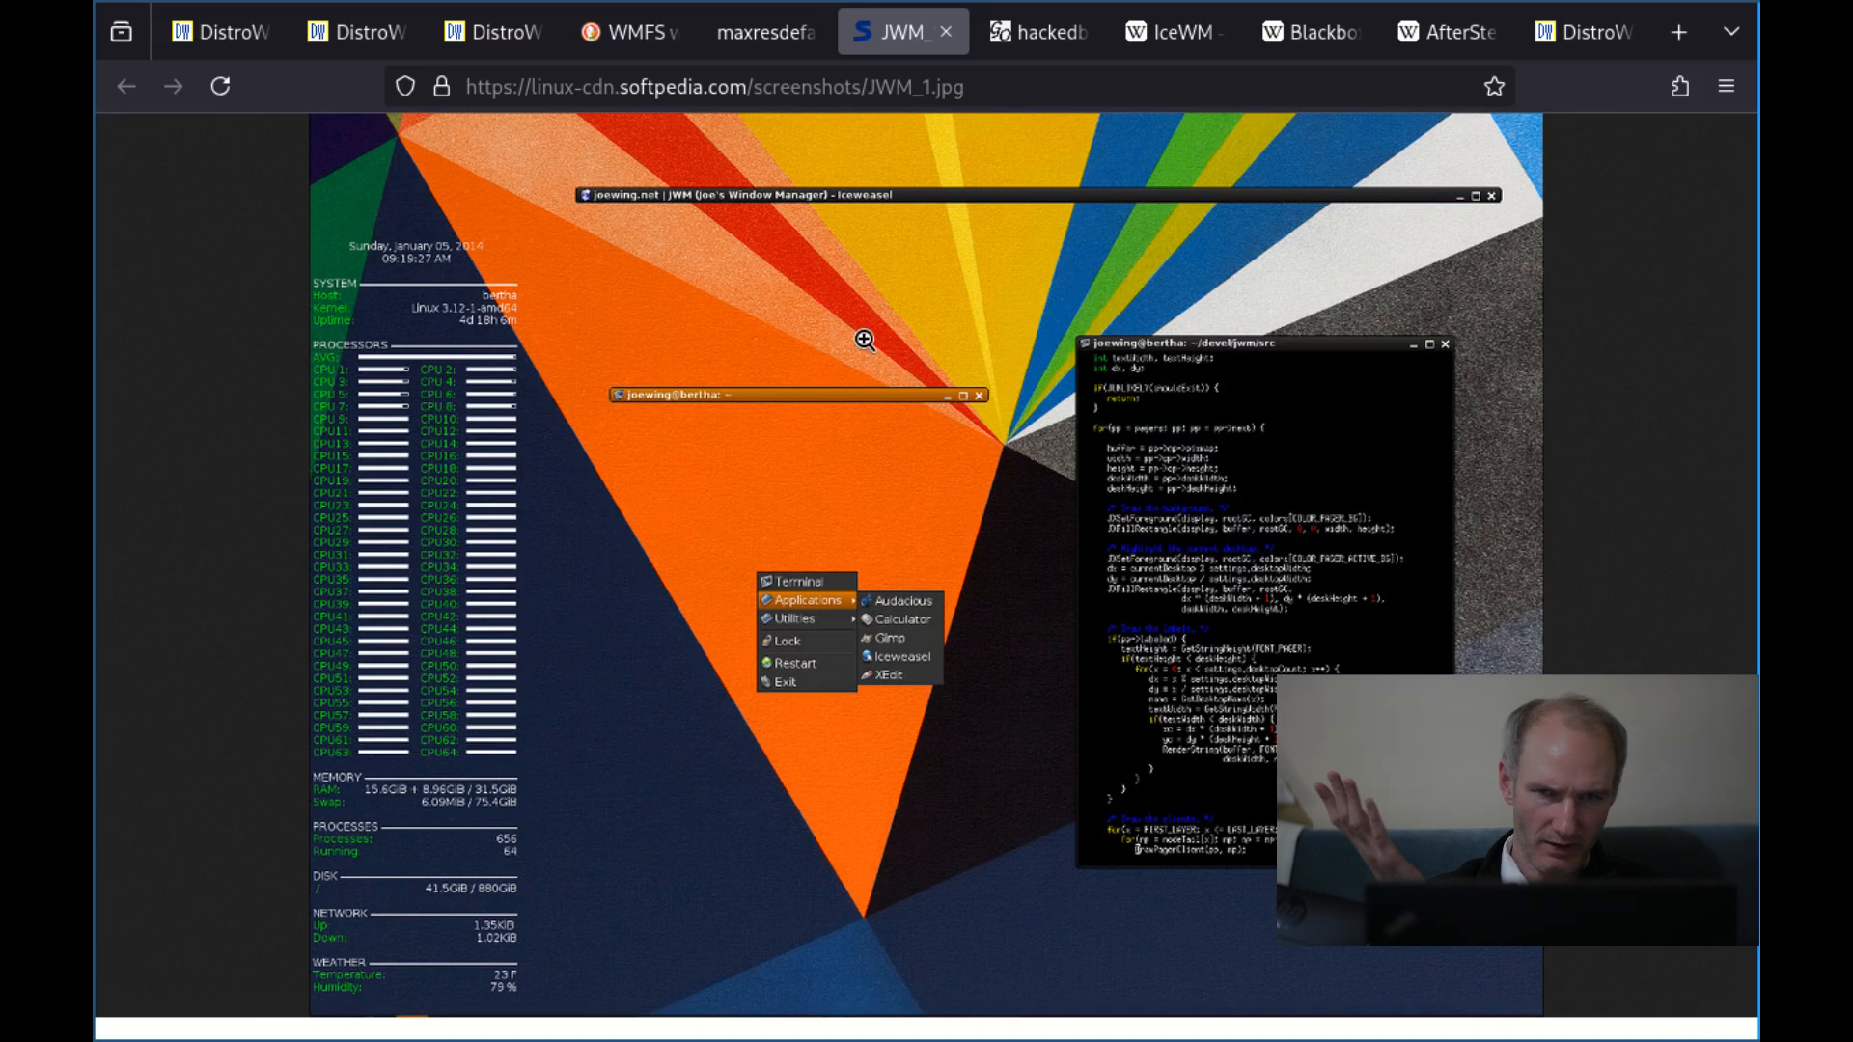
pyautogui.moveTo(768, 129)
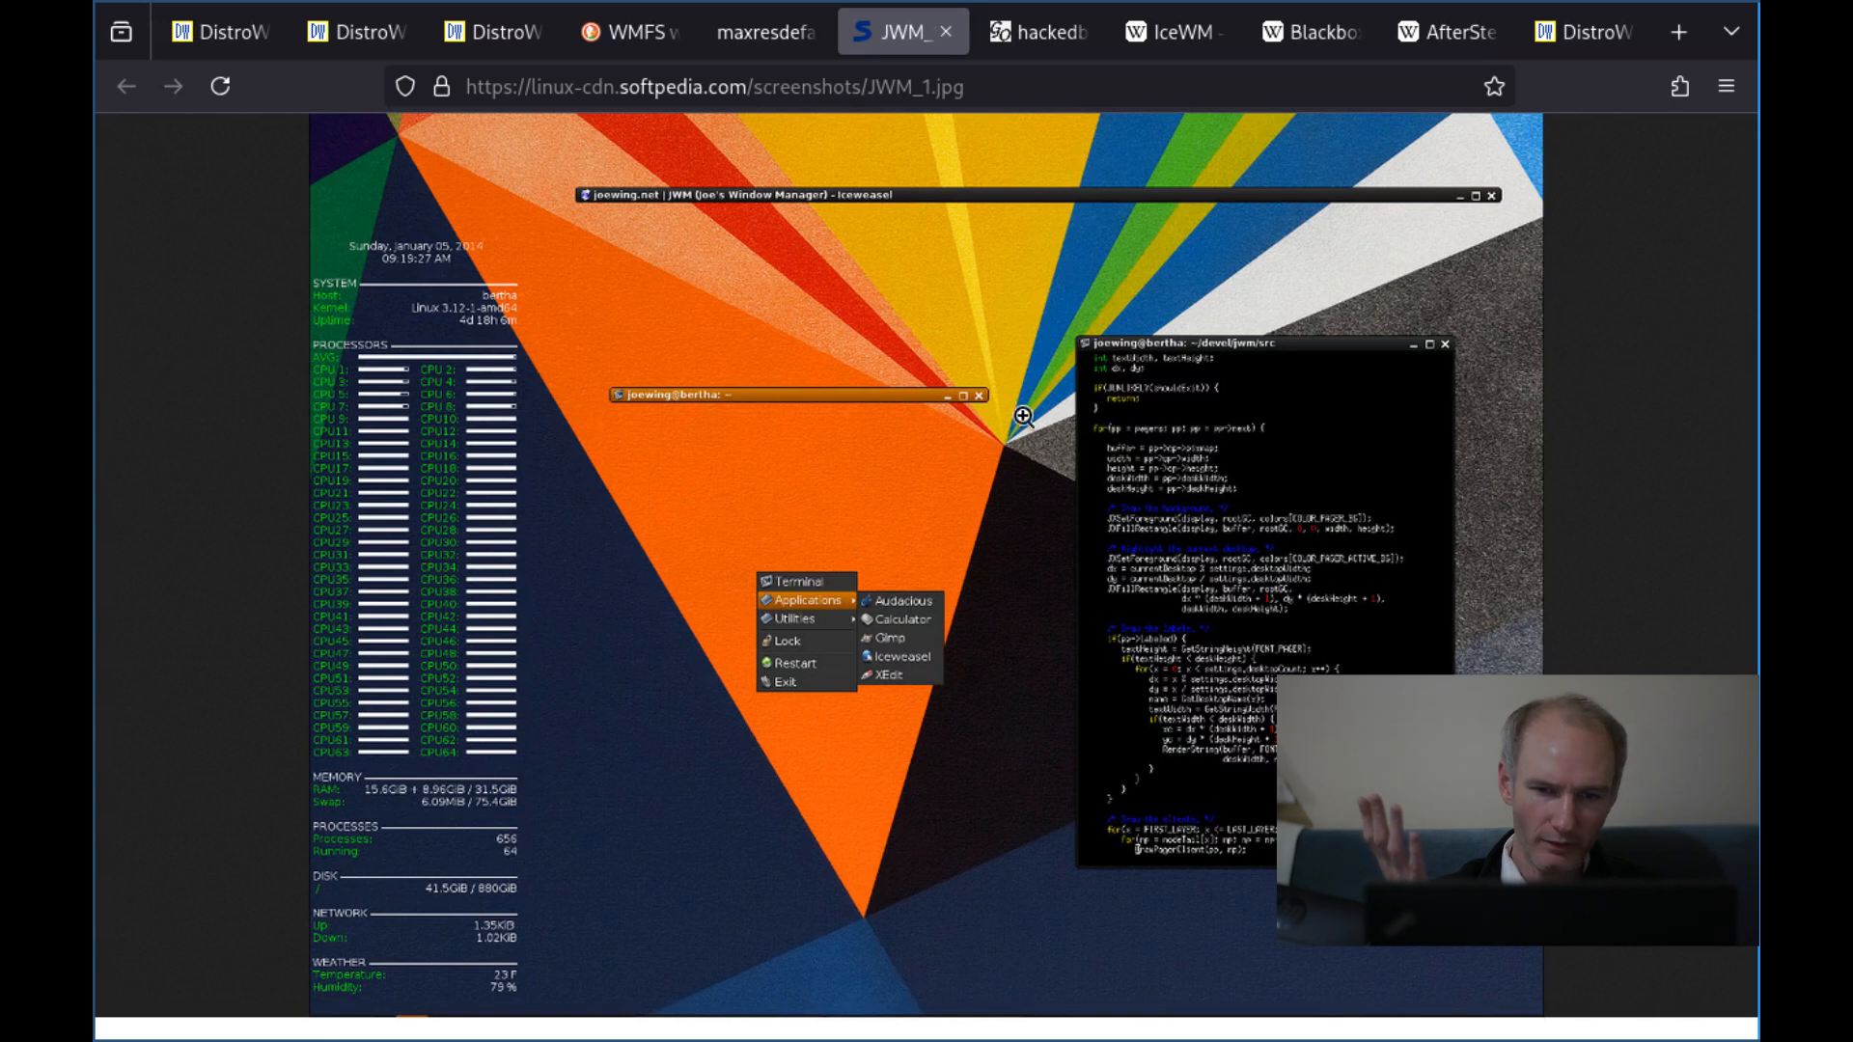
pyautogui.click(734, 33)
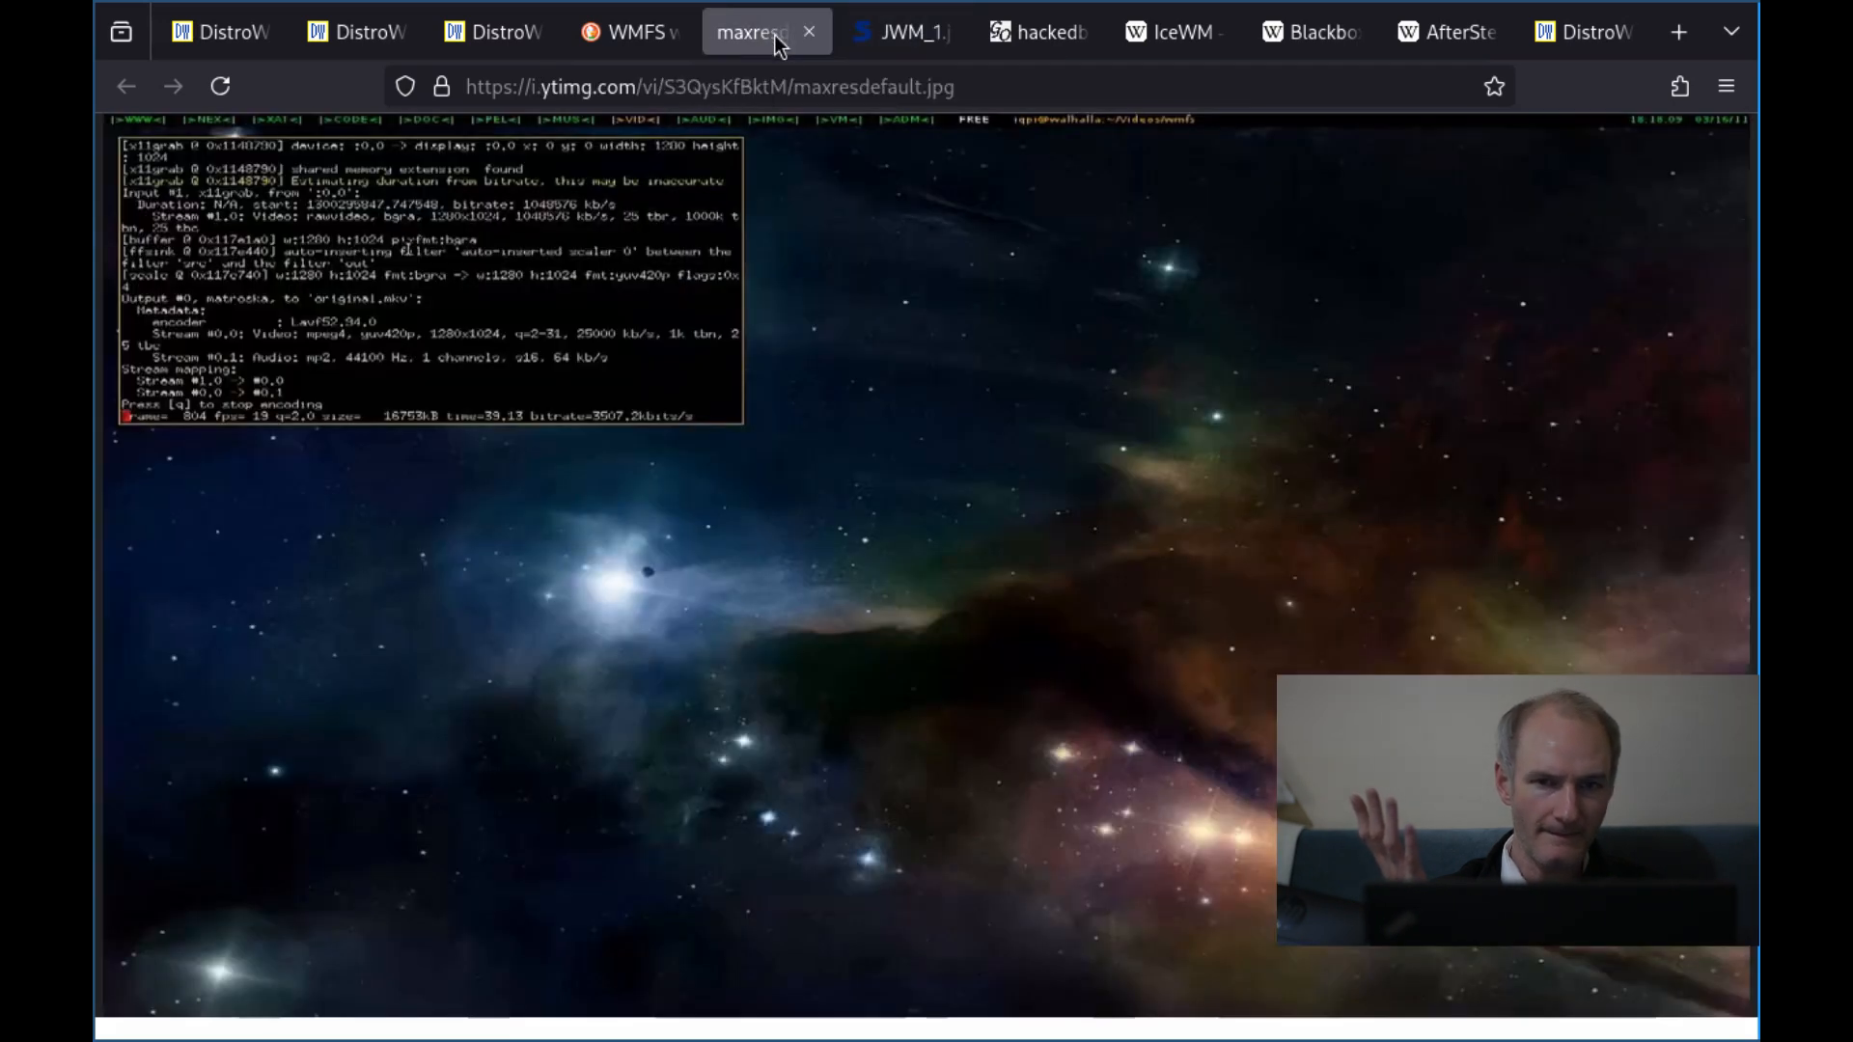
pyautogui.click(897, 33)
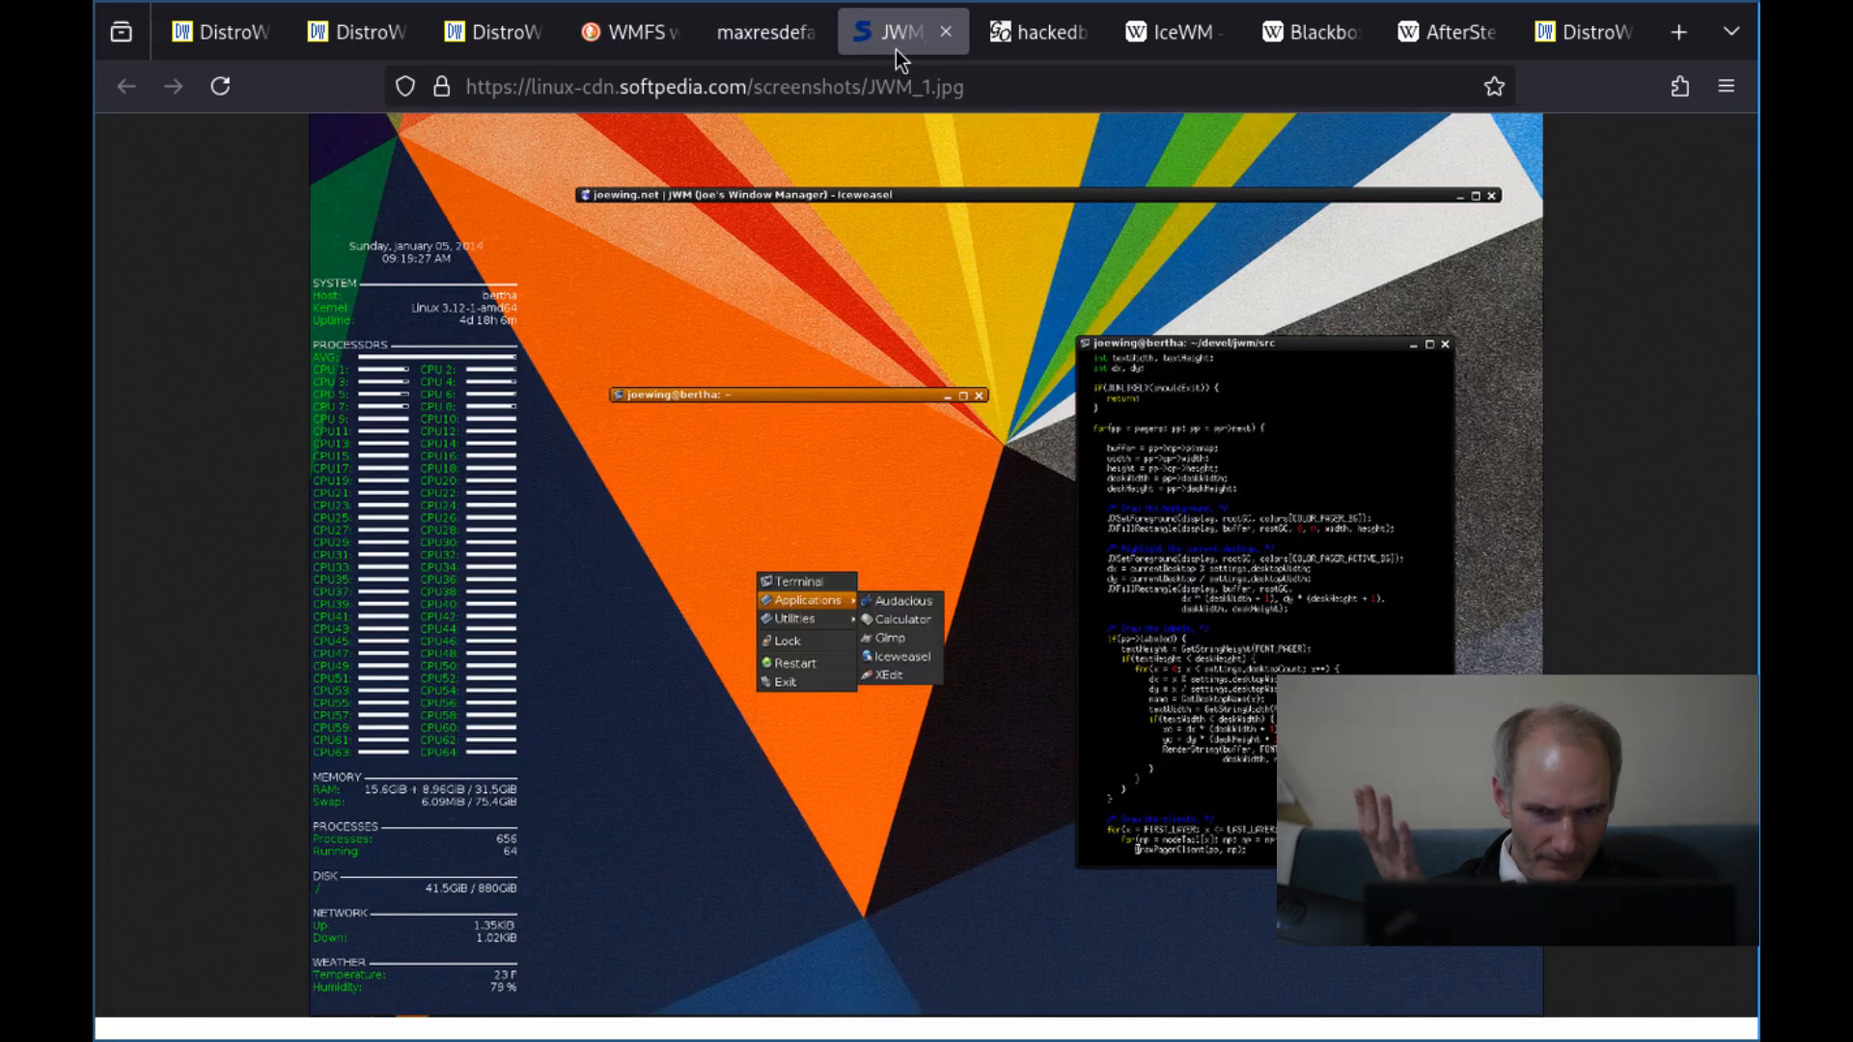
pyautogui.moveTo(1037, 32)
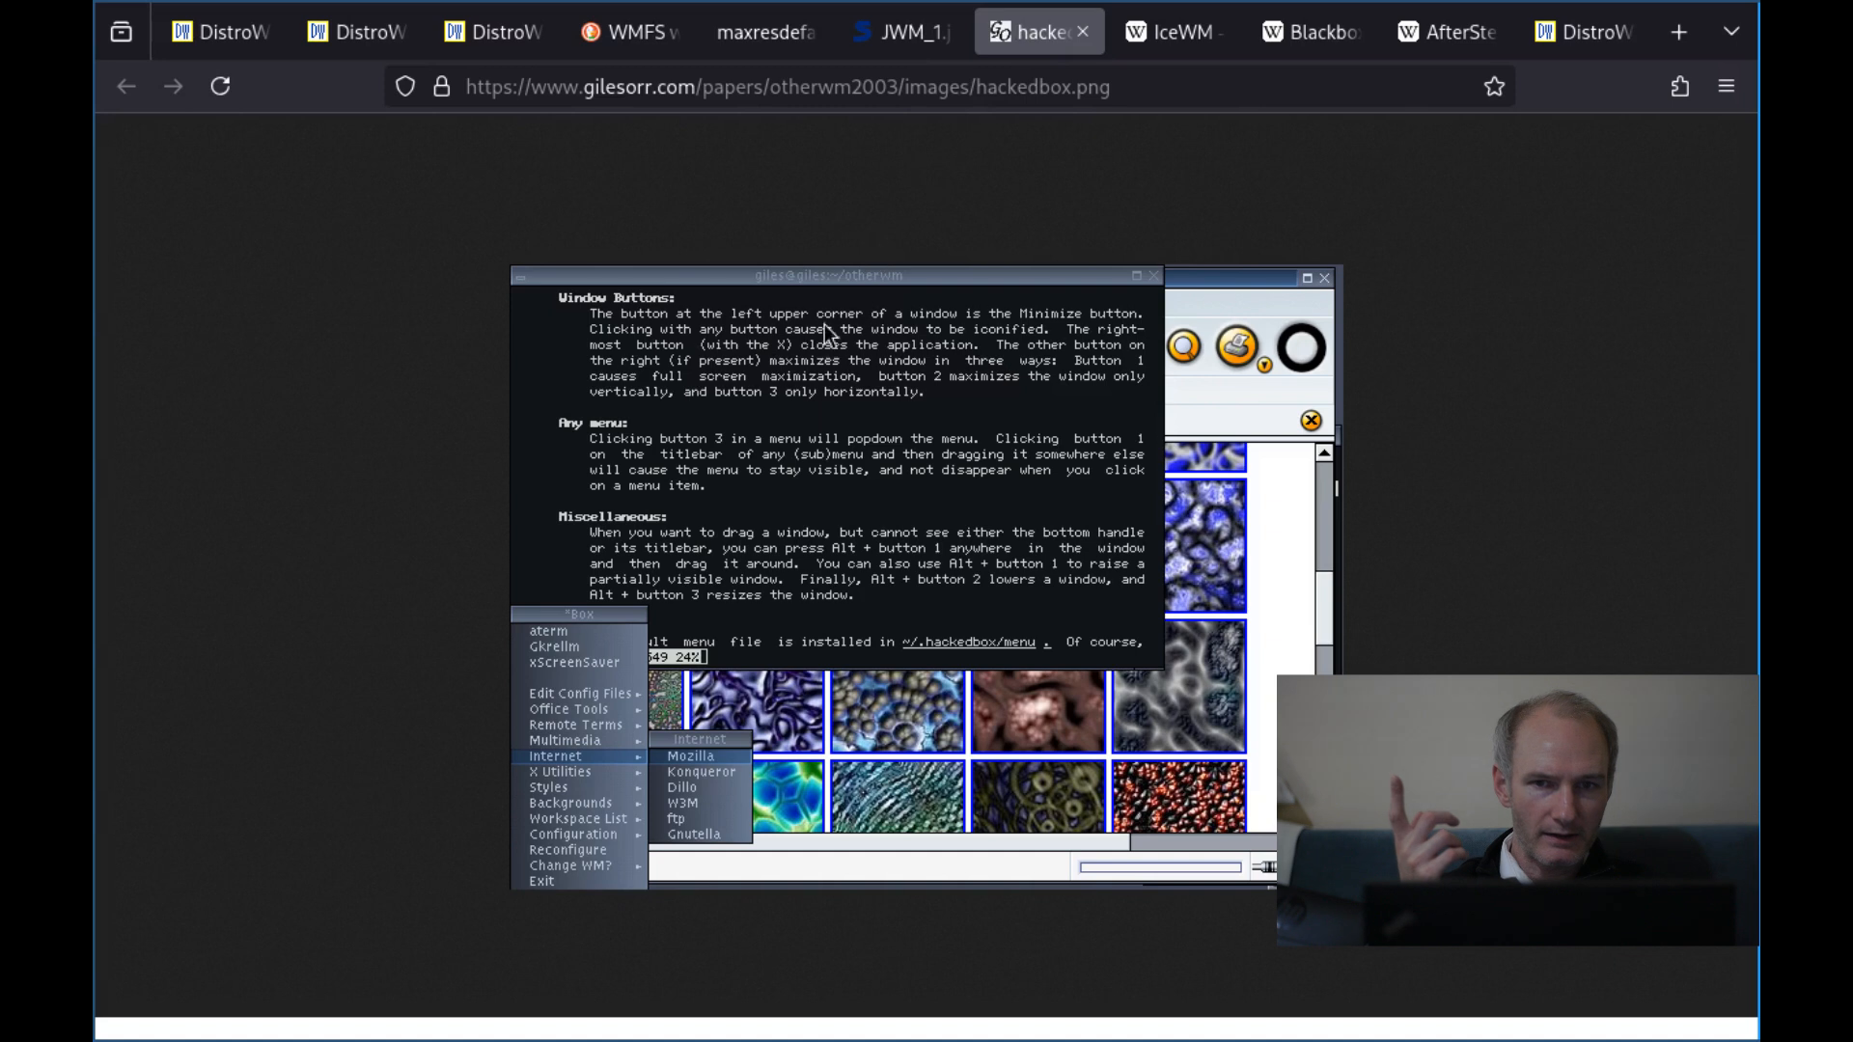
pyautogui.moveTo(862, 170)
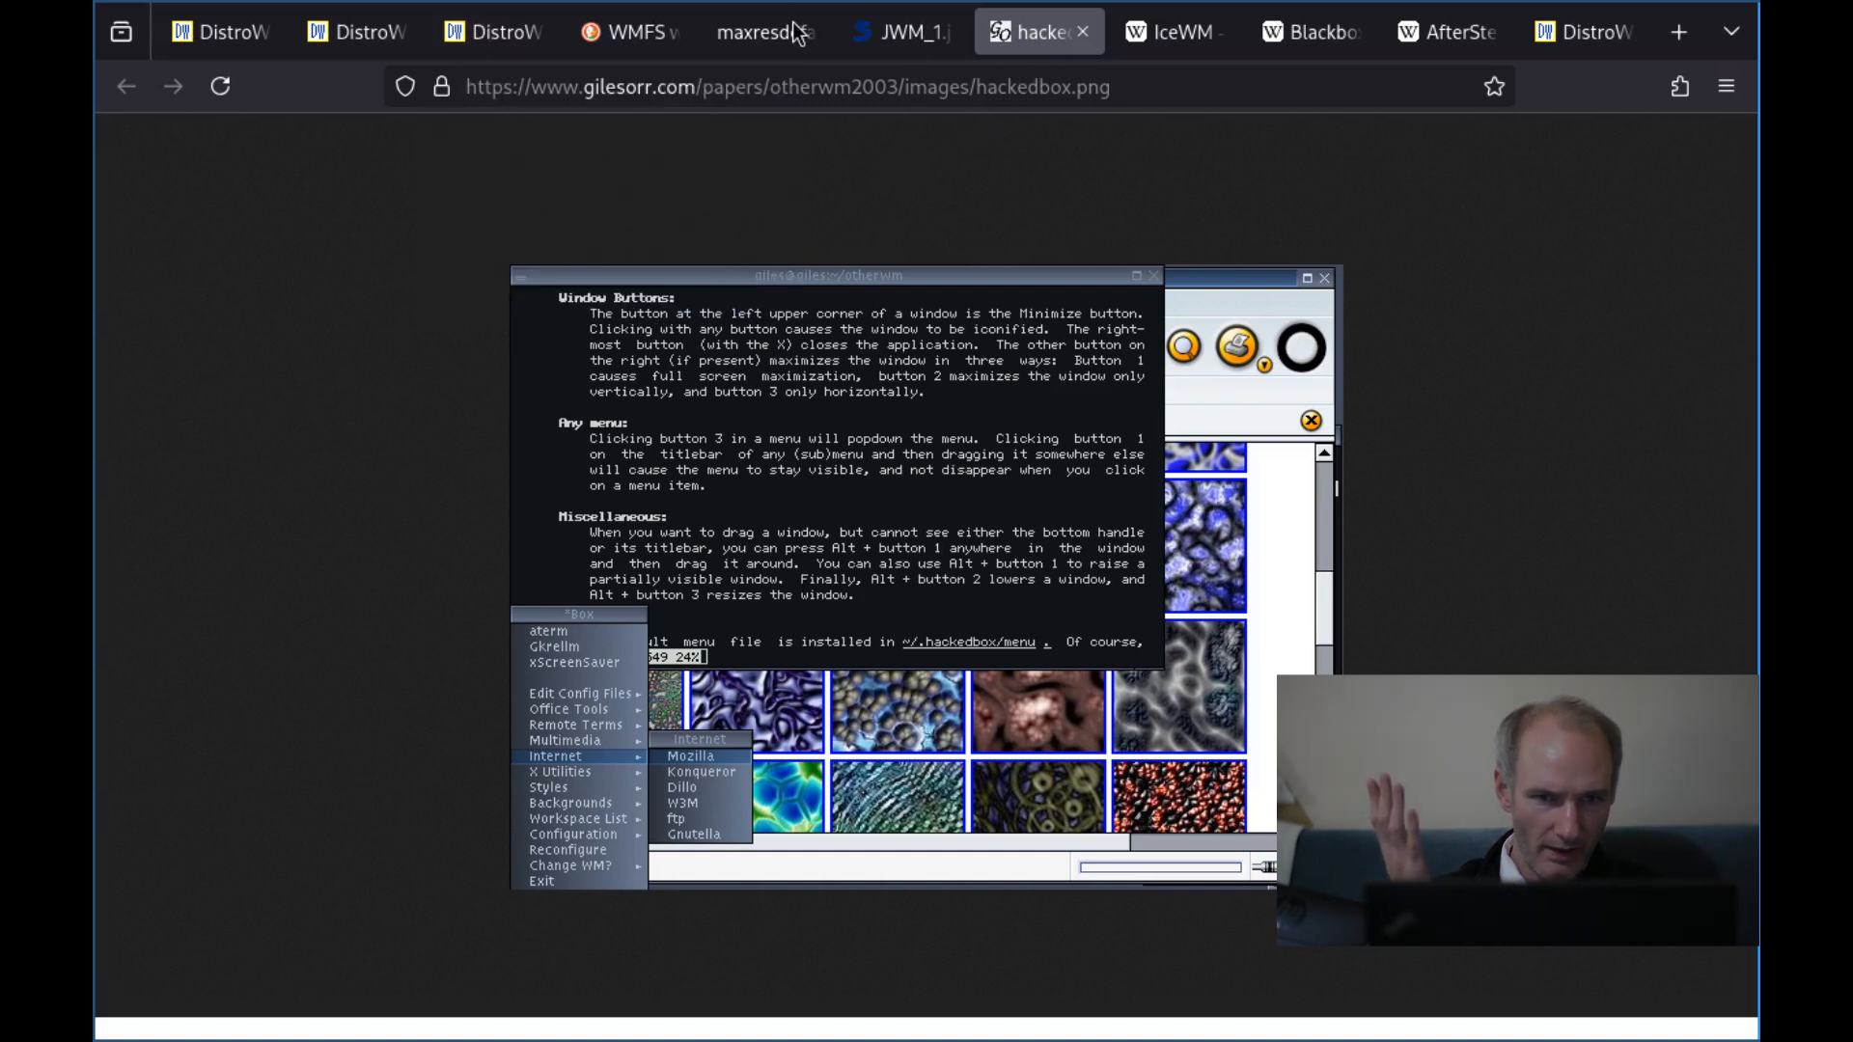
pyautogui.moveTo(496, 30)
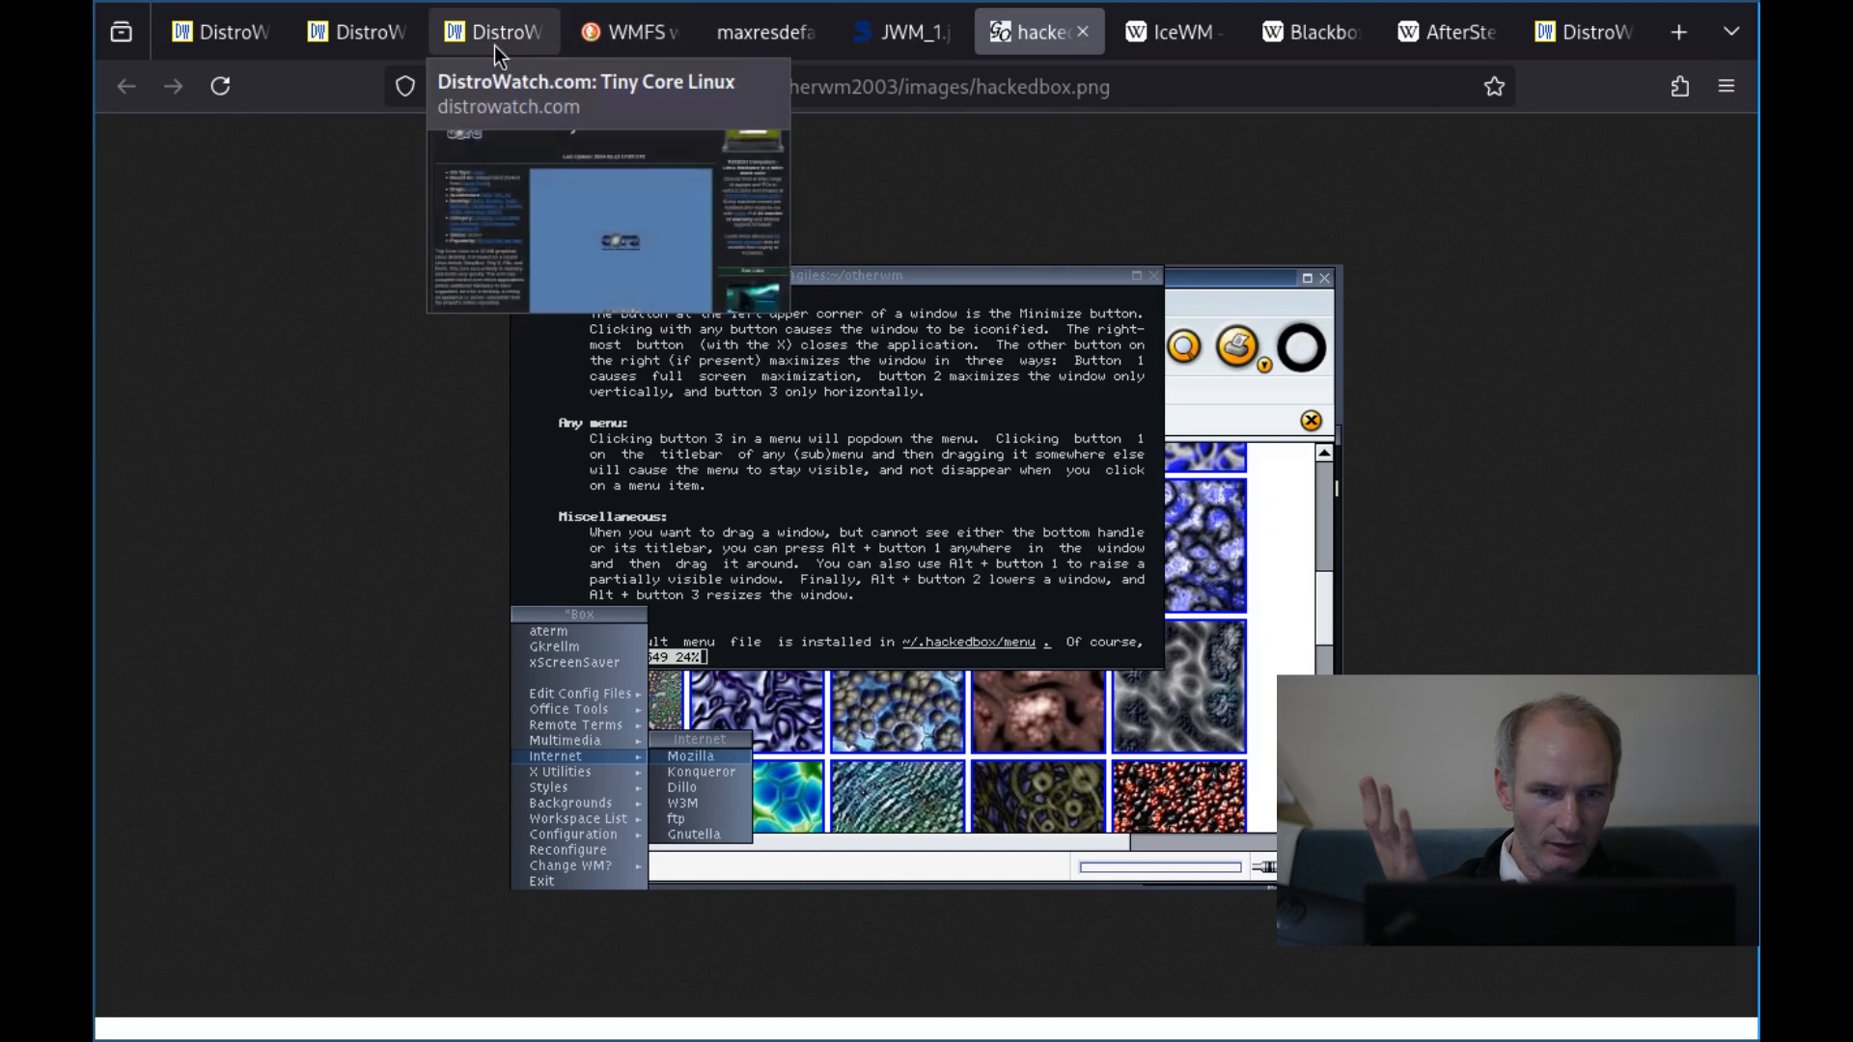
pyautogui.click(494, 31)
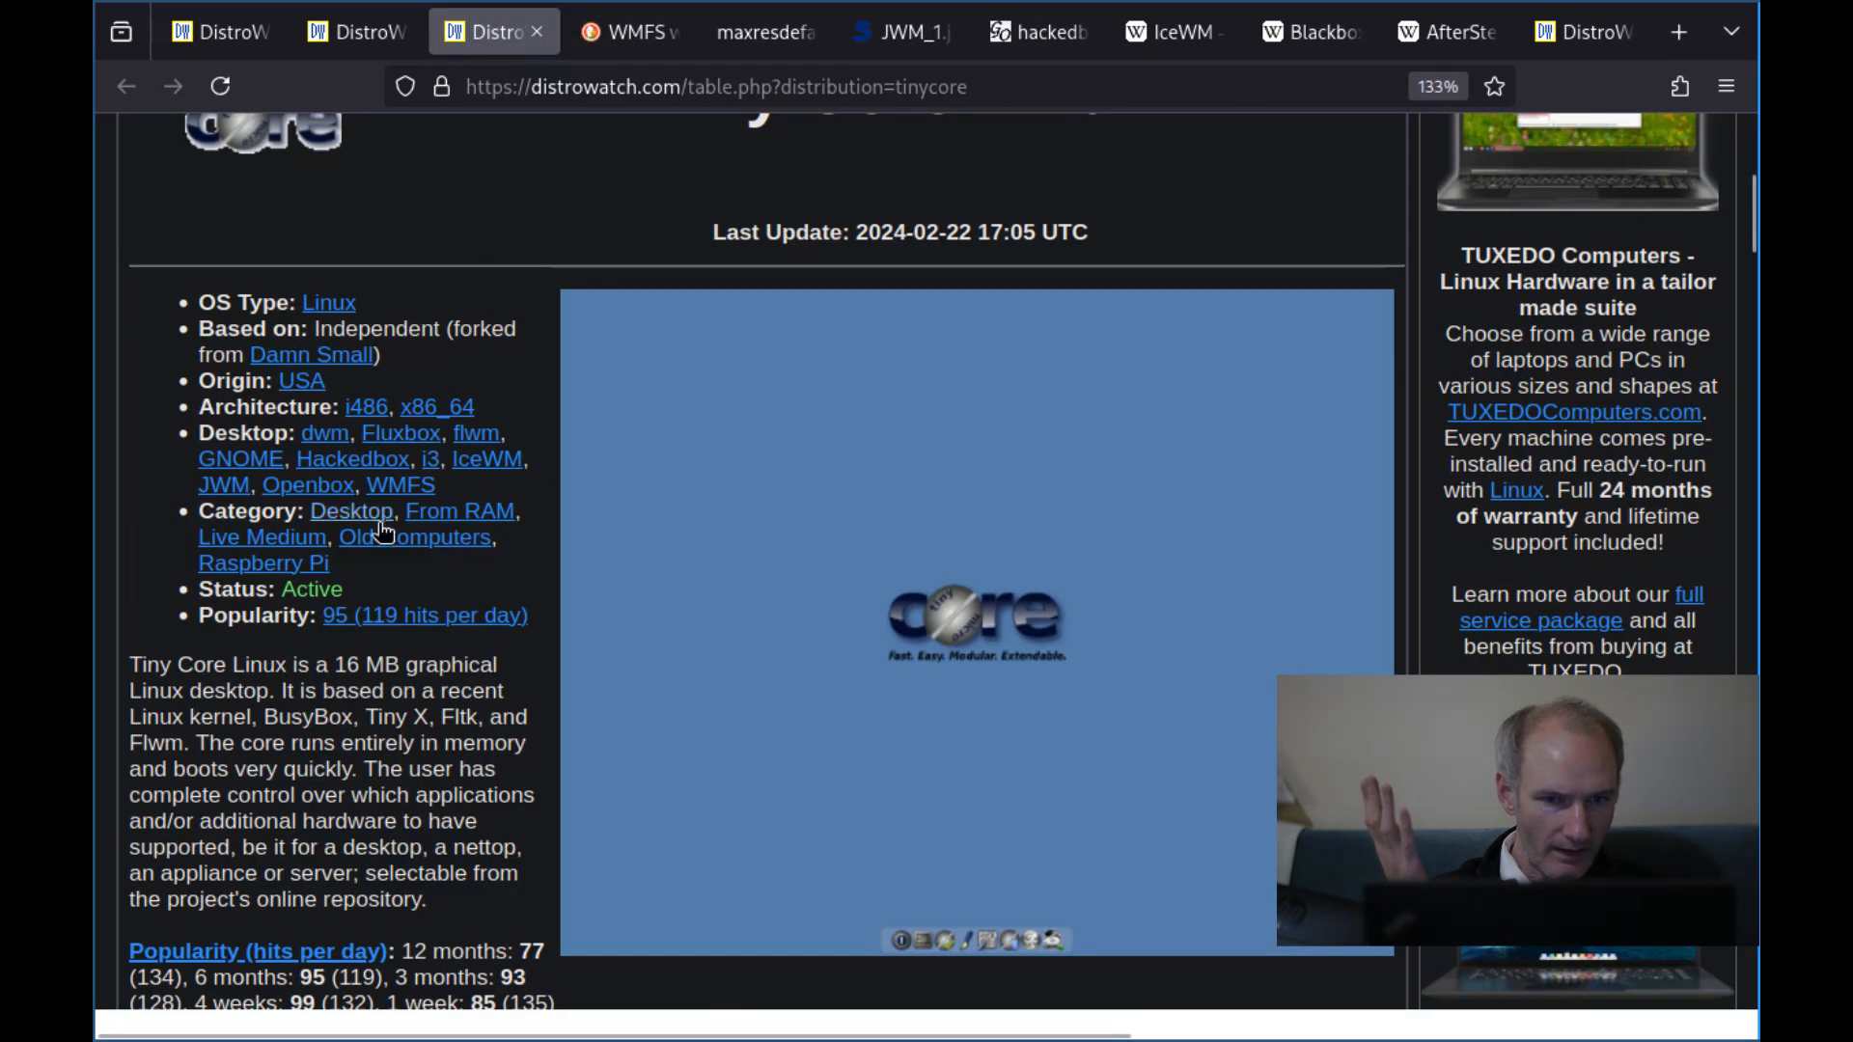
pyautogui.moveTo(459, 510)
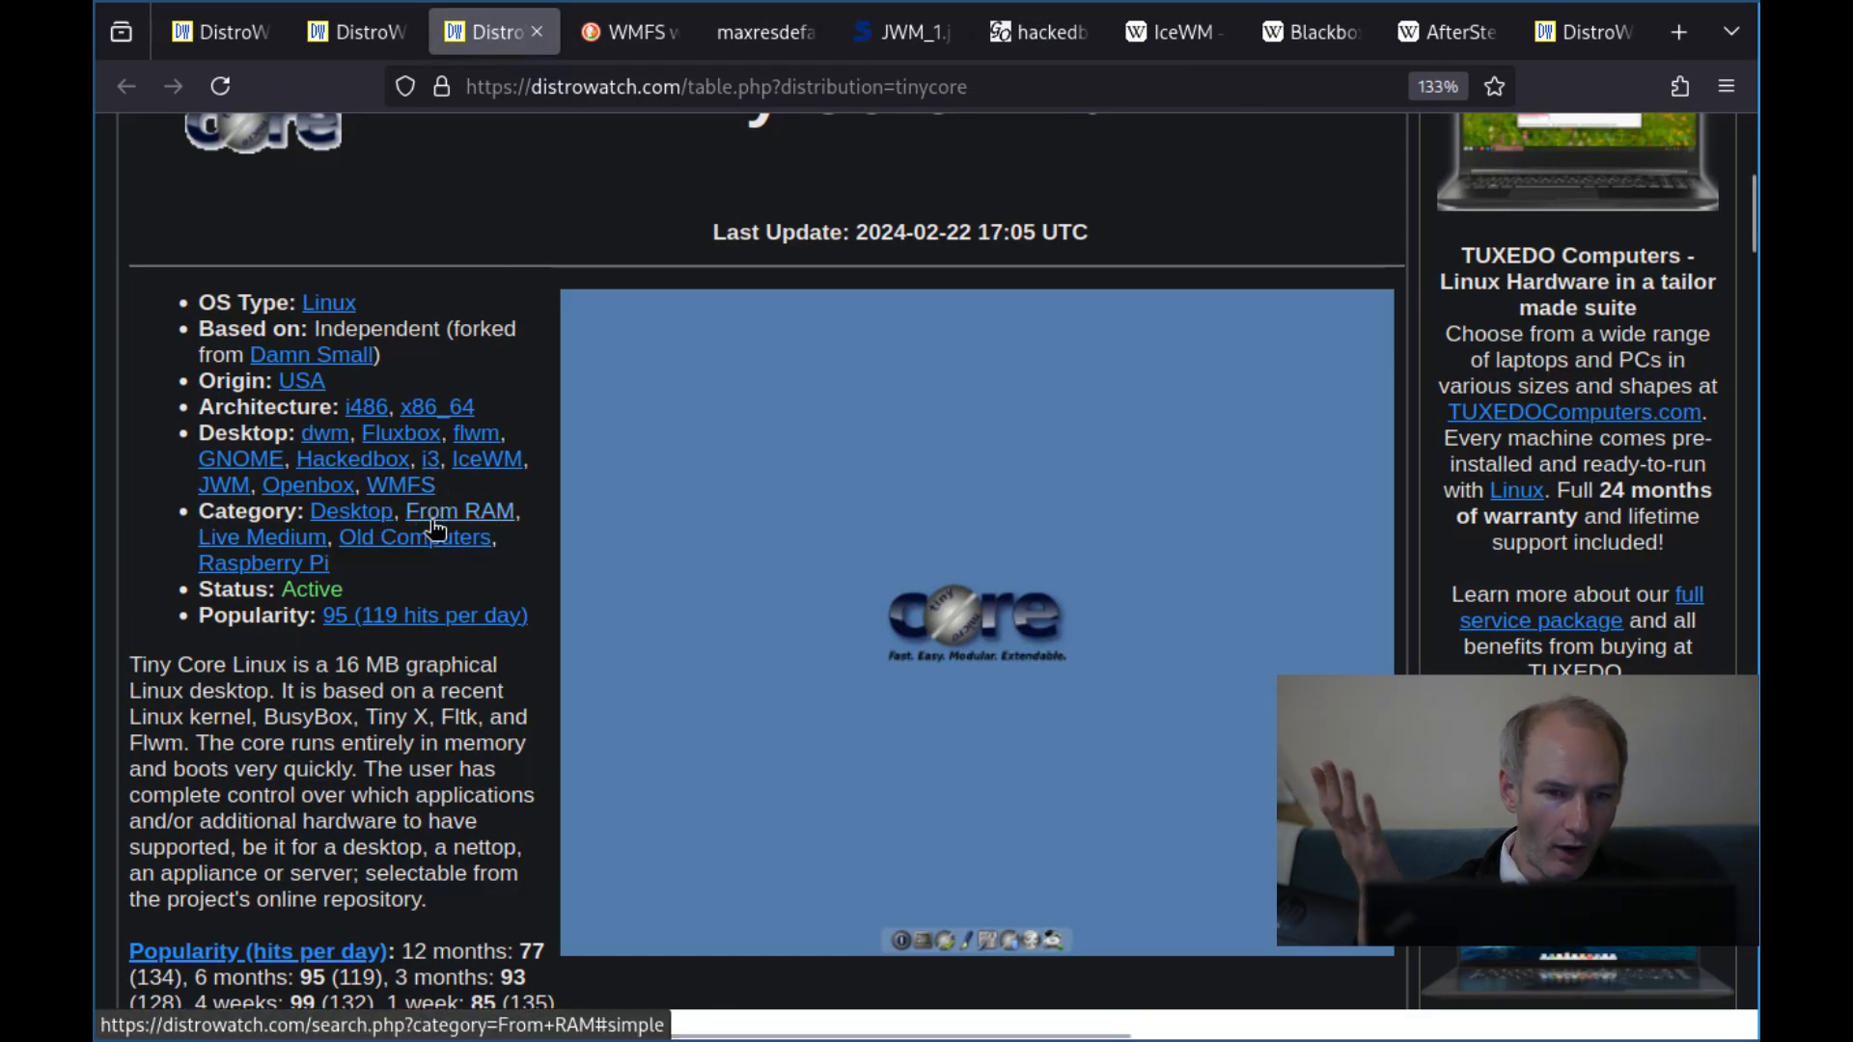
pyautogui.click(1163, 33)
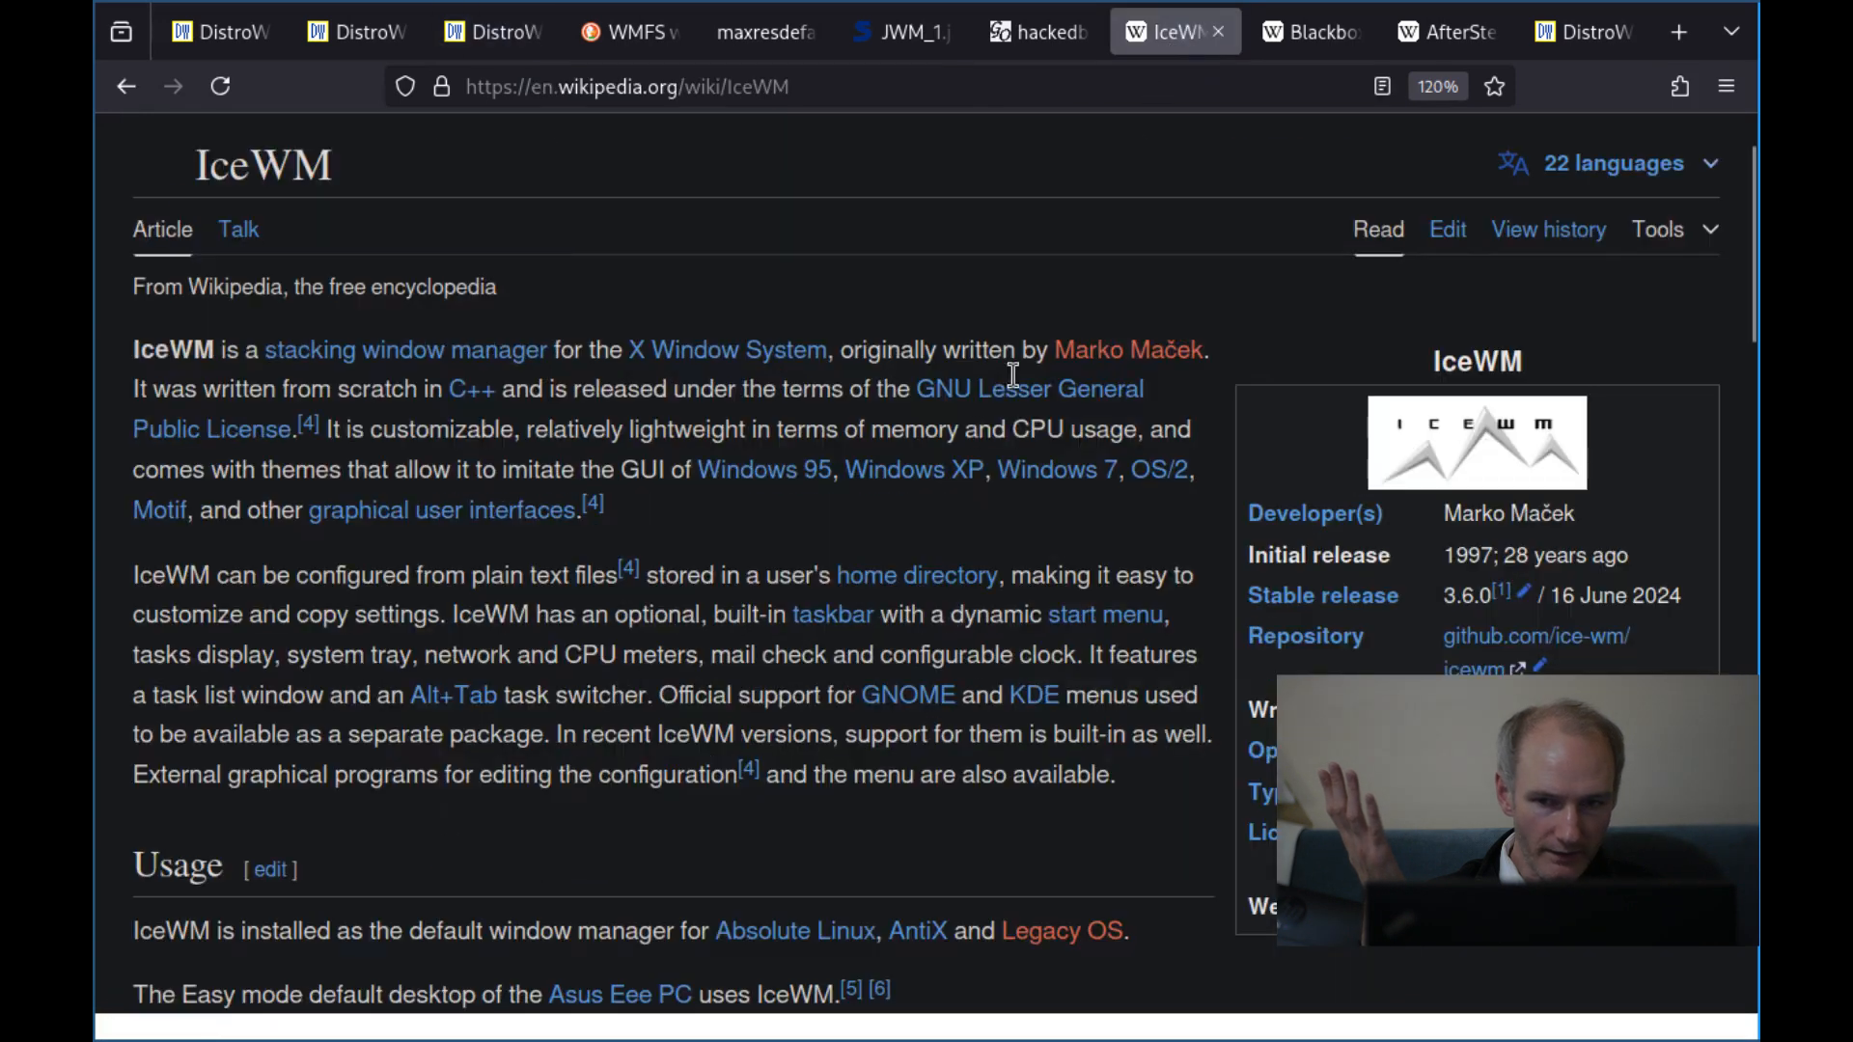
pyautogui.moveTo(585, 419)
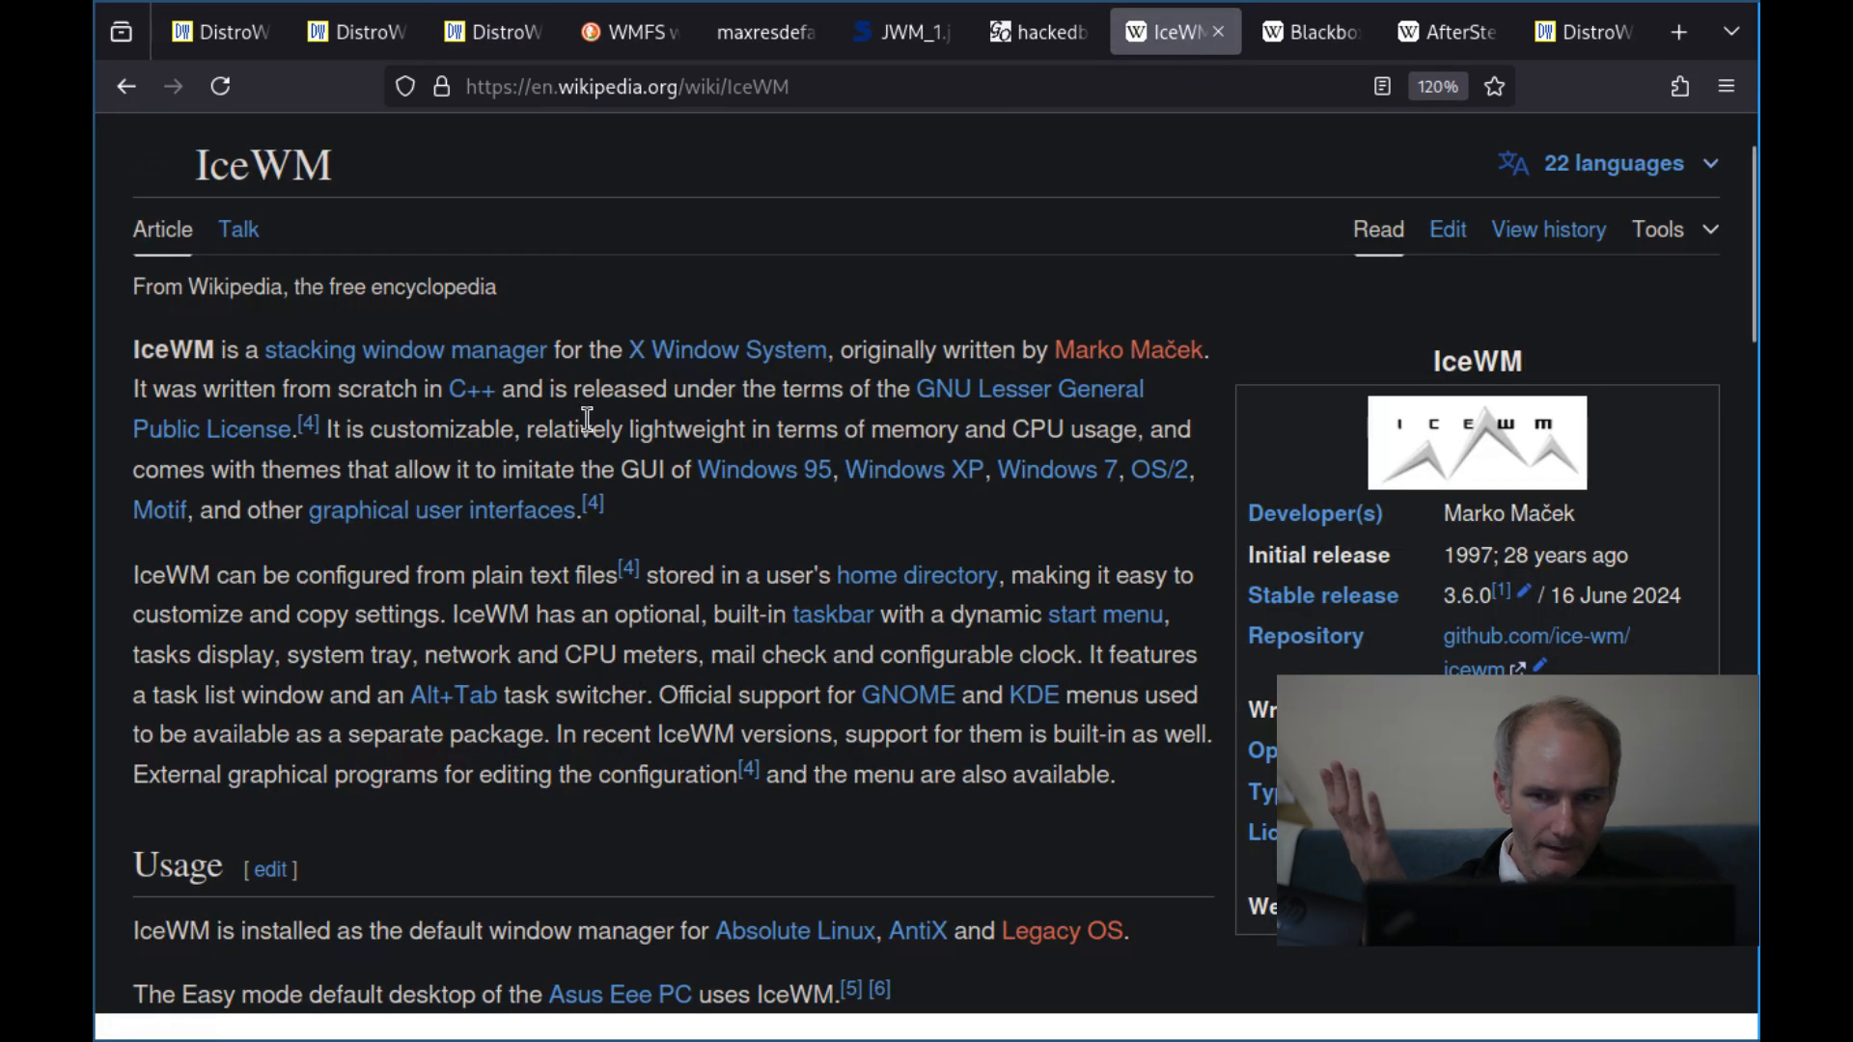
# View the IceWM IceDesert screenshot, glance at the Tiny Core page, then show Wikipedia's AfterStep article
pyautogui.scroll(-3)
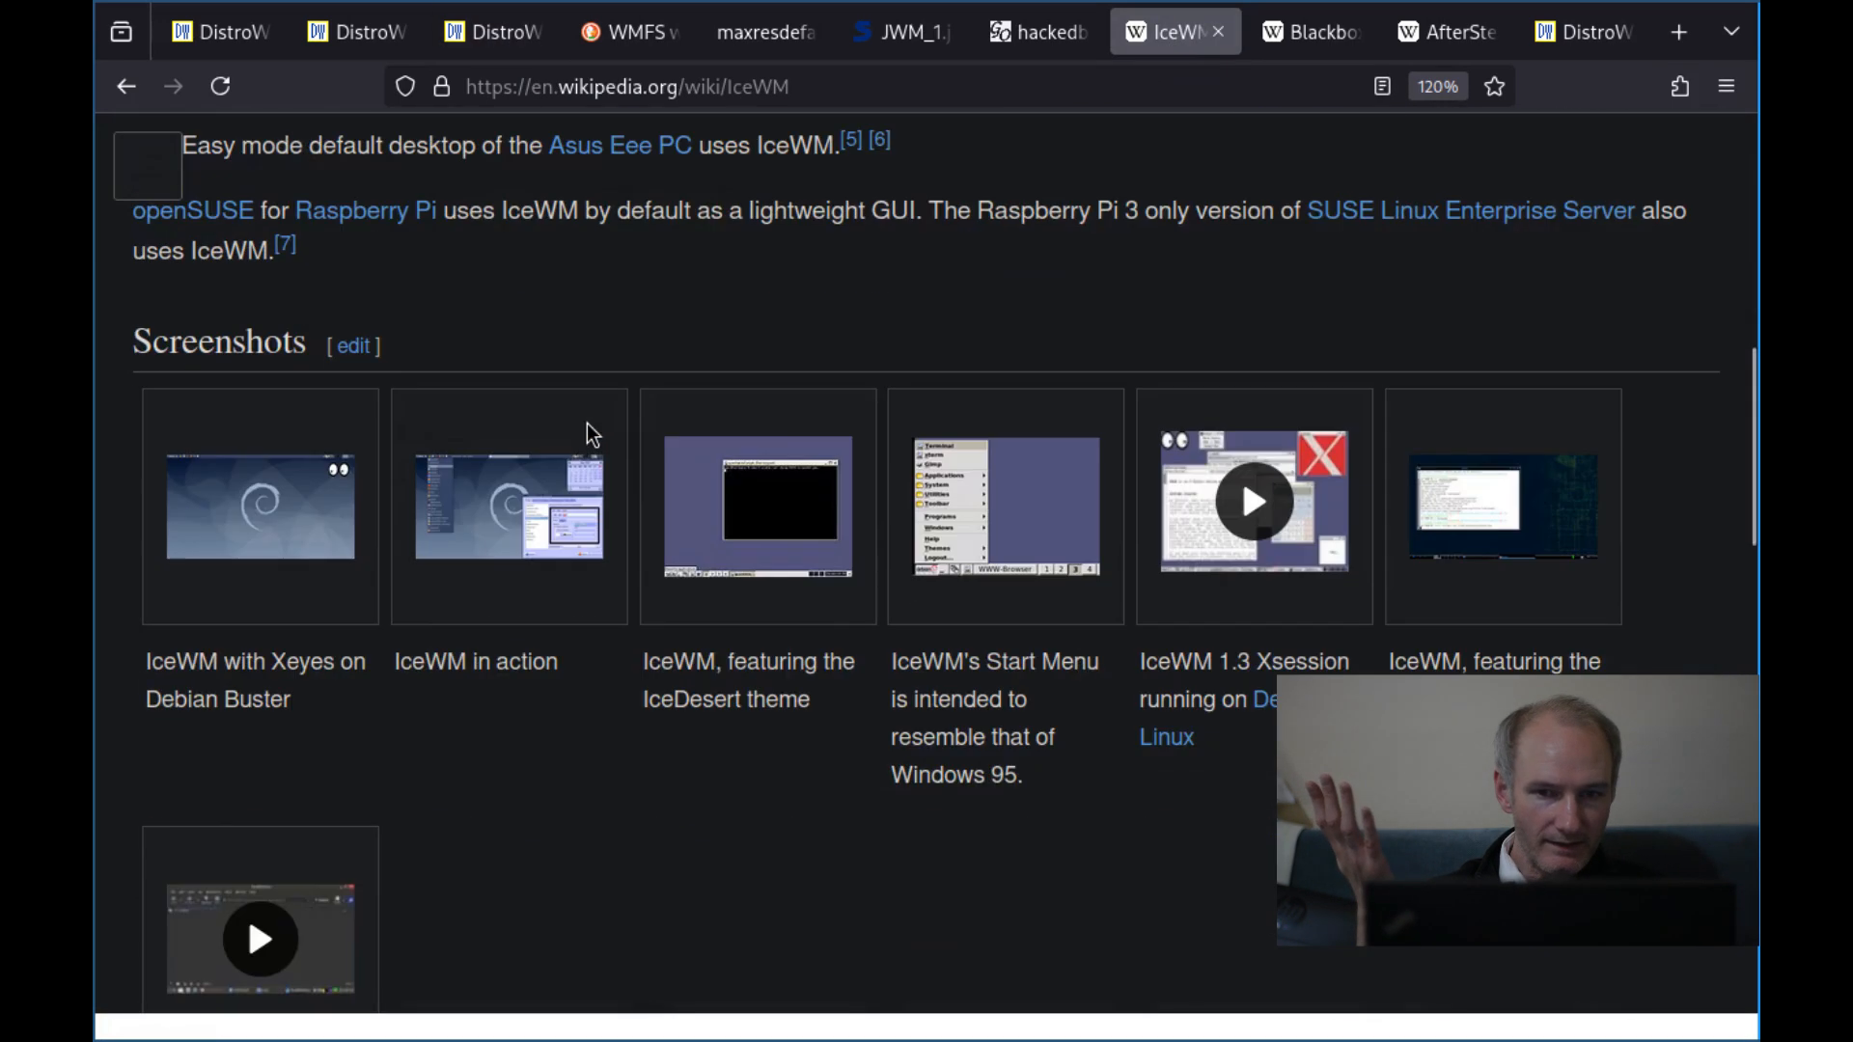
pyautogui.moveTo(722, 546)
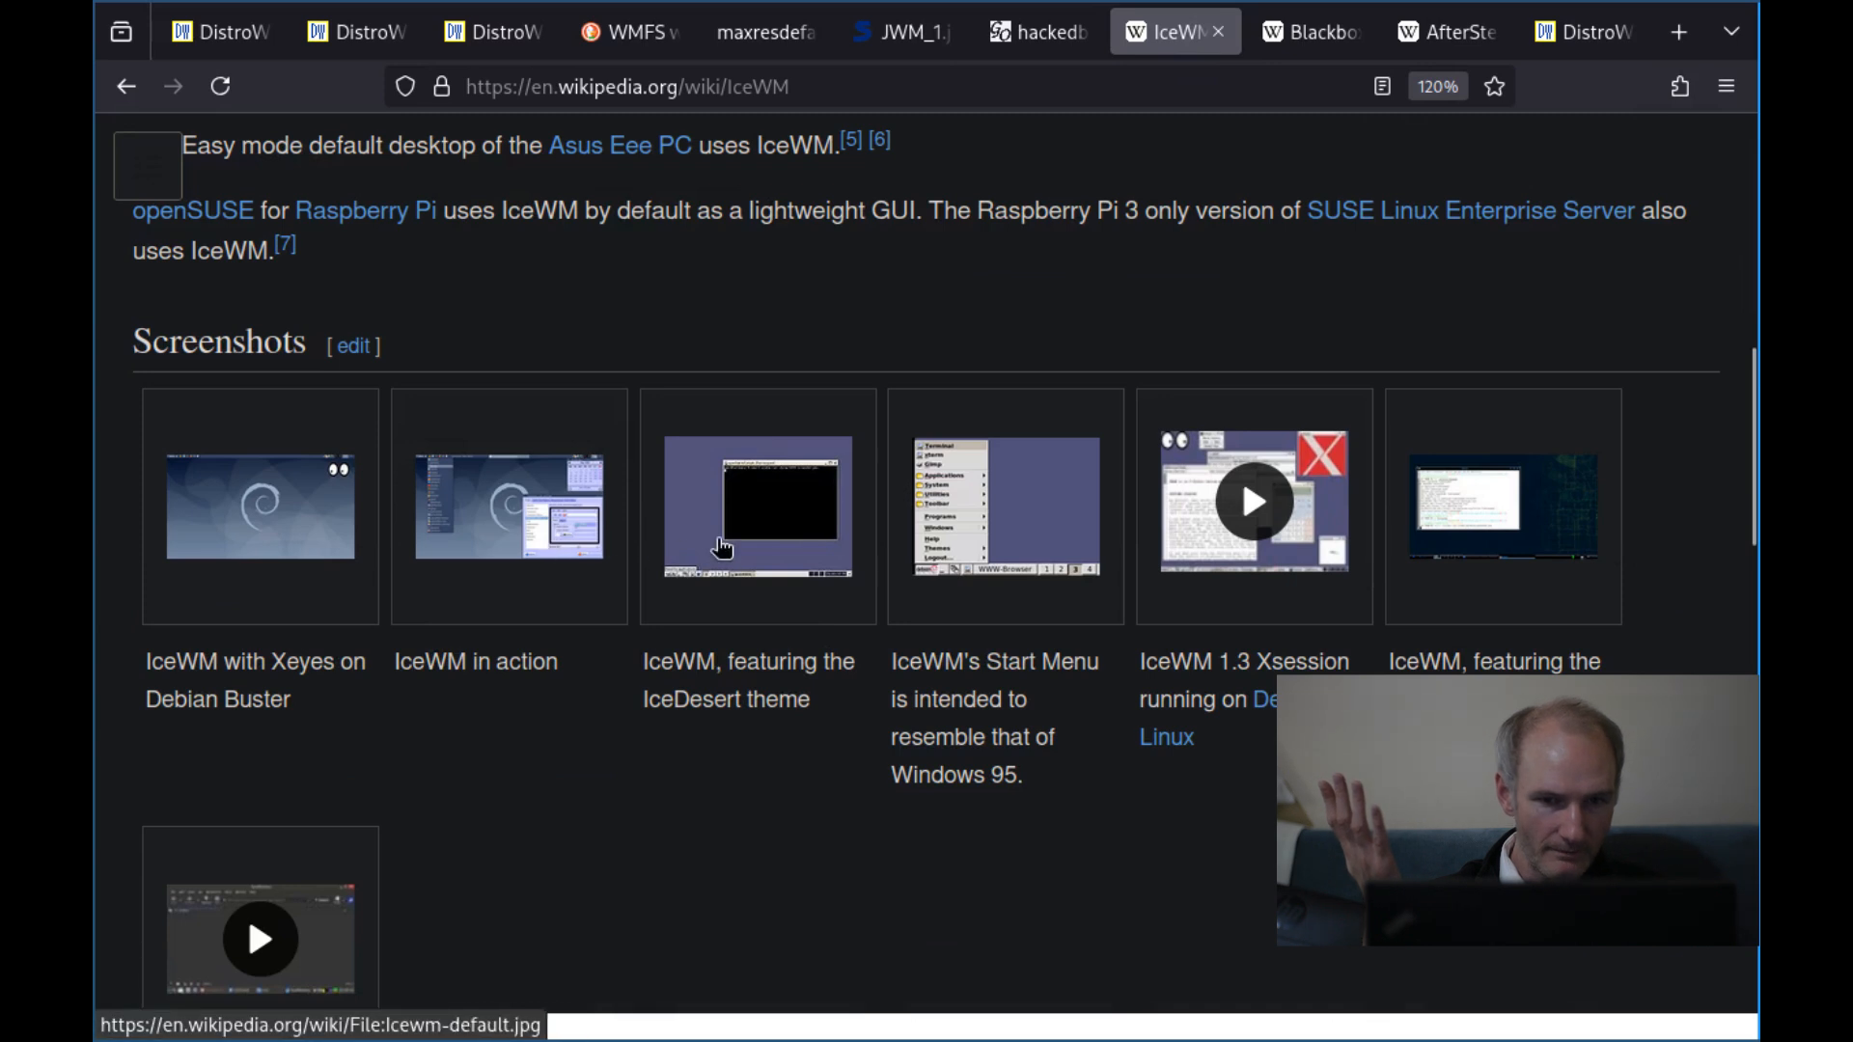
pyautogui.click(756, 506)
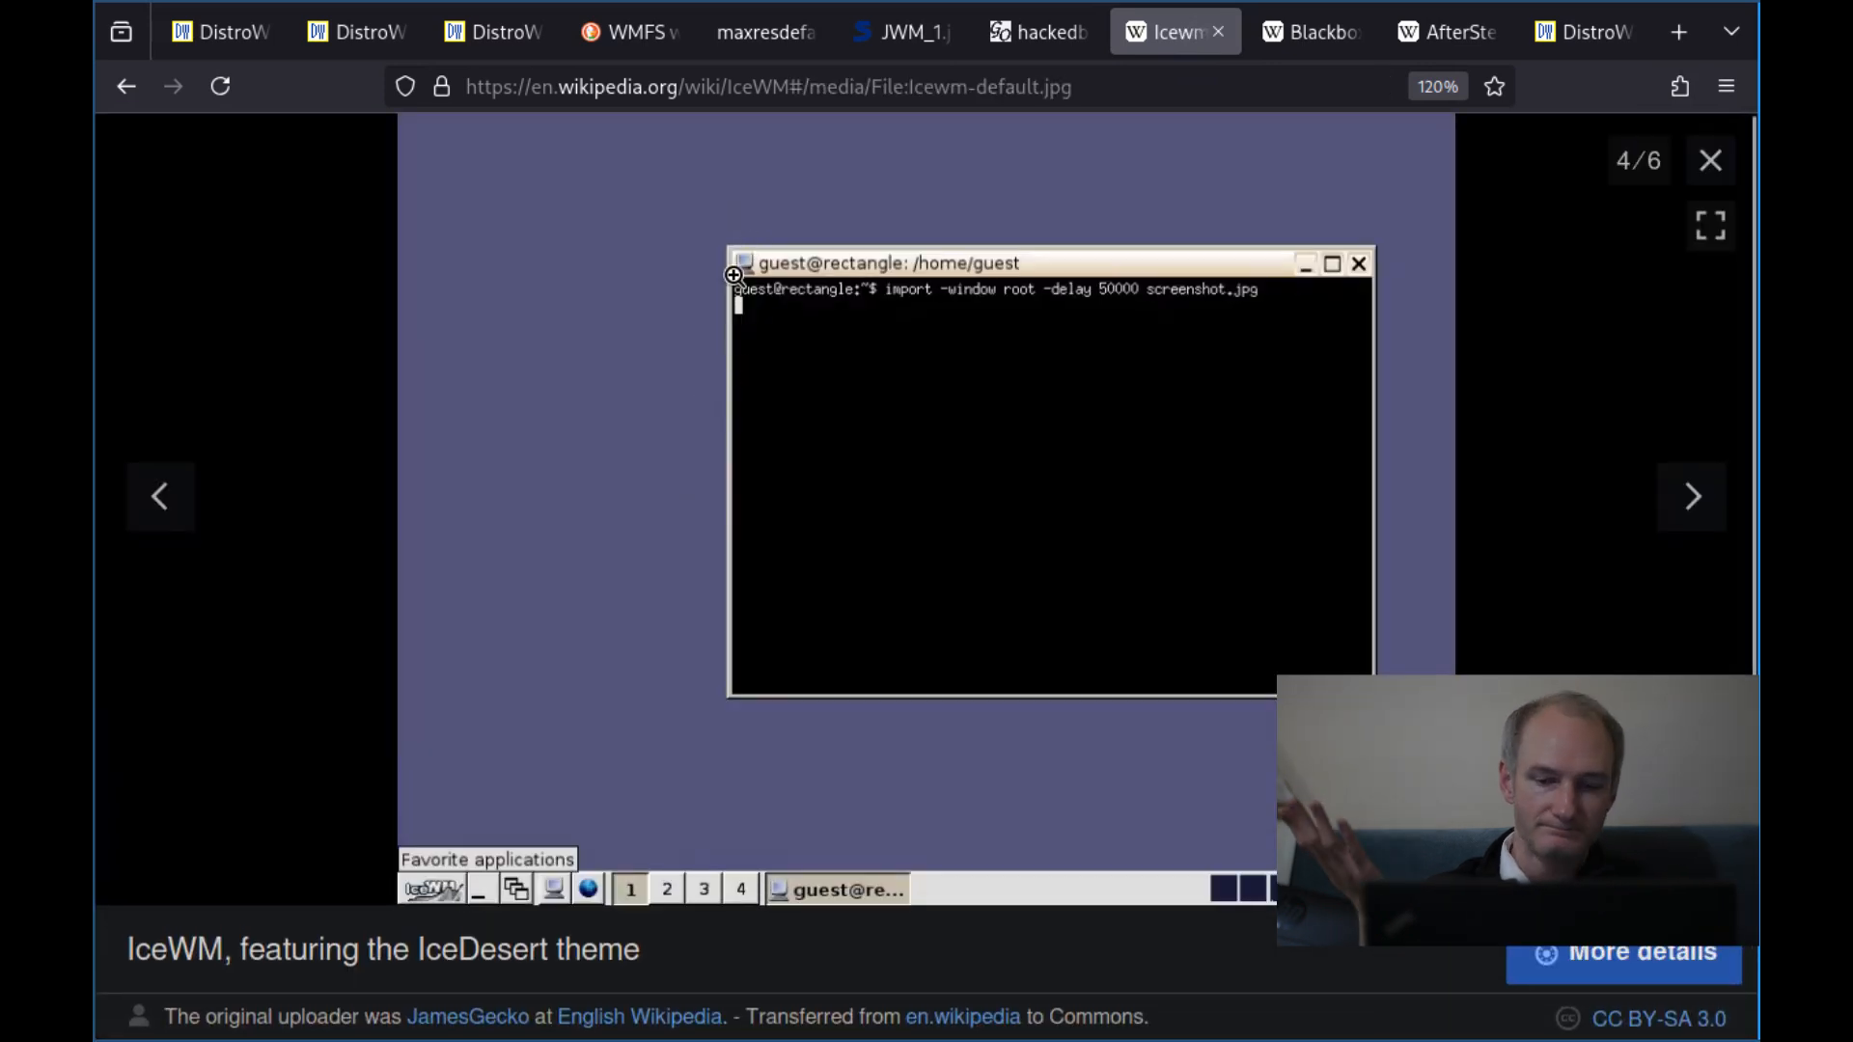
pyautogui.moveTo(629, 33)
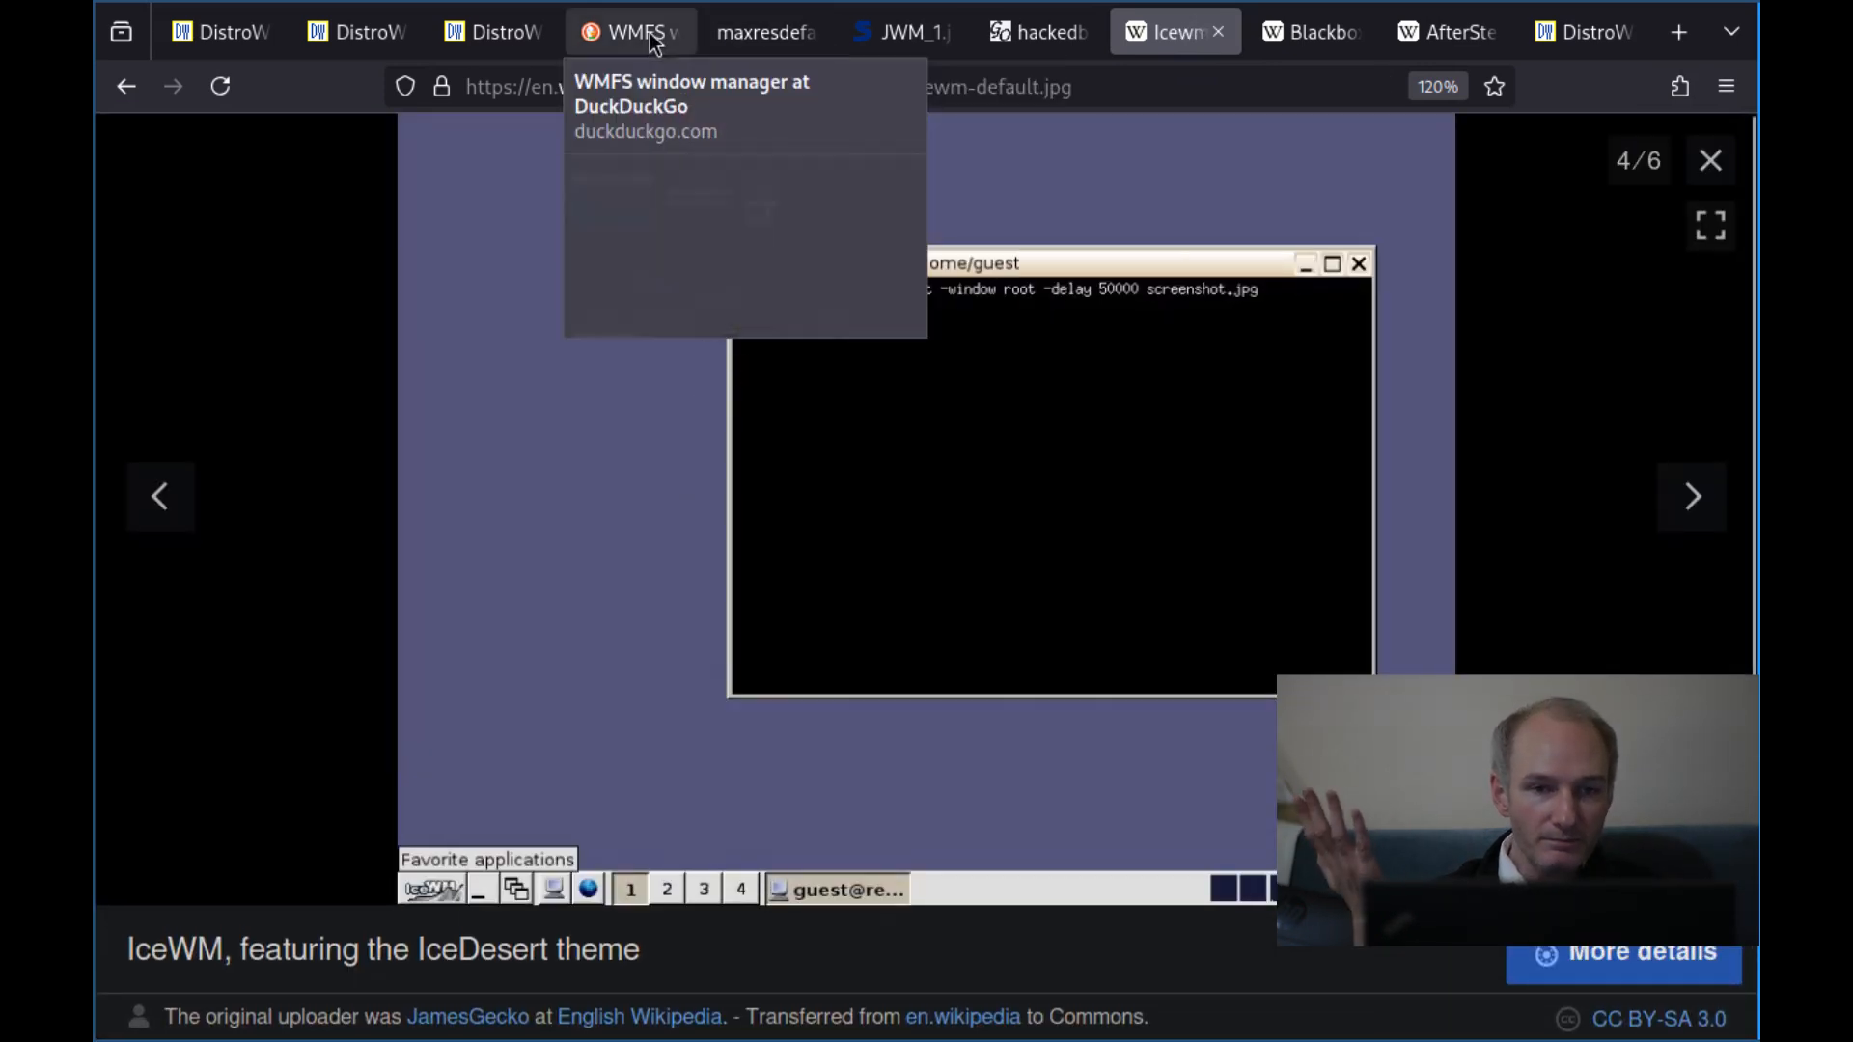
pyautogui.moveTo(494, 31)
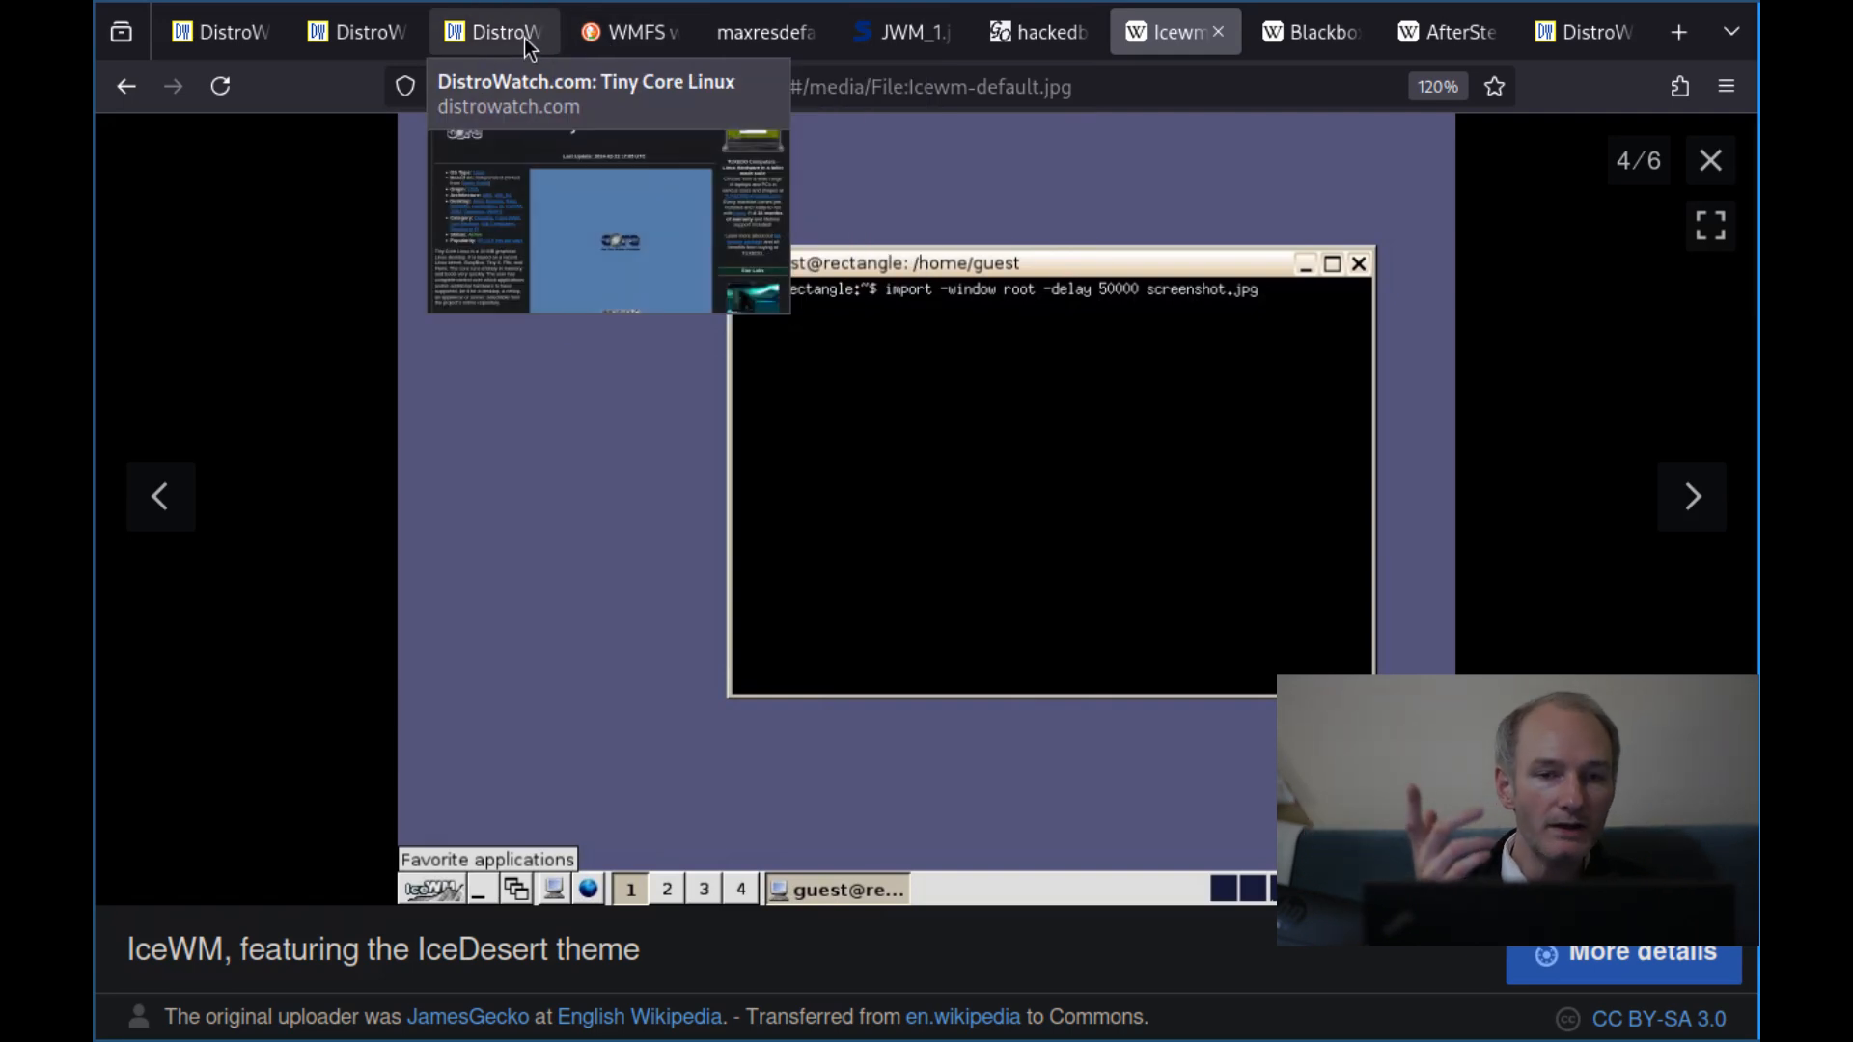
pyautogui.click(491, 31)
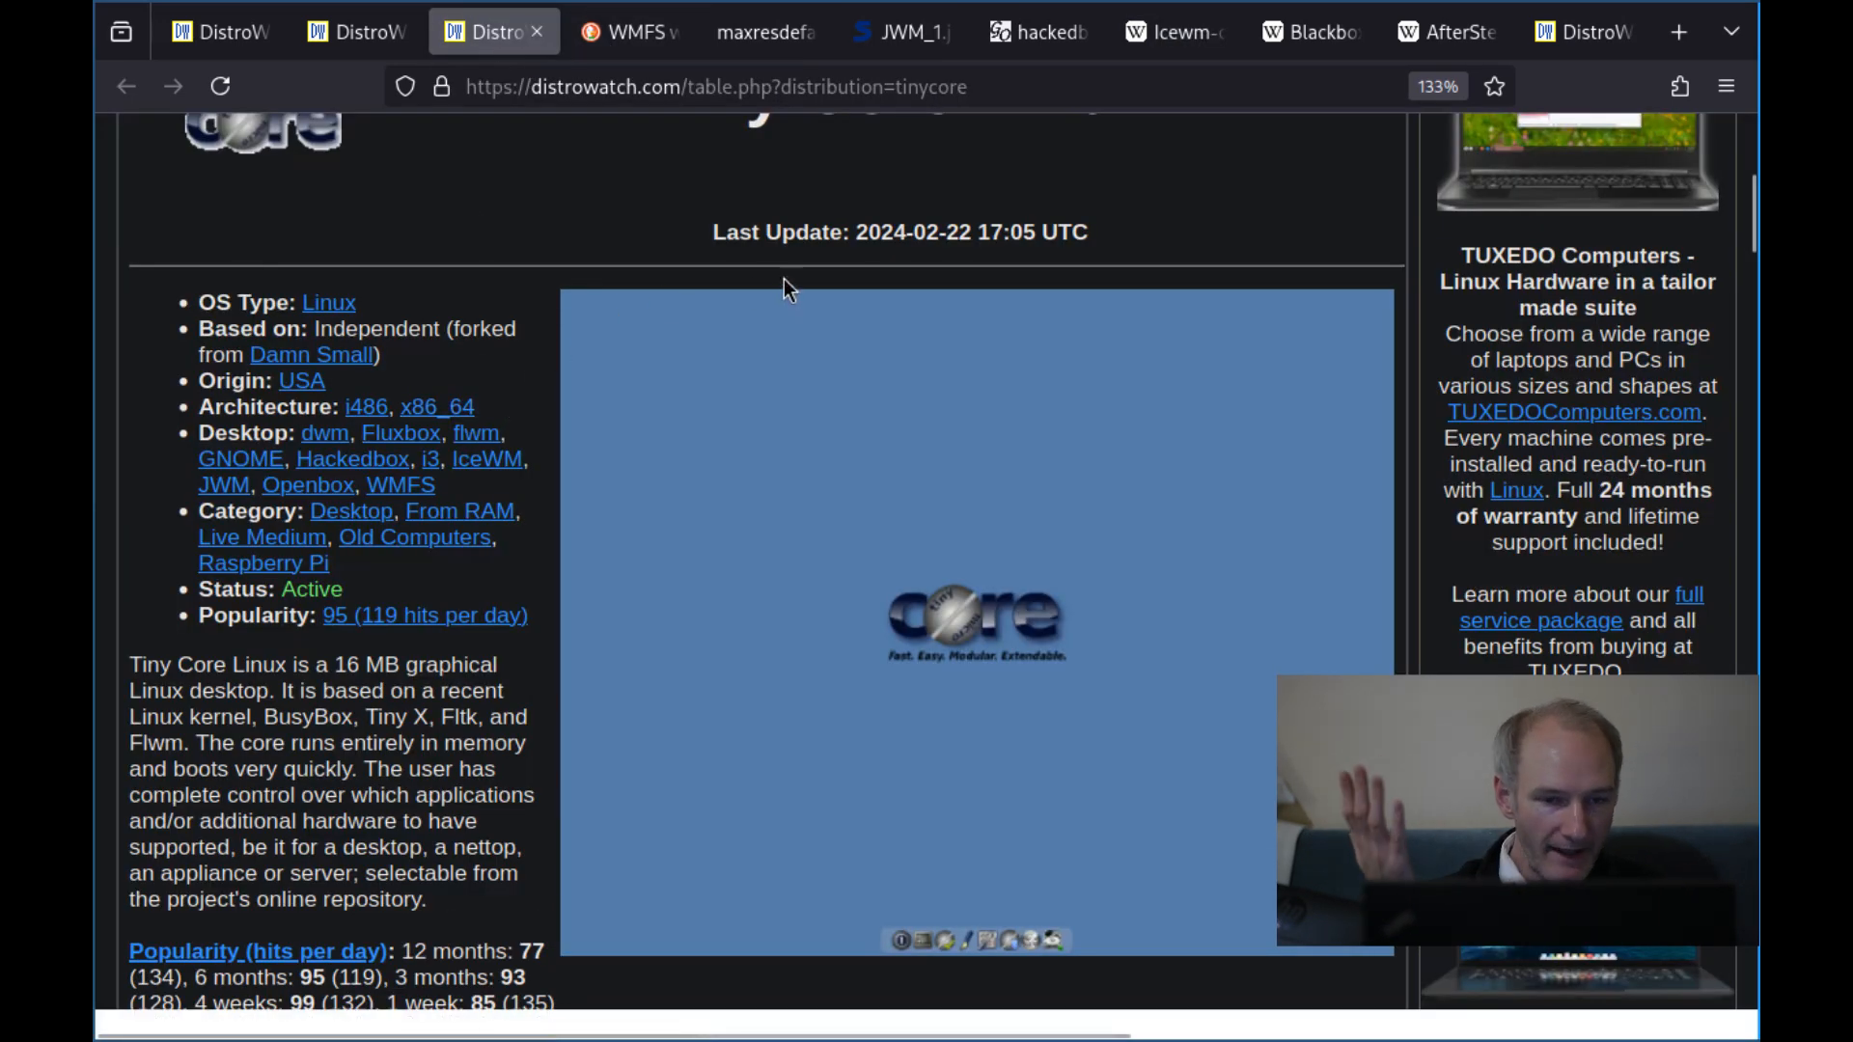
pyautogui.moveTo(1445, 32)
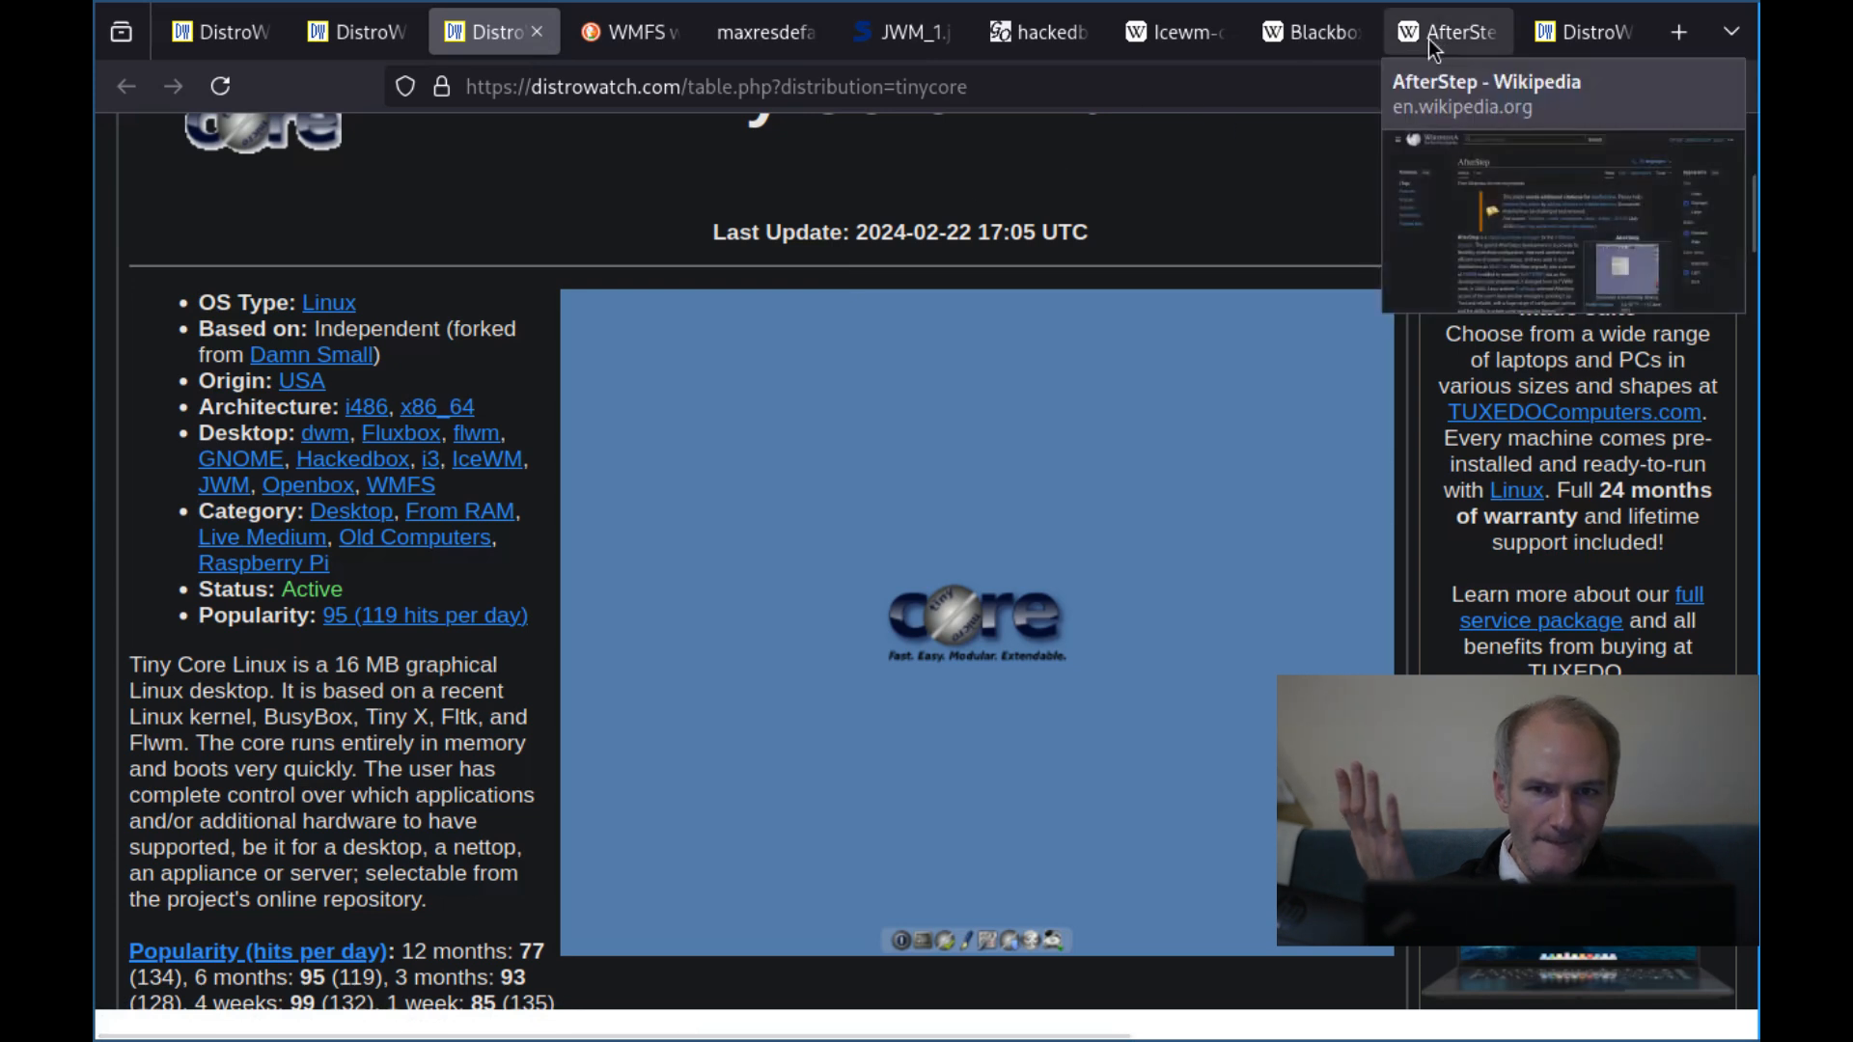
pyautogui.moveTo(1430, 46)
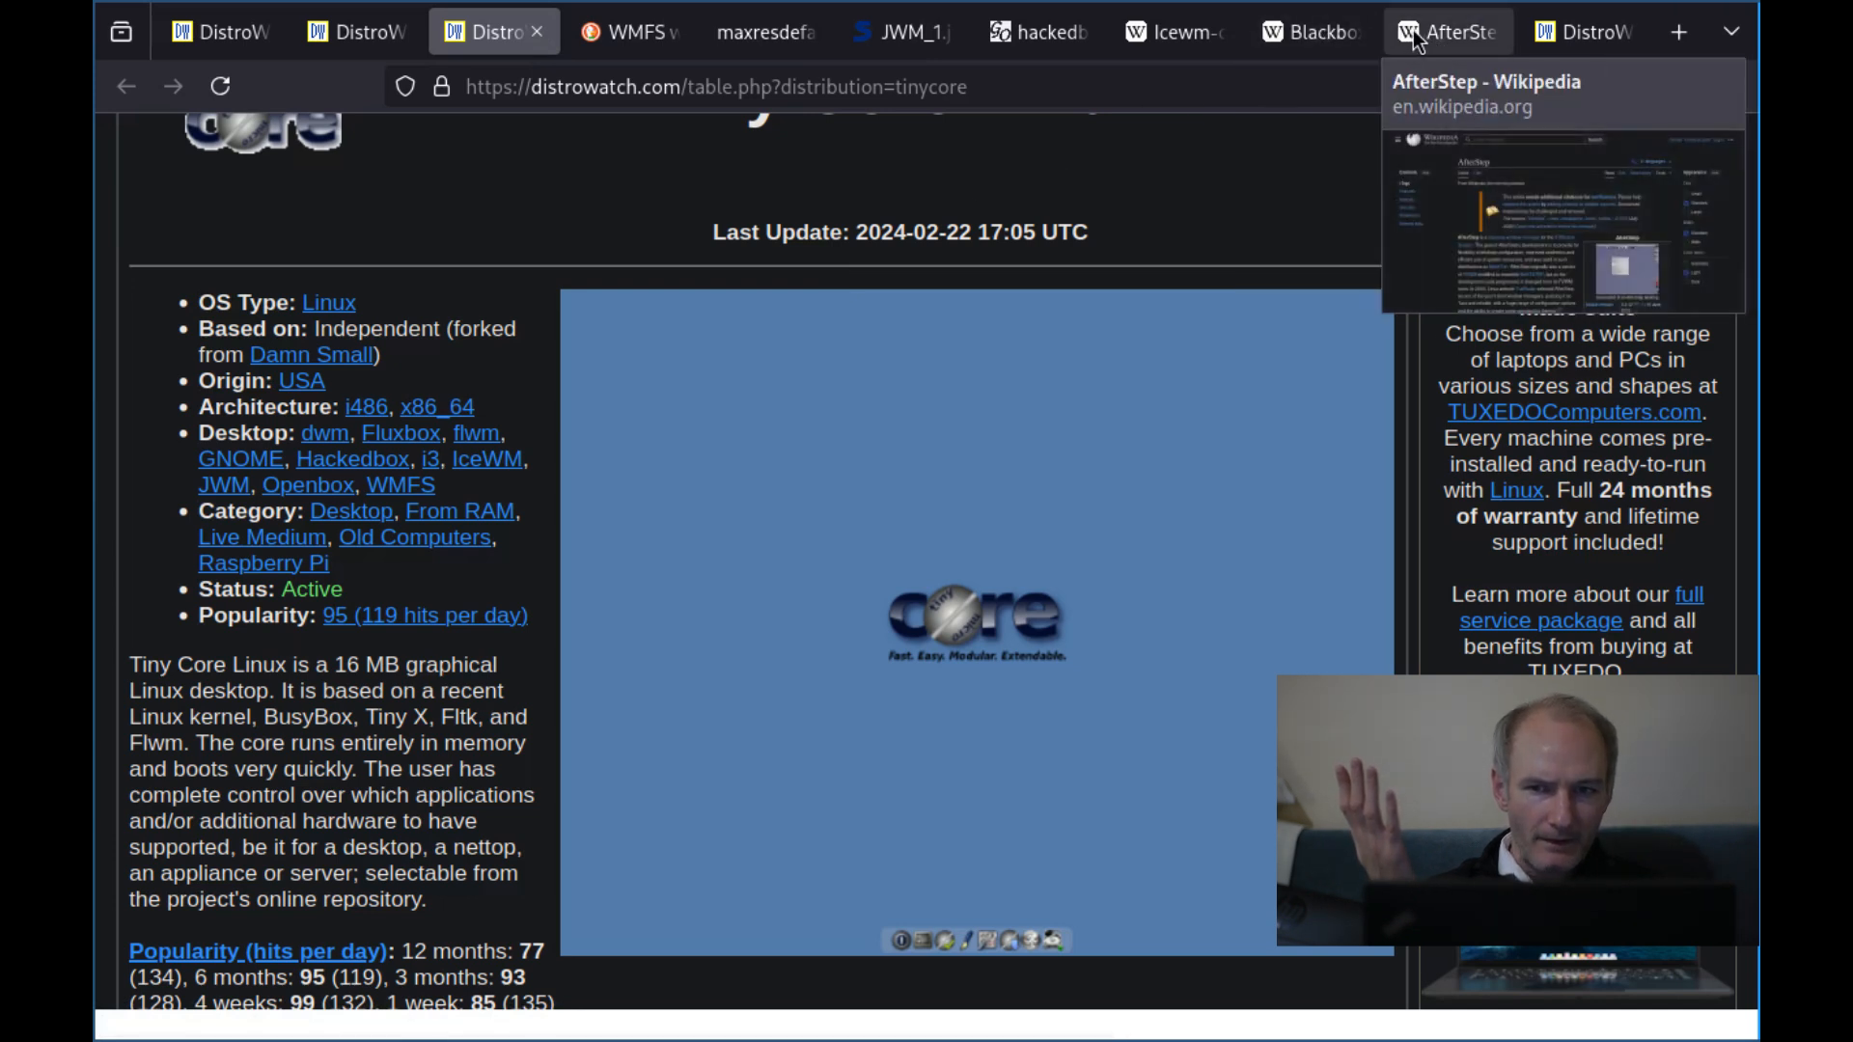
pyautogui.click(1443, 33)
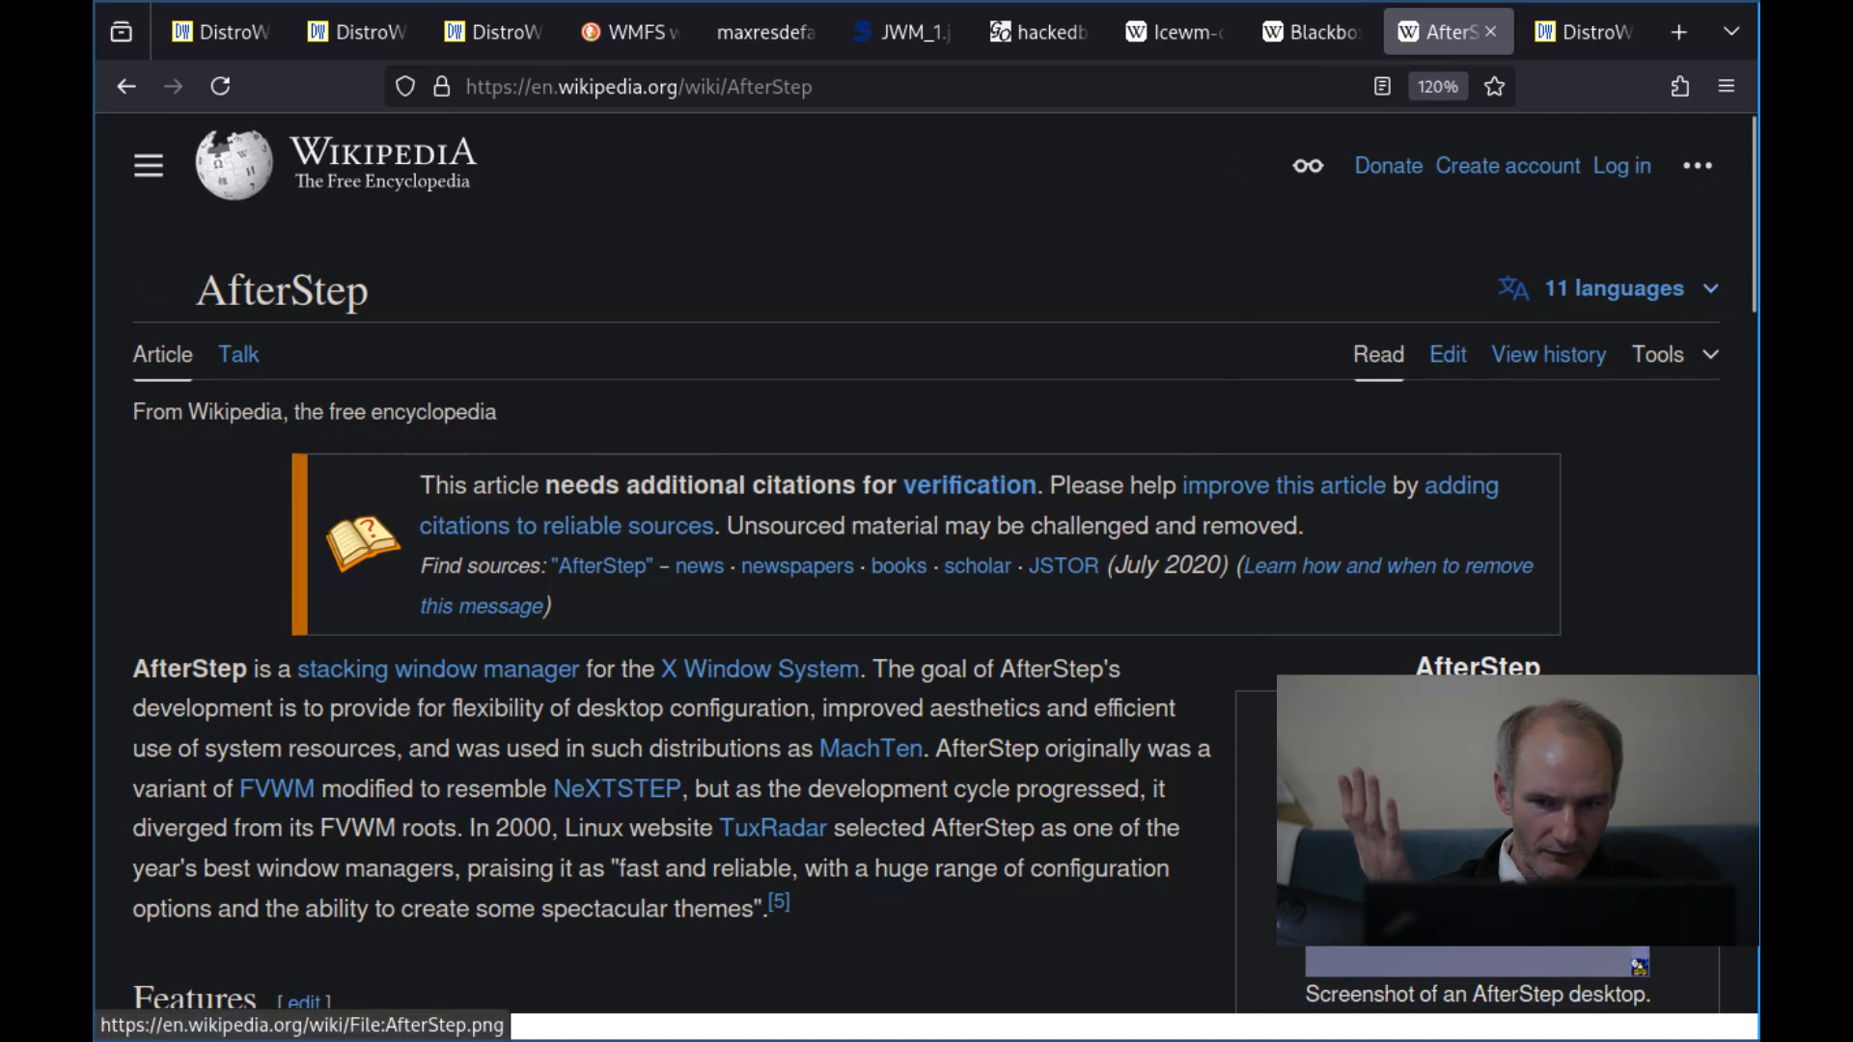
# View the AfterStep 2.1.2 desktop screenshot full size, then return to the Tiny Core Linux page
pyautogui.click(1476, 815)
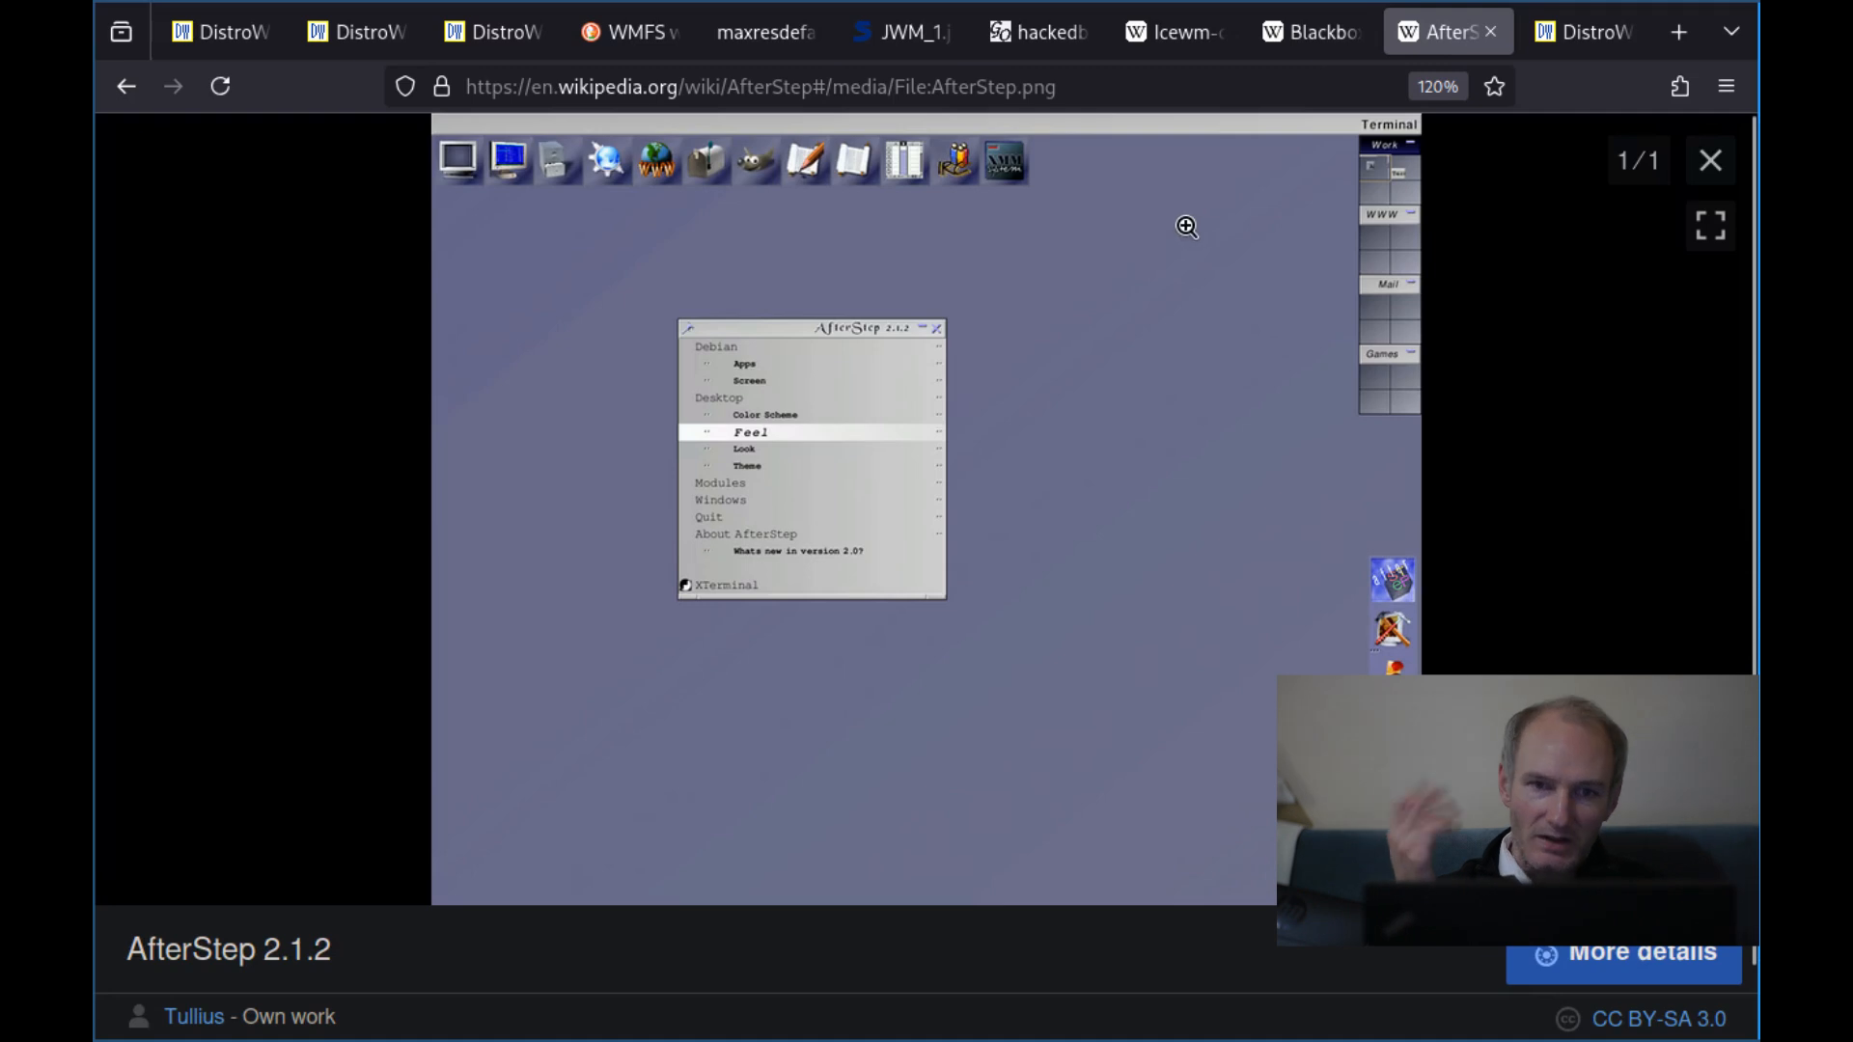
pyautogui.moveTo(1069, 226)
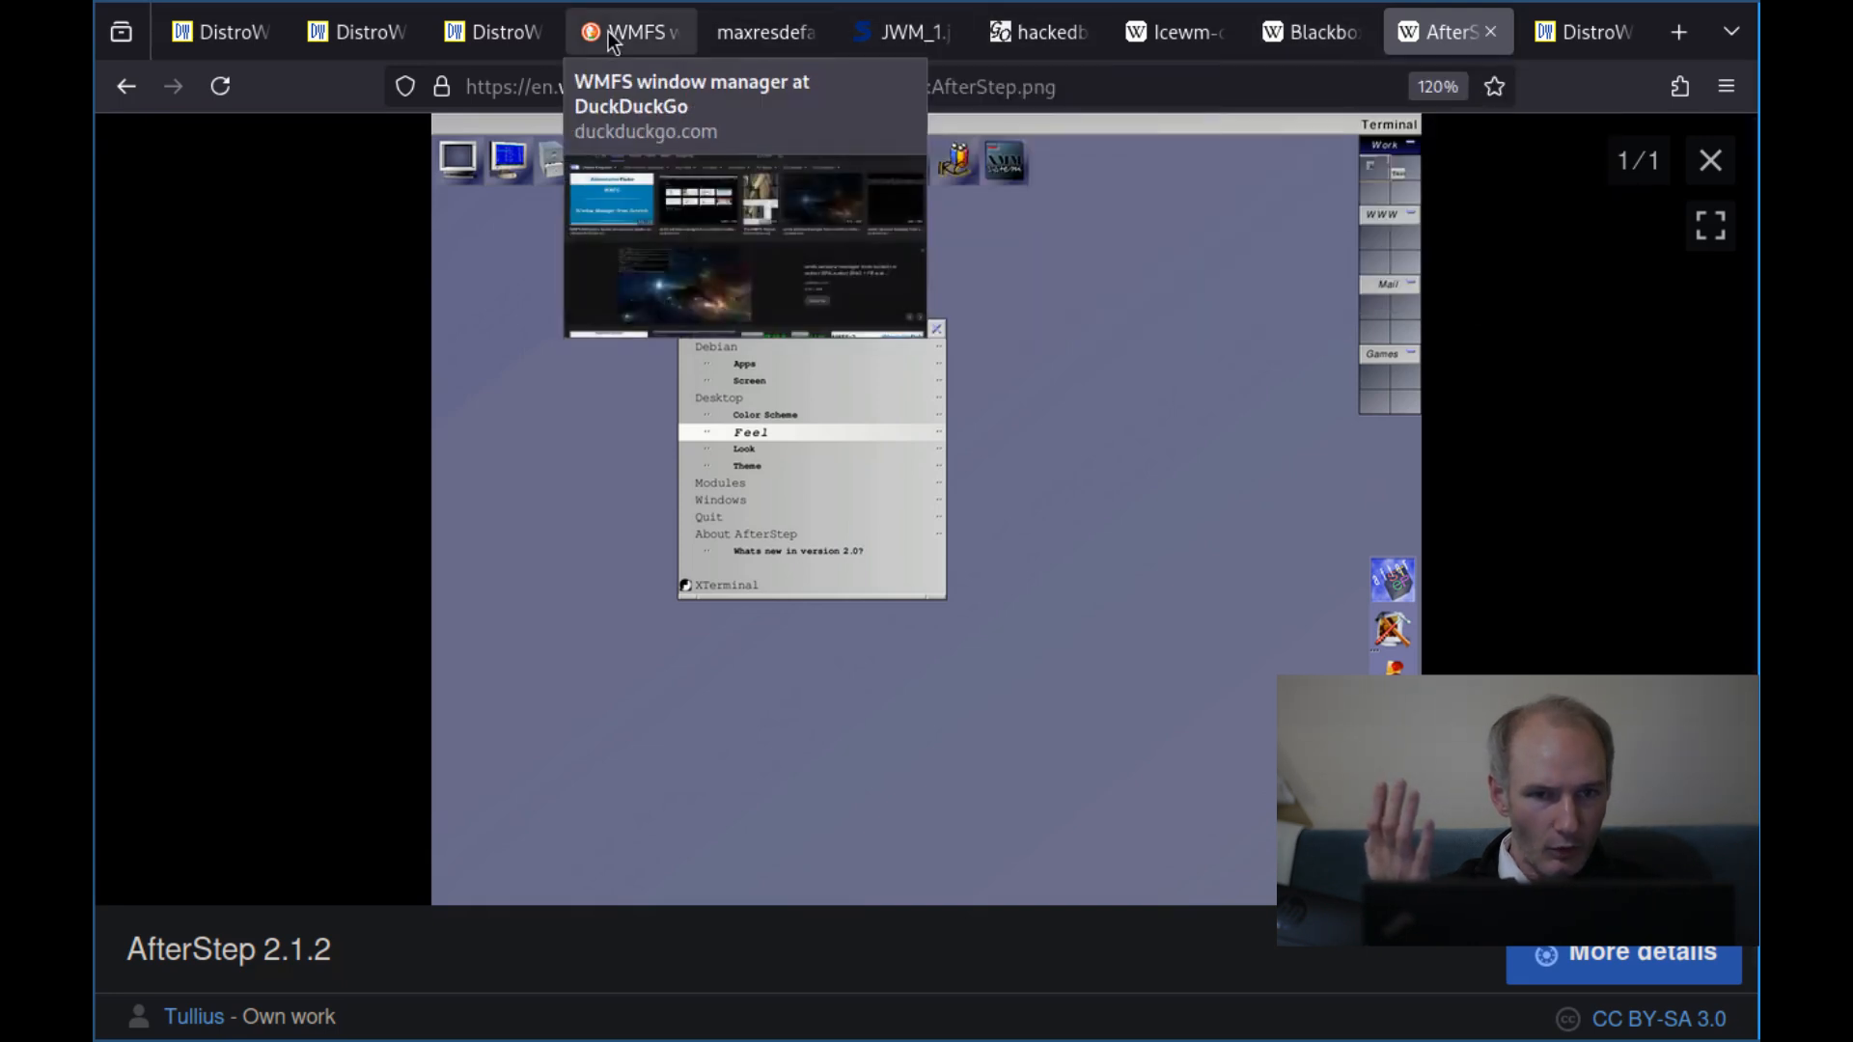
pyautogui.click(484, 31)
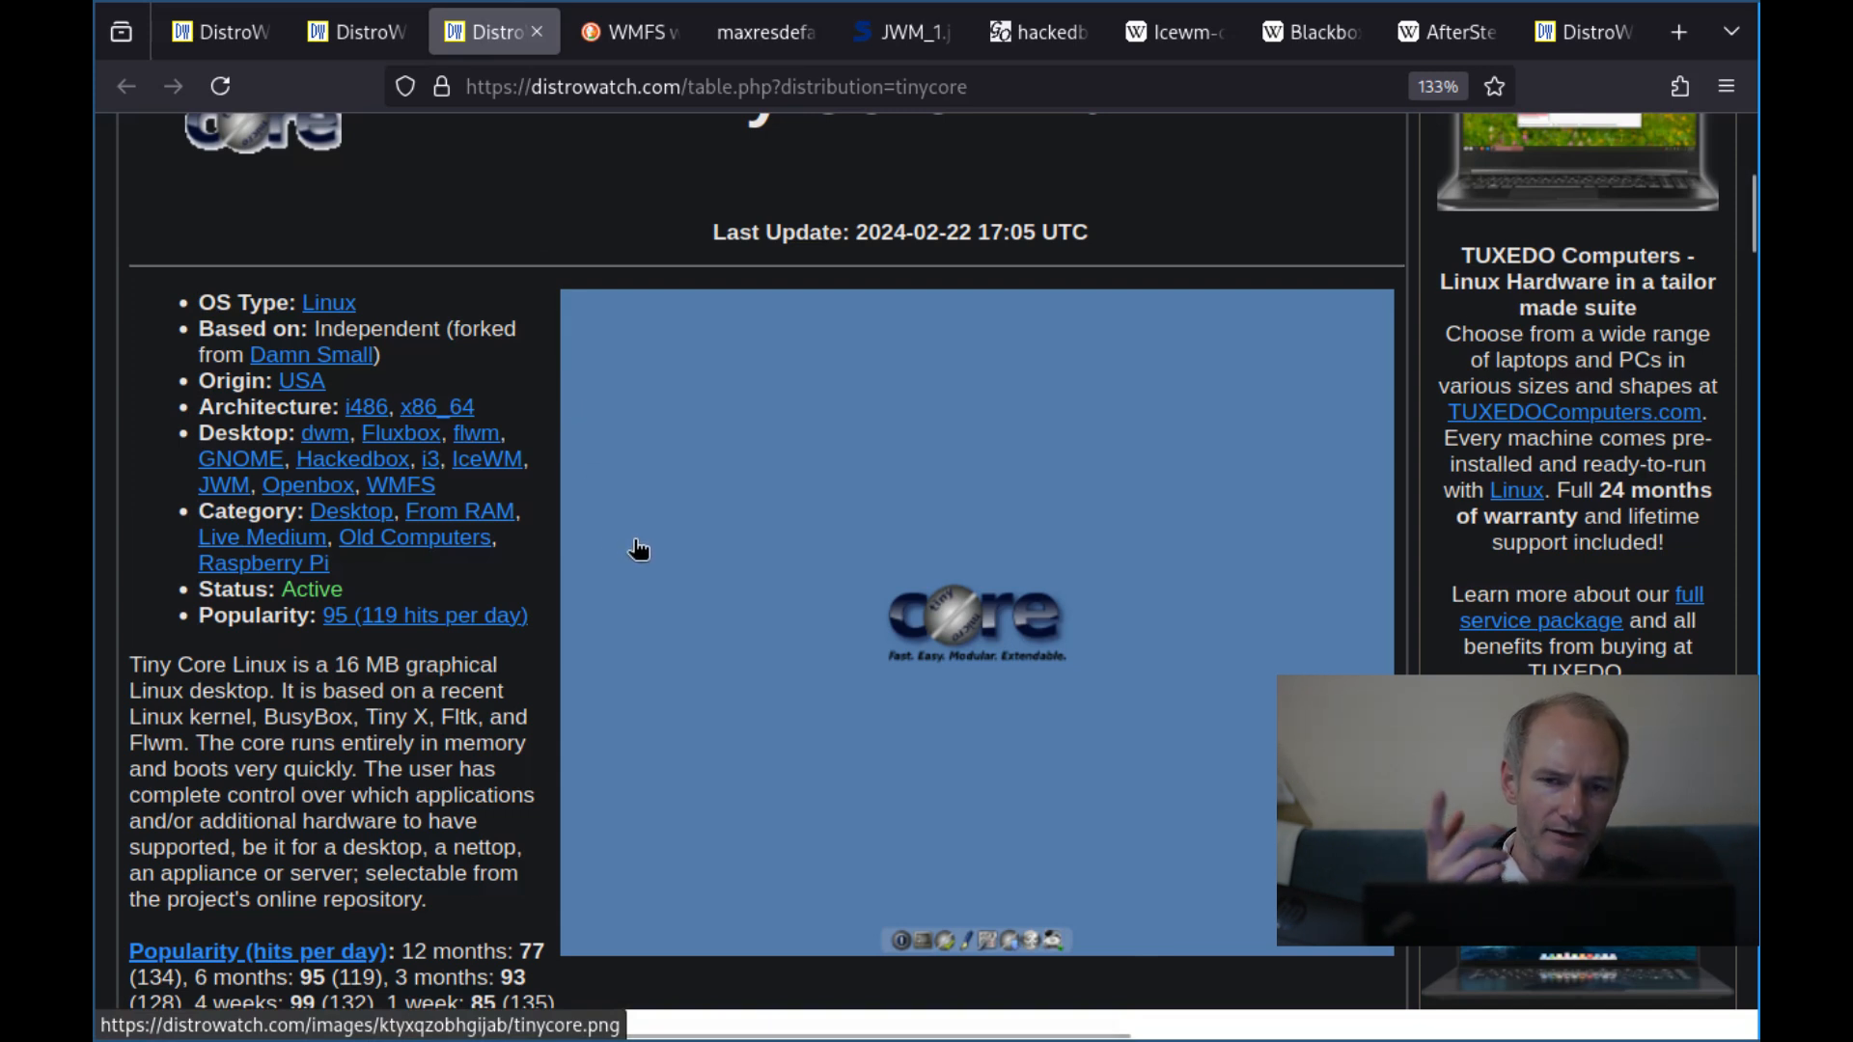
pyautogui.moveTo(637, 571)
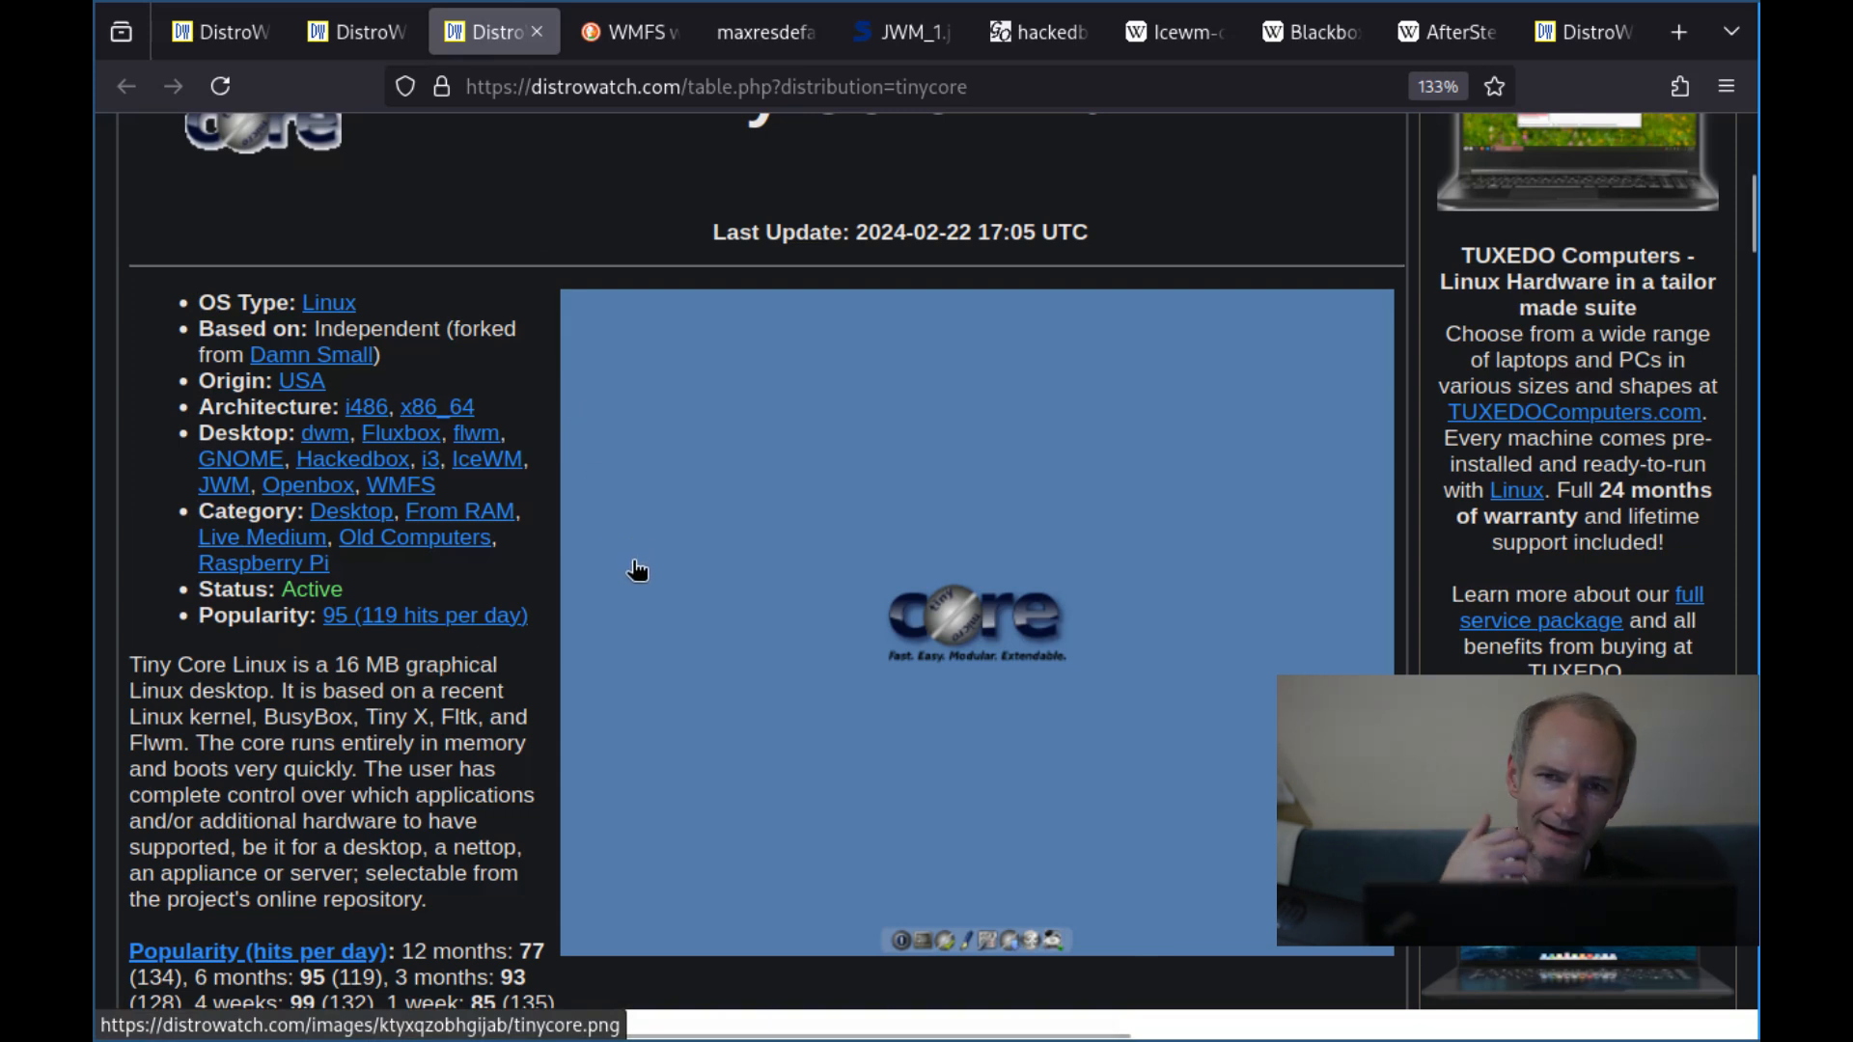
pyautogui.moveTo(830, 463)
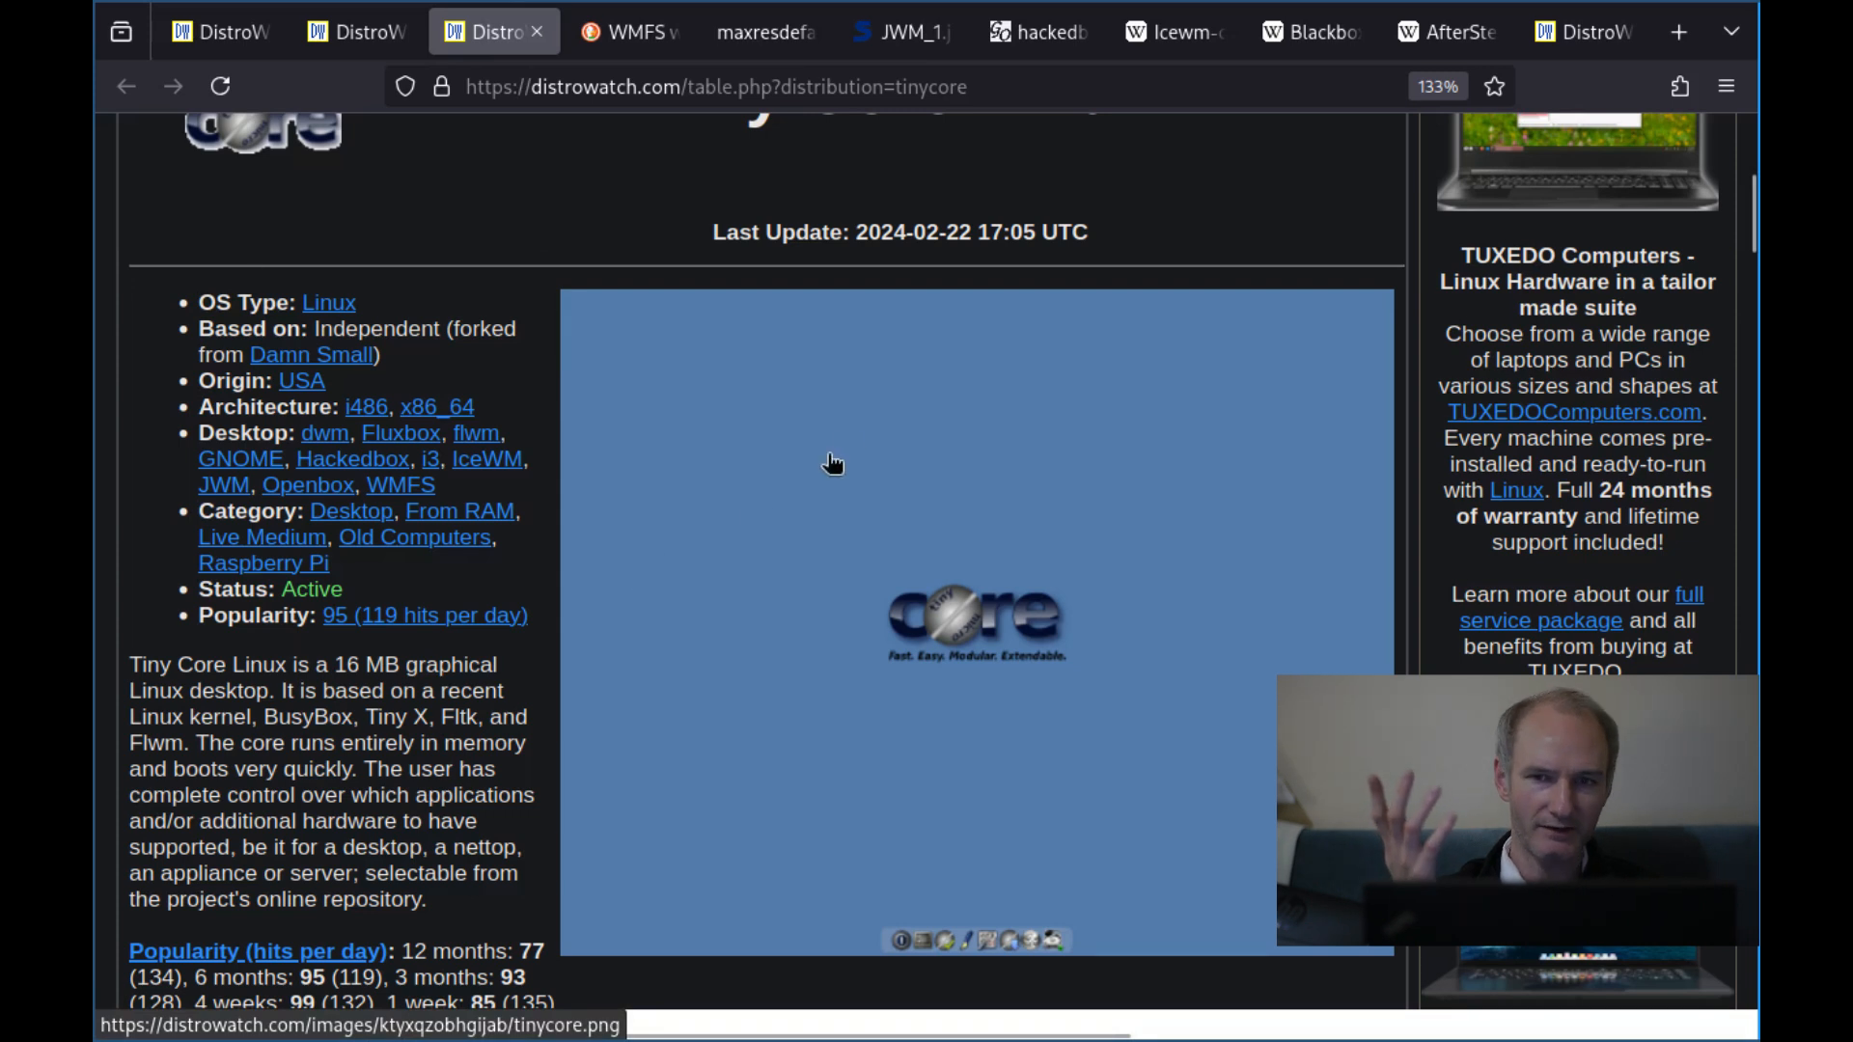
pyautogui.moveTo(1583, 33)
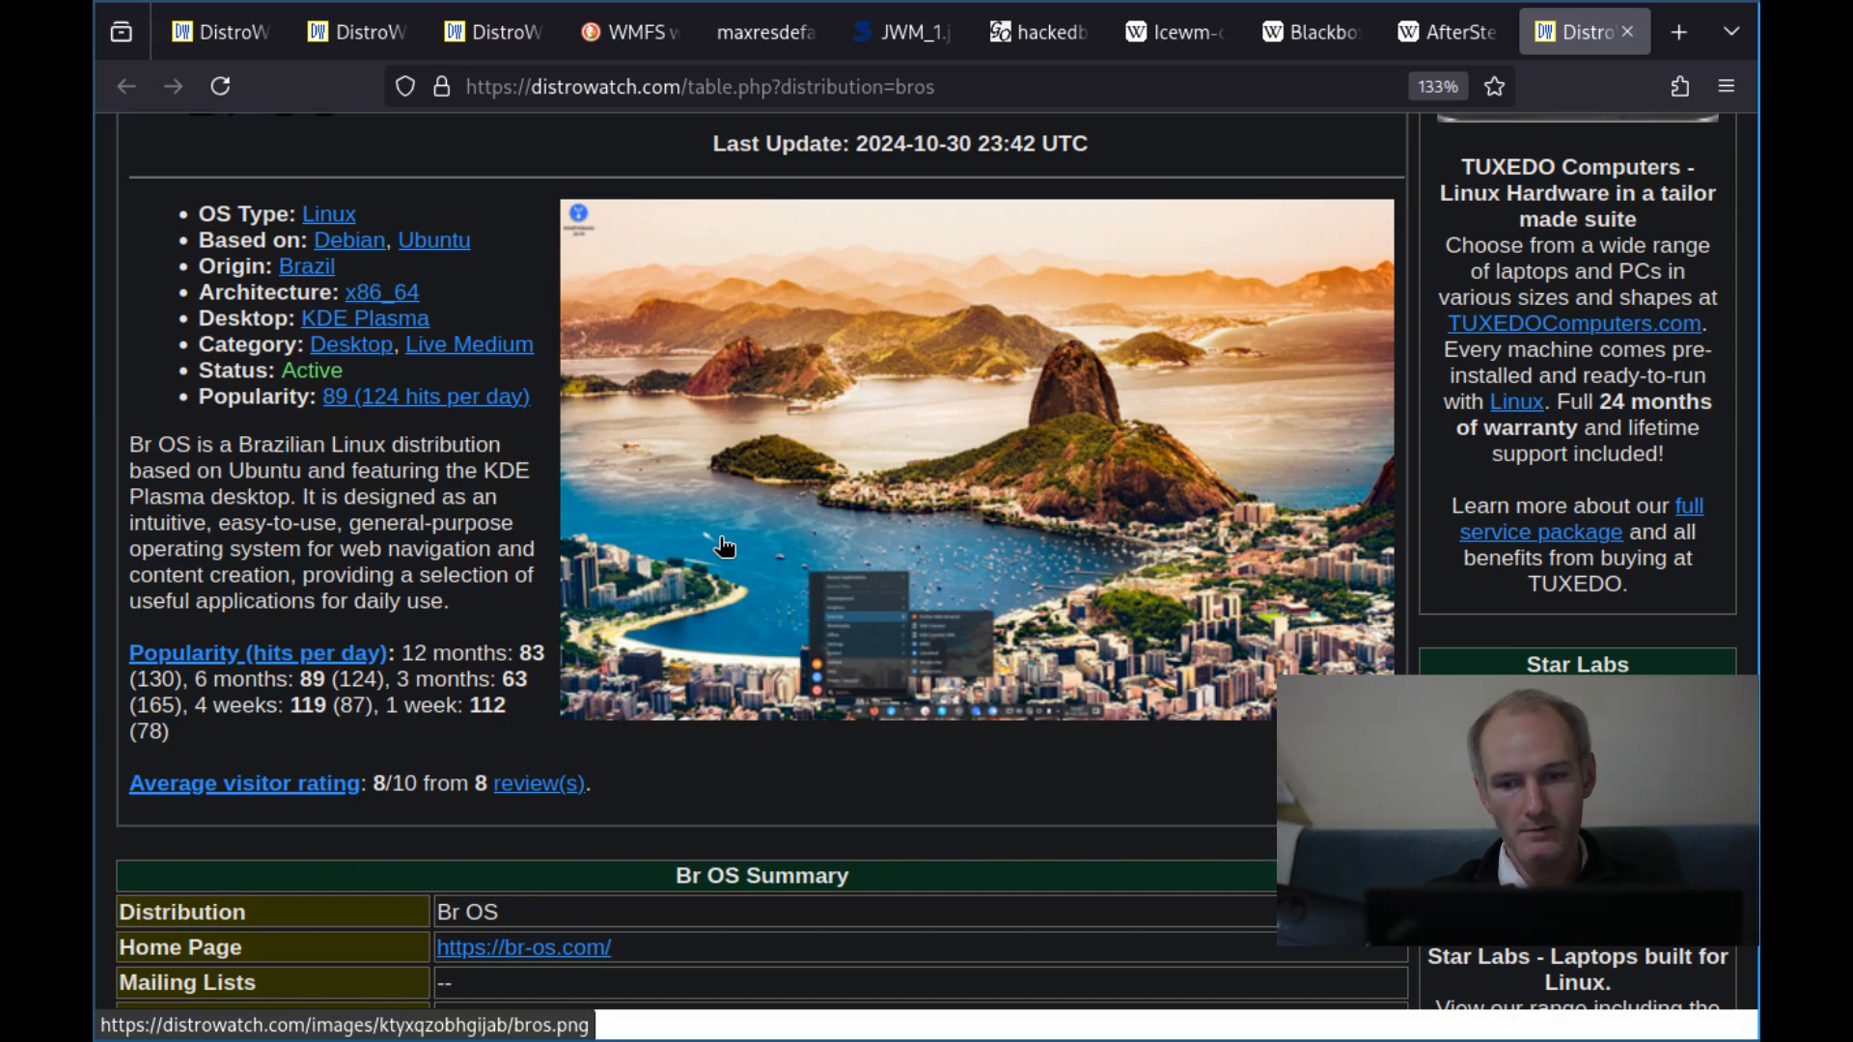
# Scroll the Br OS page past the summary and feature table to the reader reviews showing an 8.0 average
pyautogui.scroll(-3)
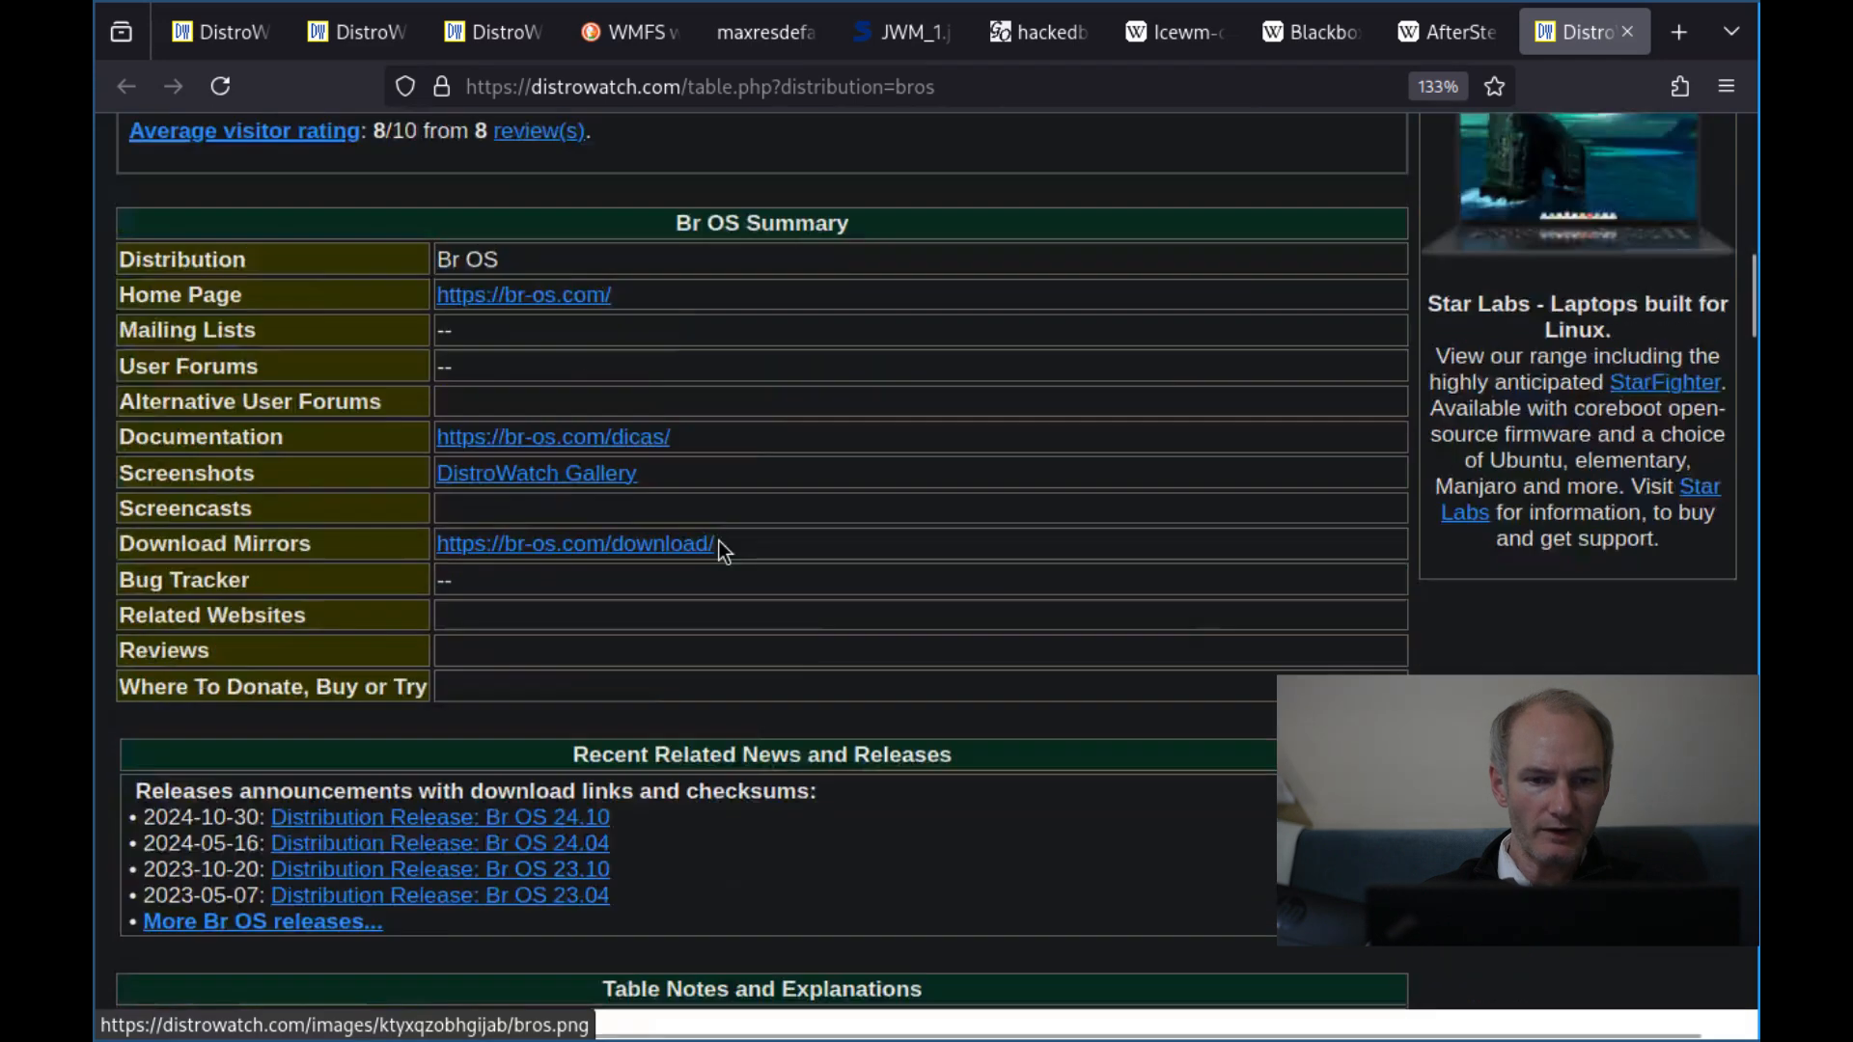
pyautogui.scroll(-3)
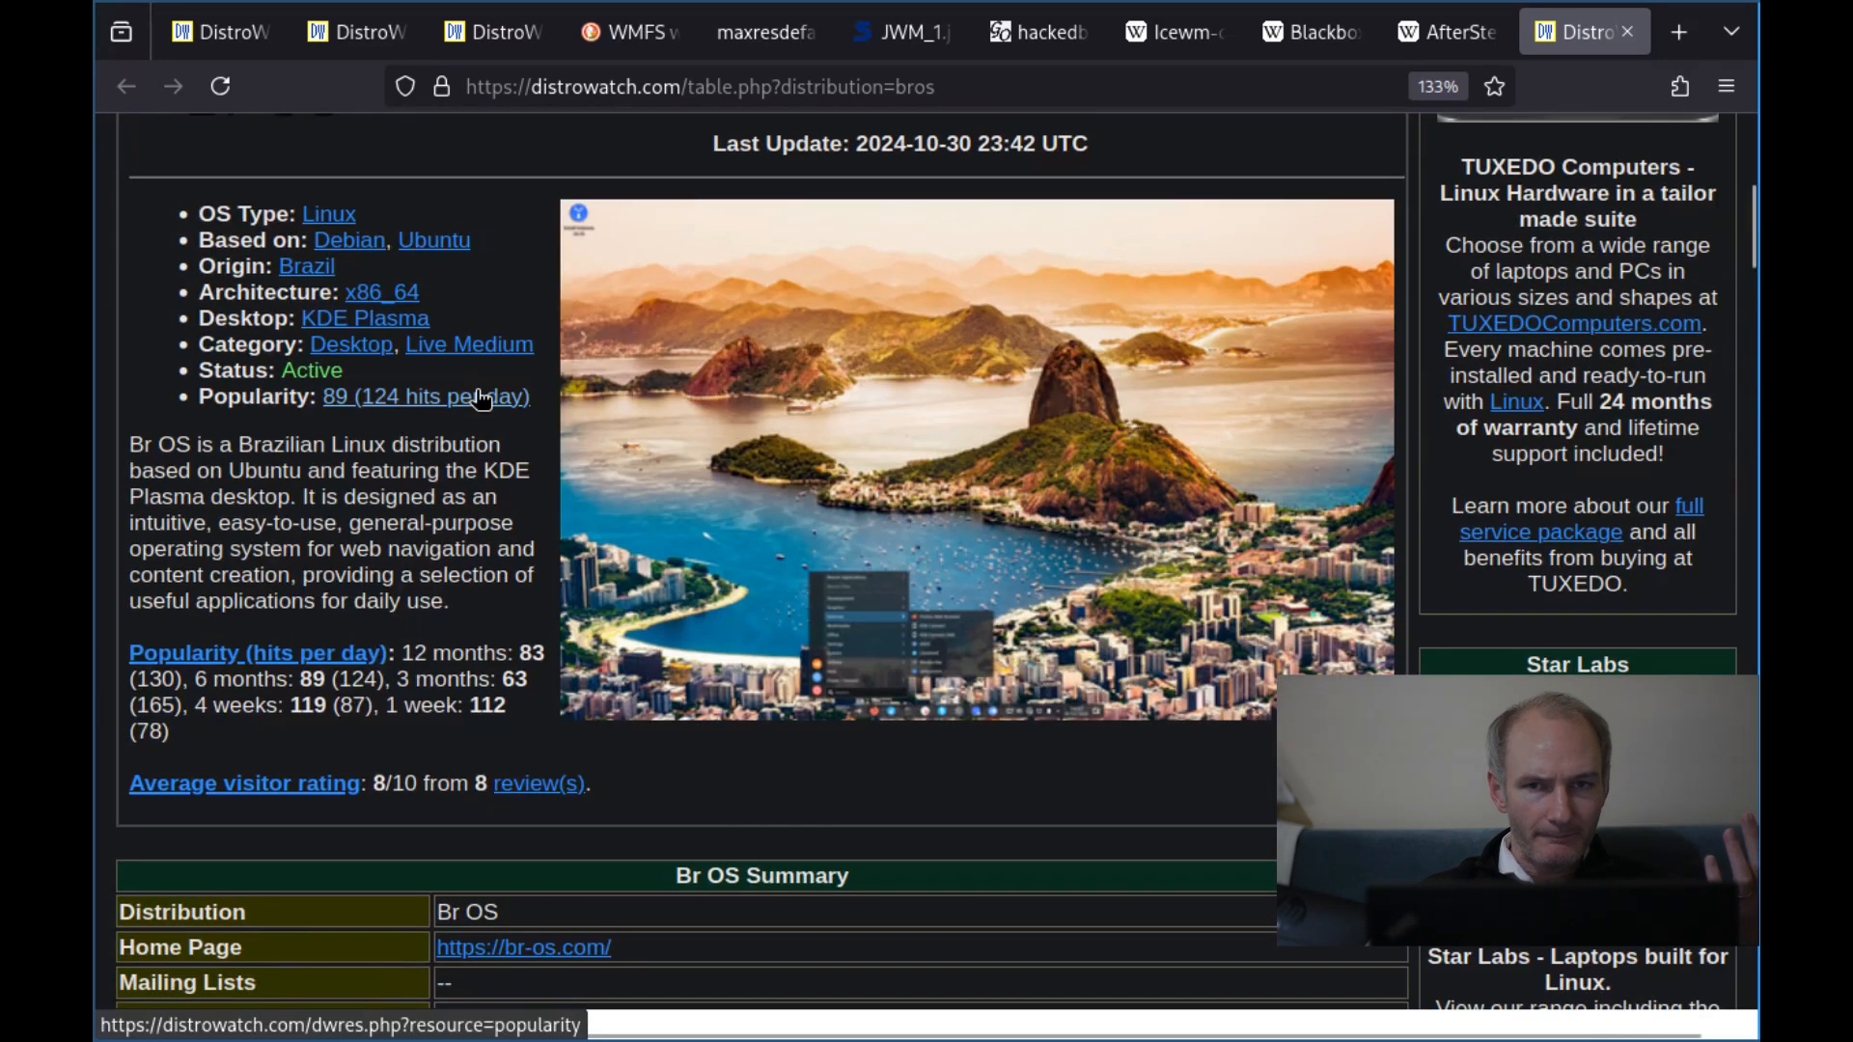
pyautogui.scroll(-3)
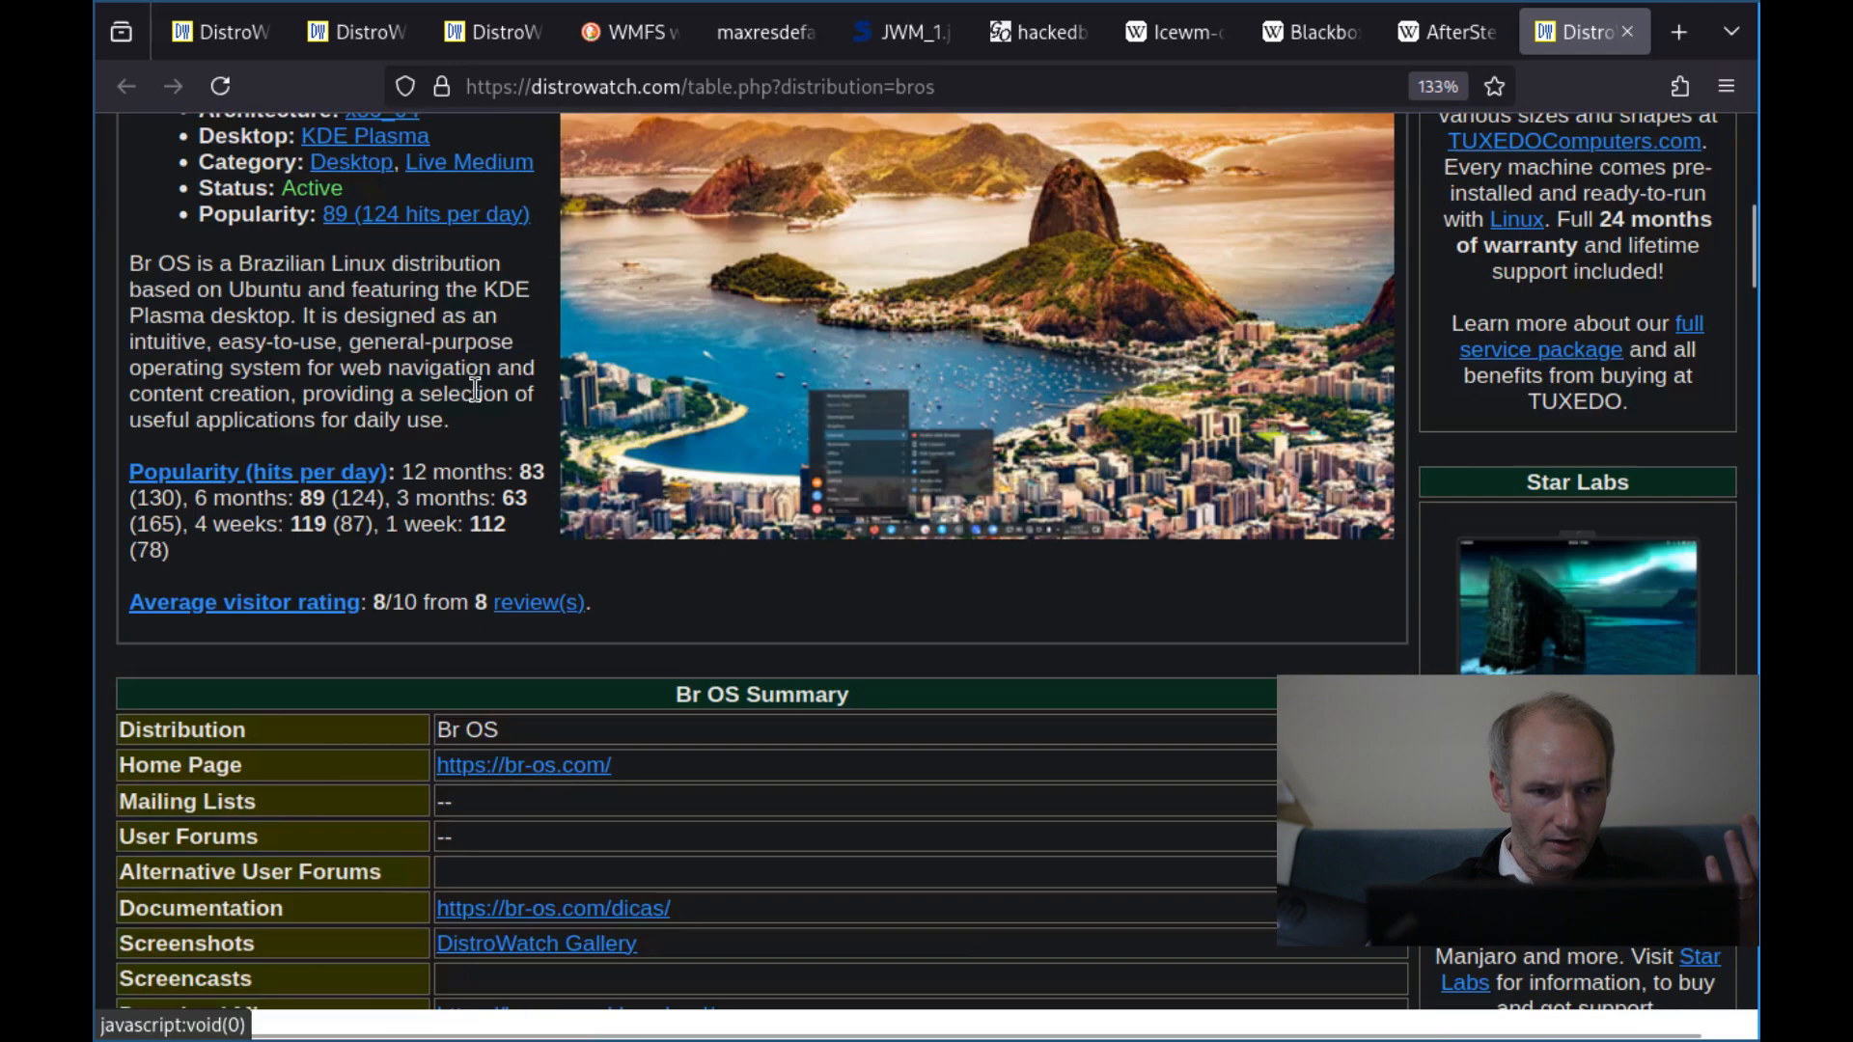
pyautogui.scroll(-3)
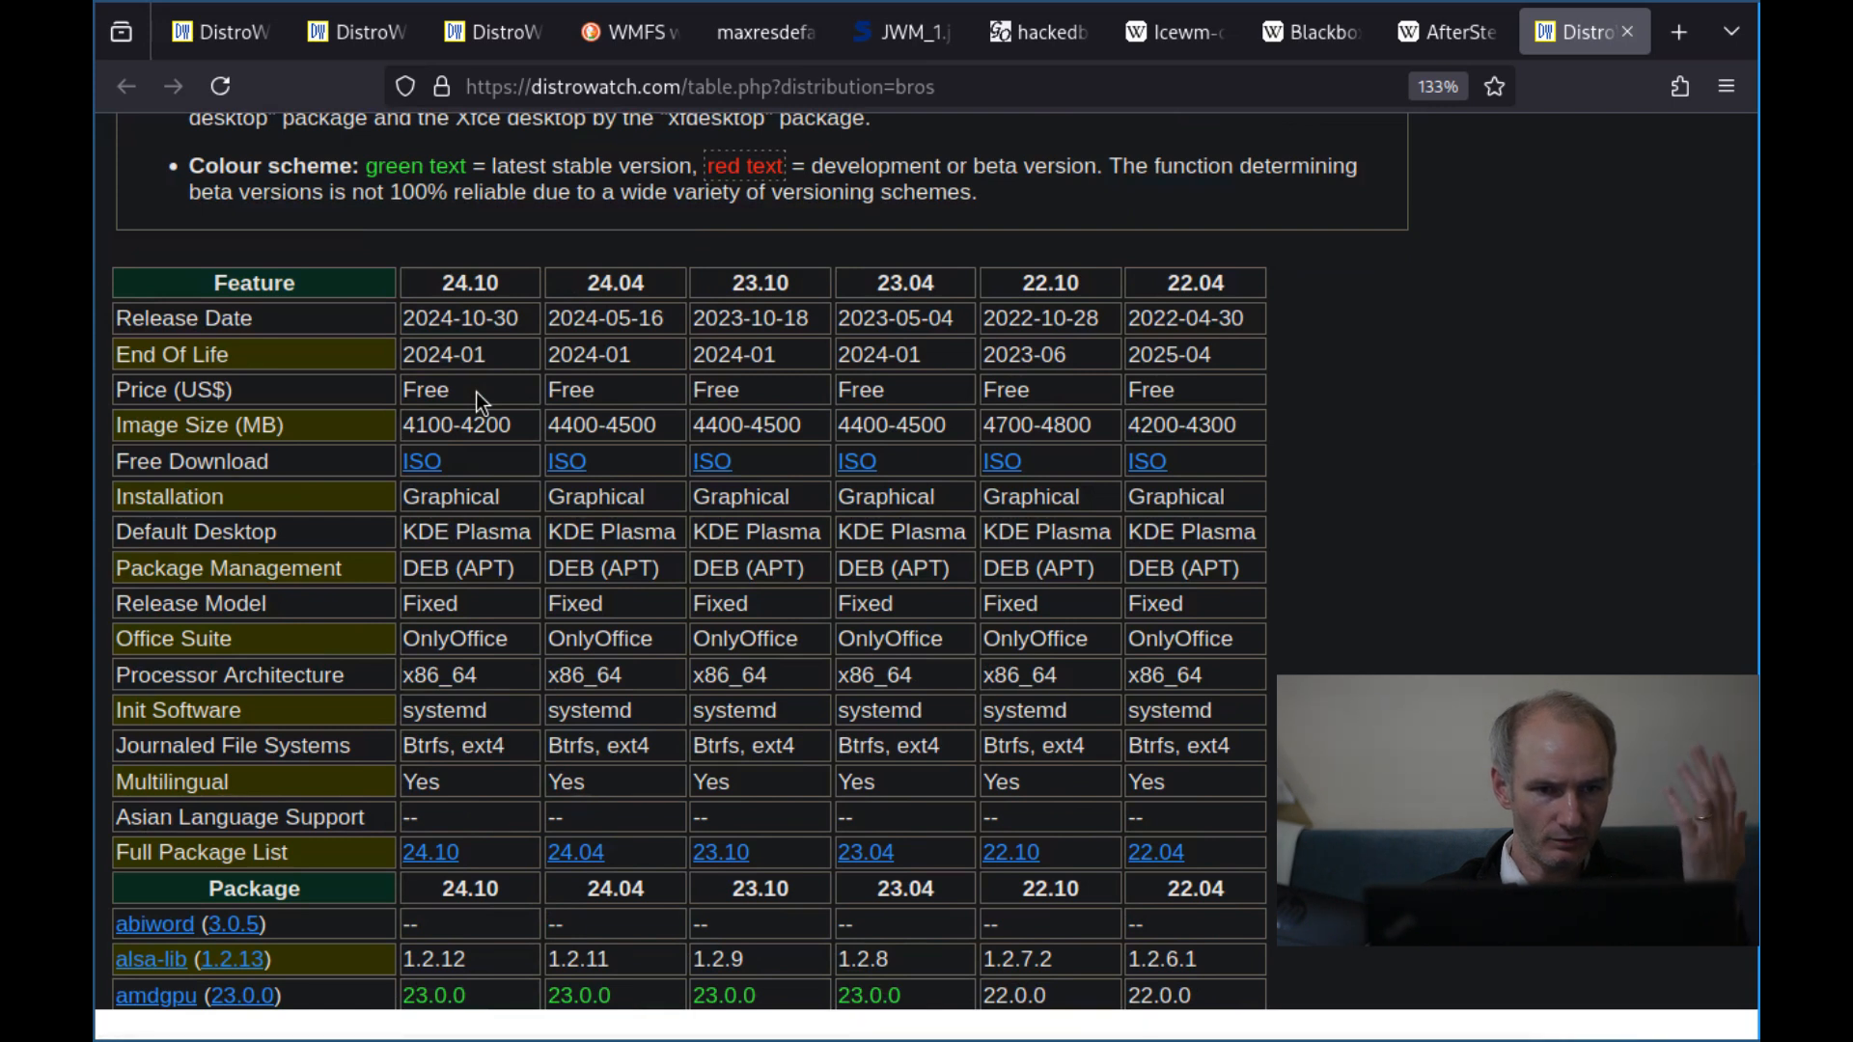
pyautogui.scroll(-3)
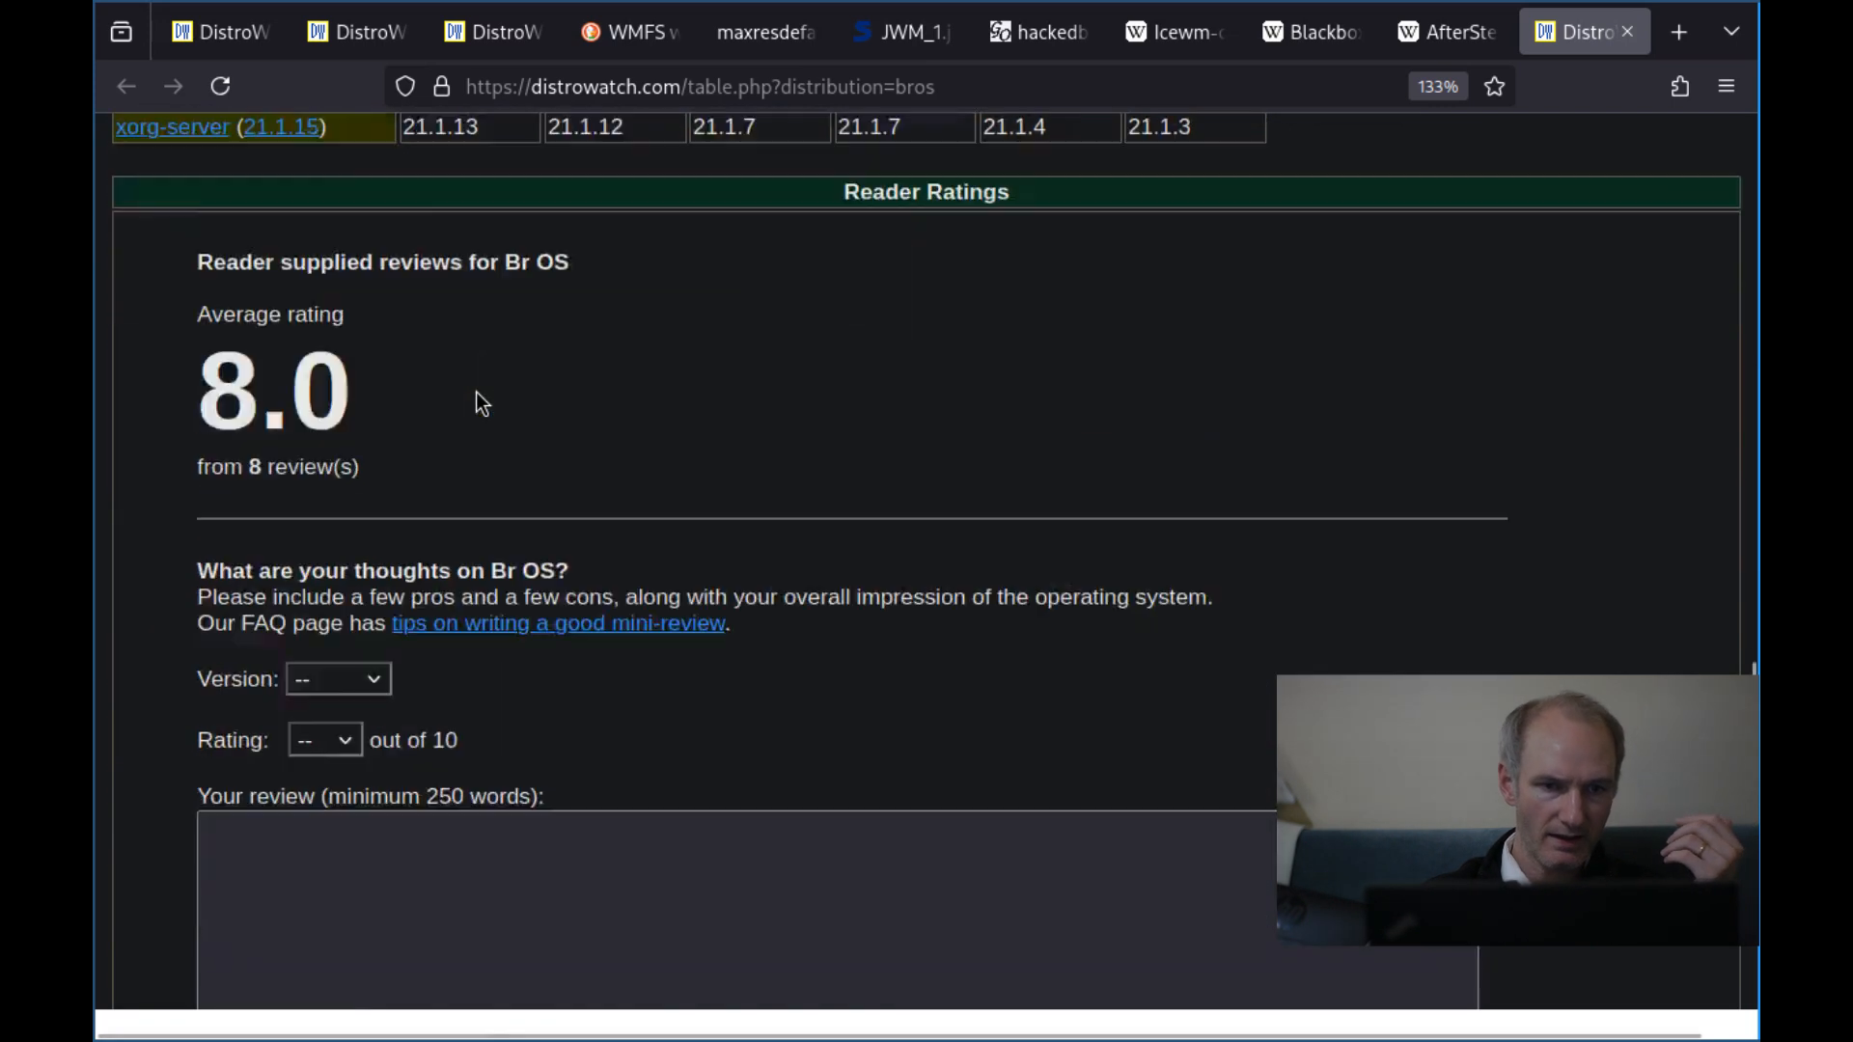
pyautogui.scroll(-3)
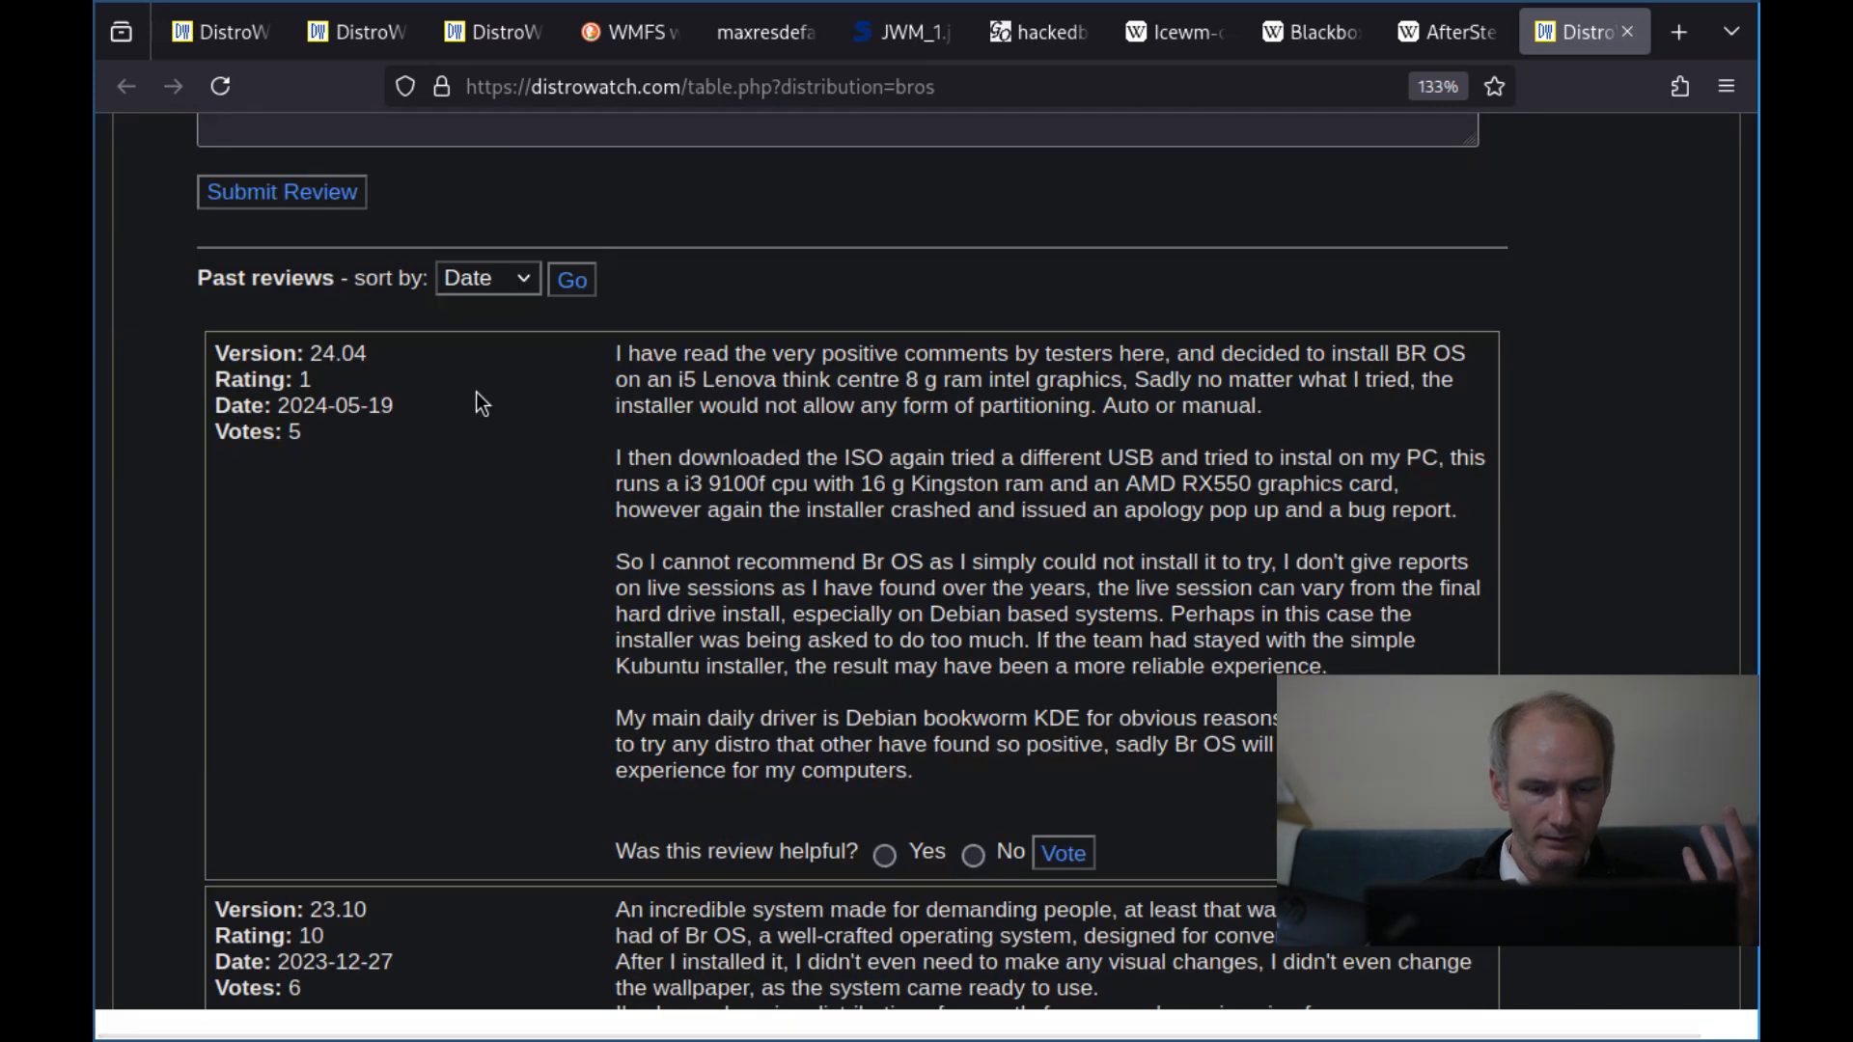